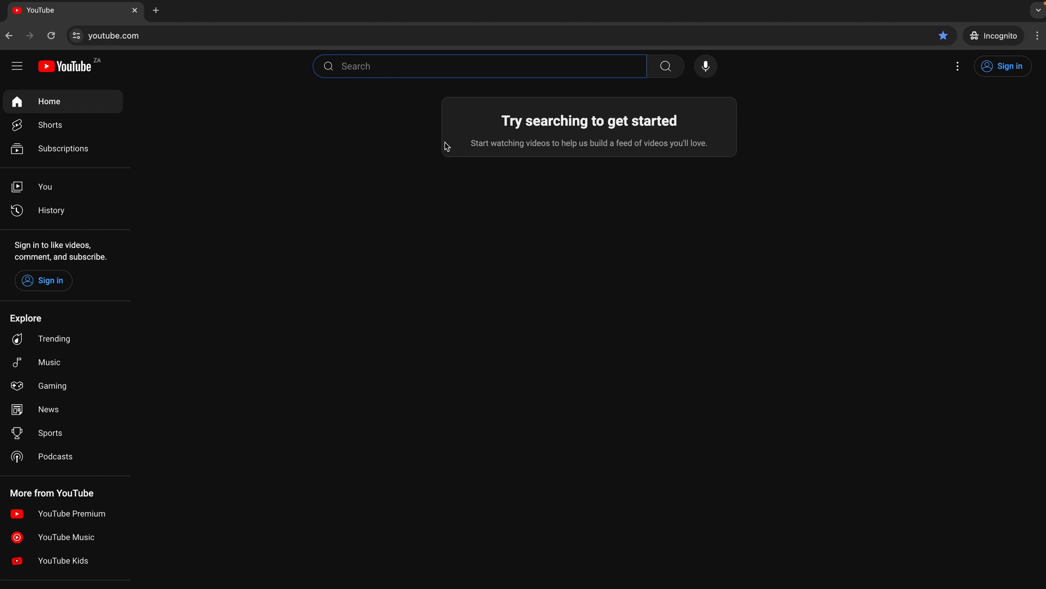
{"action": "mouse_move", "coordinate": [1003, 66]}
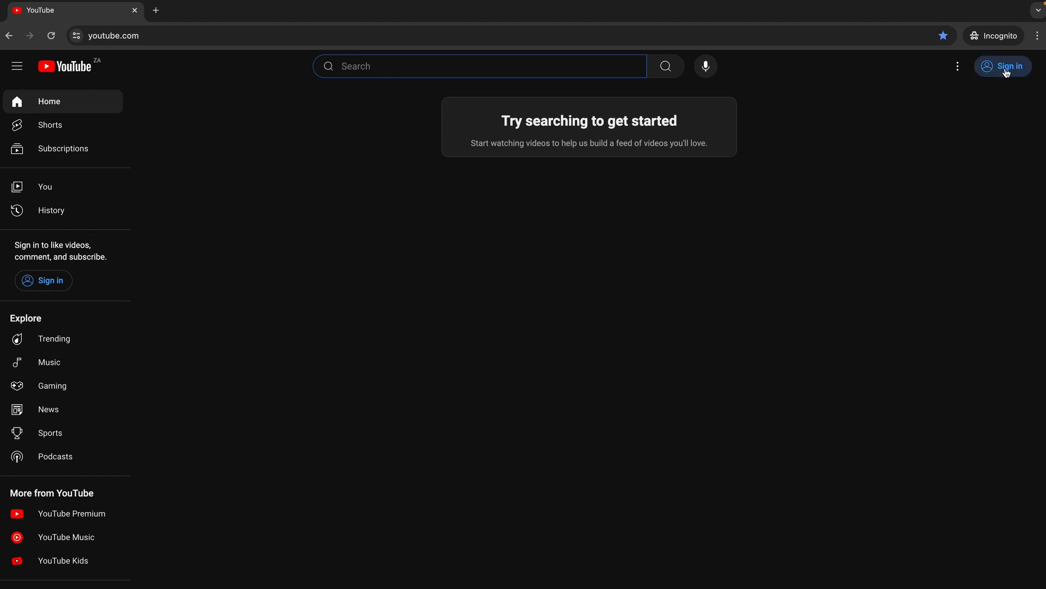
Step: From YouTube's Sign in, begin a new Google account for work or business use
{"action": "left_click", "coordinate": [1003, 66]}
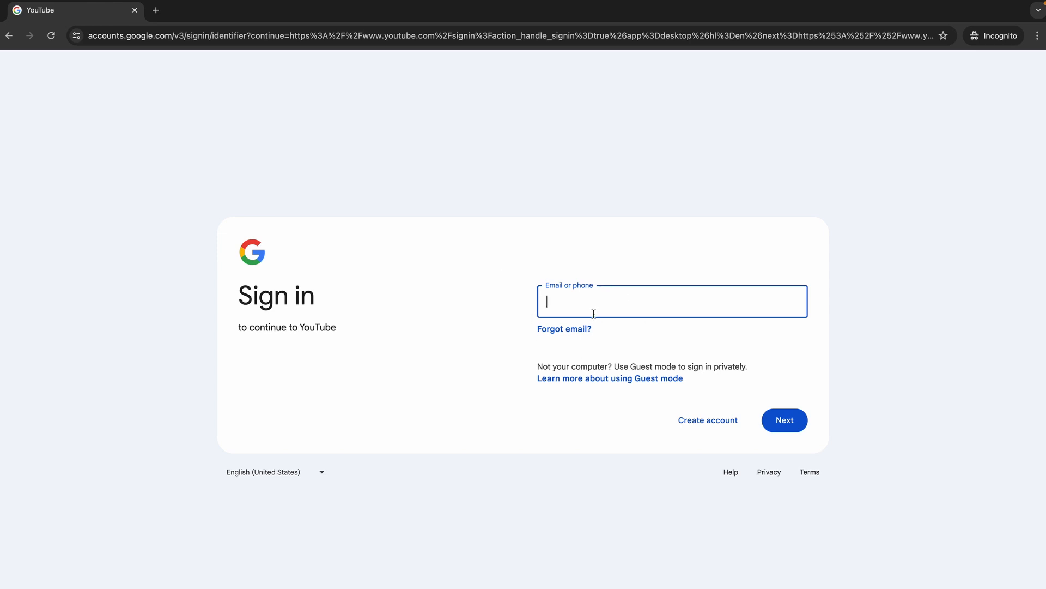
{"action": "mouse_move", "coordinate": [701, 426]}
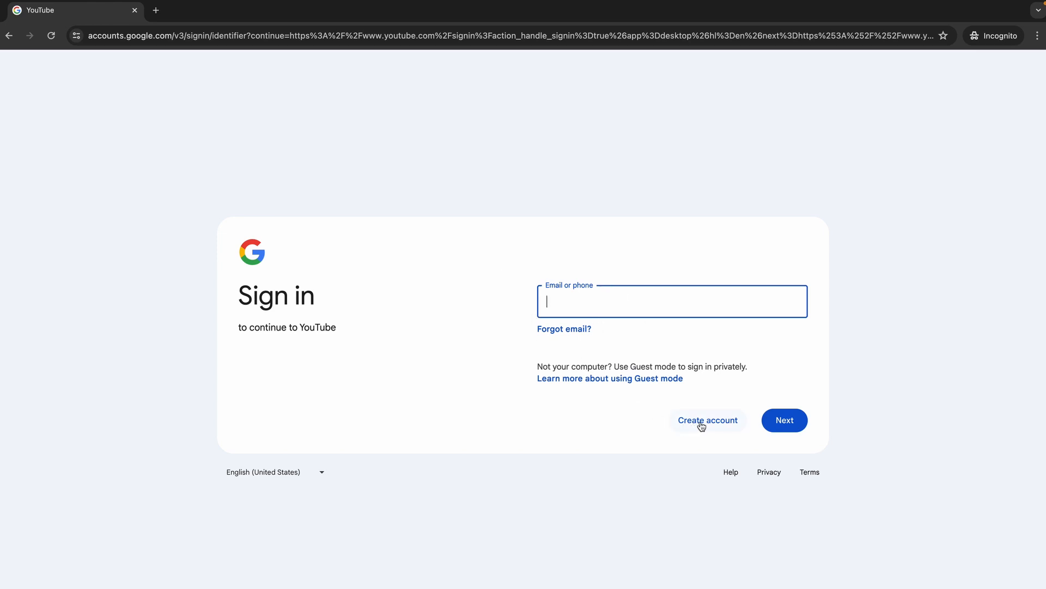
{"action": "left_click", "coordinate": [706, 419]}
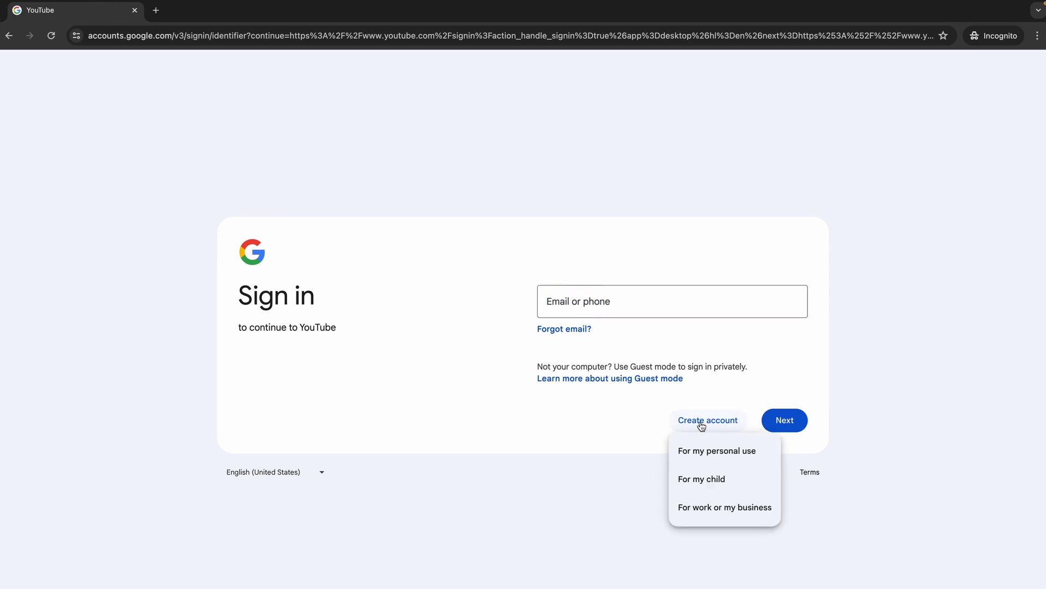
{"action": "mouse_move", "coordinate": [716, 454]}
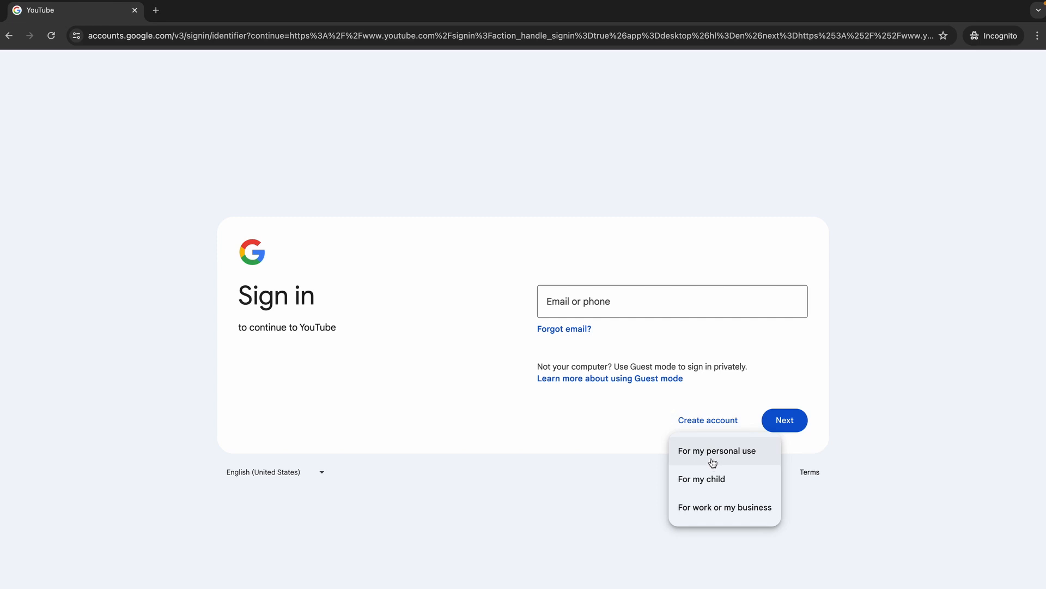
{"action": "mouse_move", "coordinate": [713, 513]}
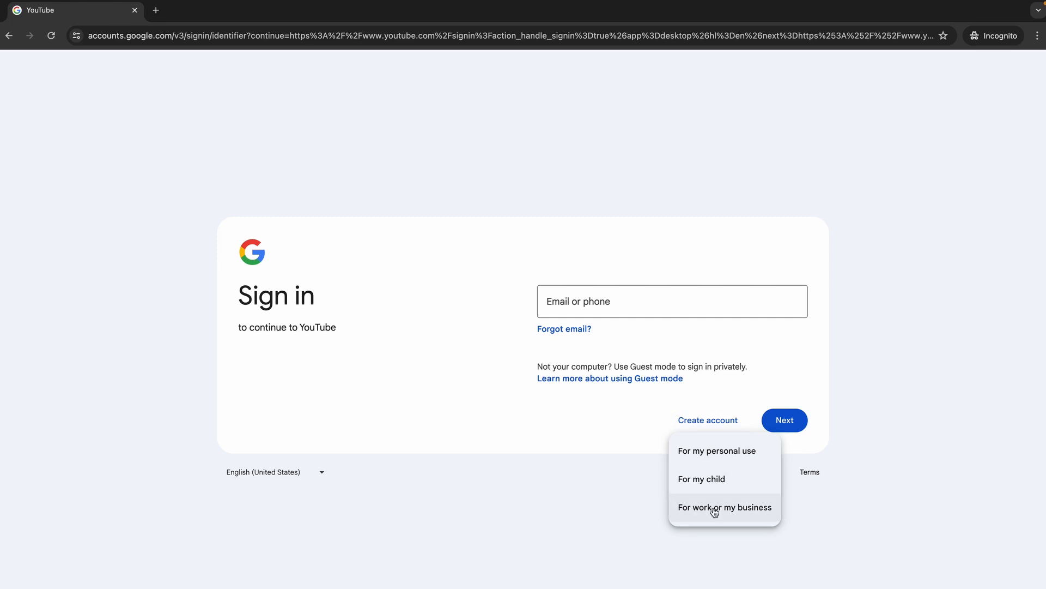
{"action": "left_click", "coordinate": [723, 507]}
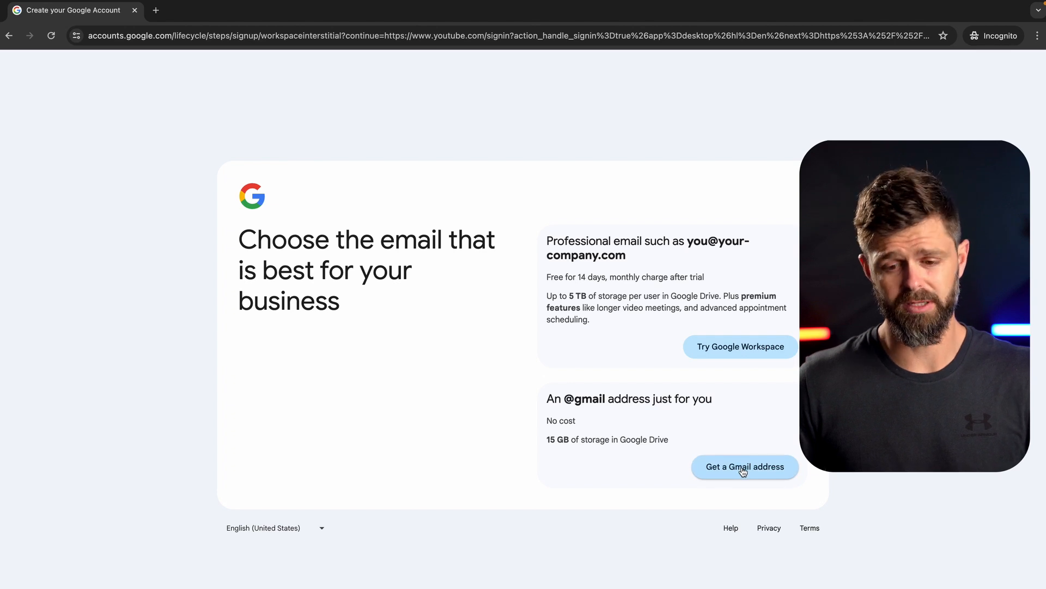
{"action": "mouse_move", "coordinate": [734, 389]}
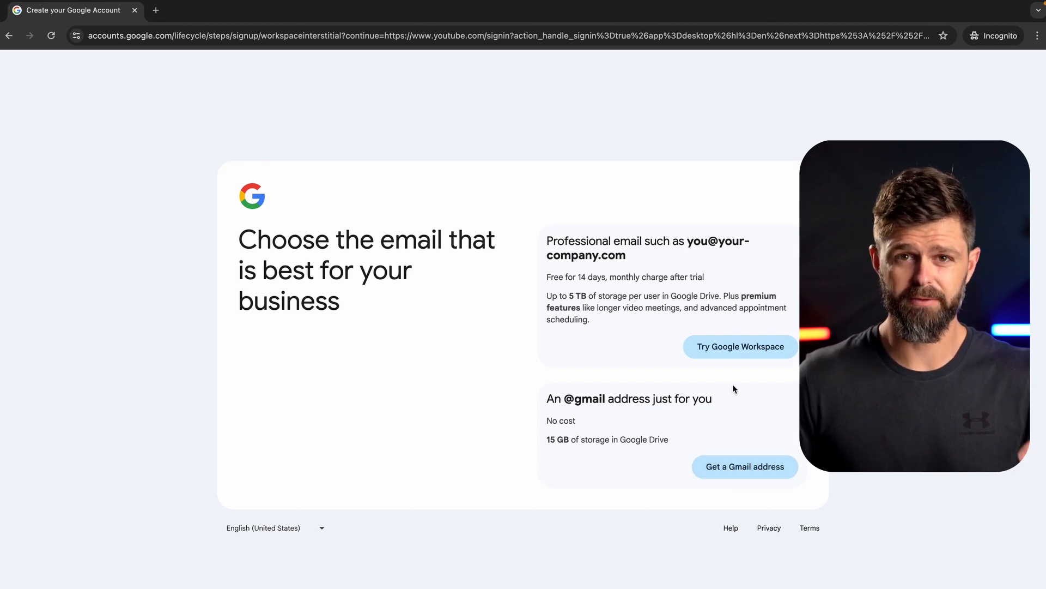
{"action": "mouse_move", "coordinate": [732, 361]}
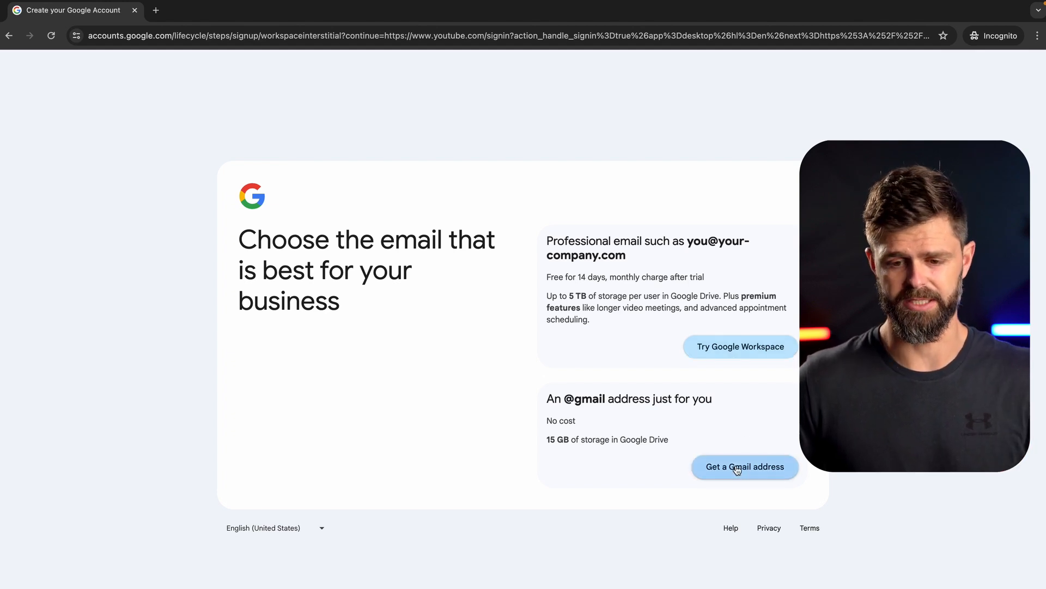
{"action": "left_click", "coordinate": [745, 466]}
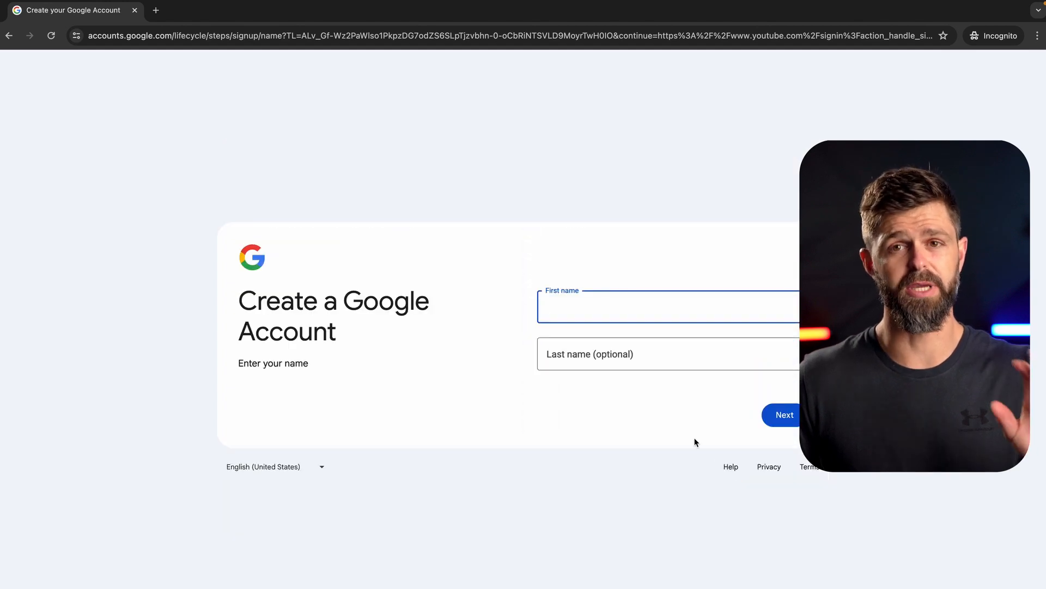
{"action": "type", "text": "Karl"}
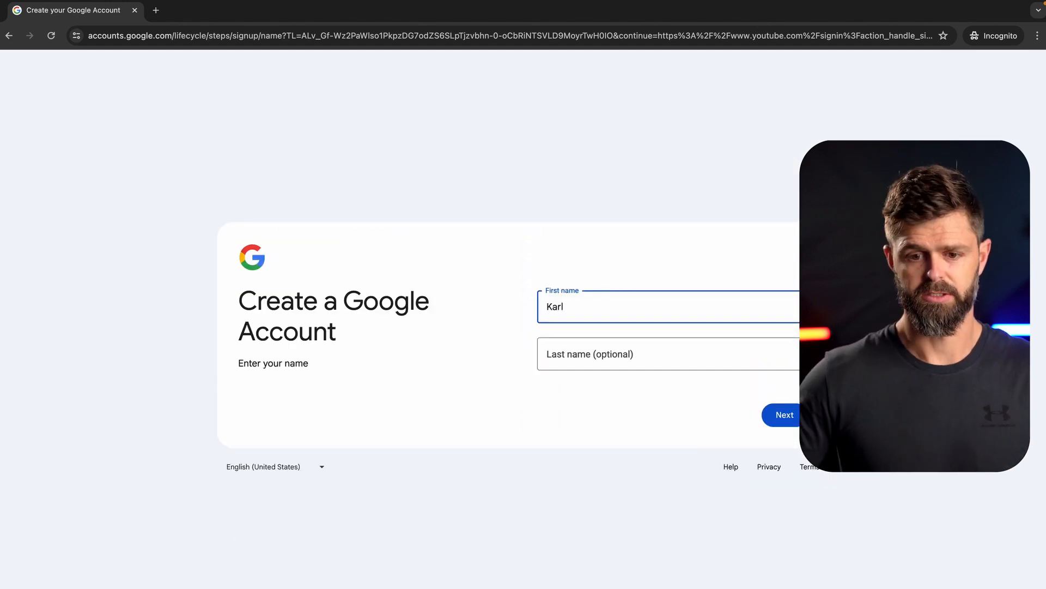
{"action": "left_click", "coordinate": [667, 353]}
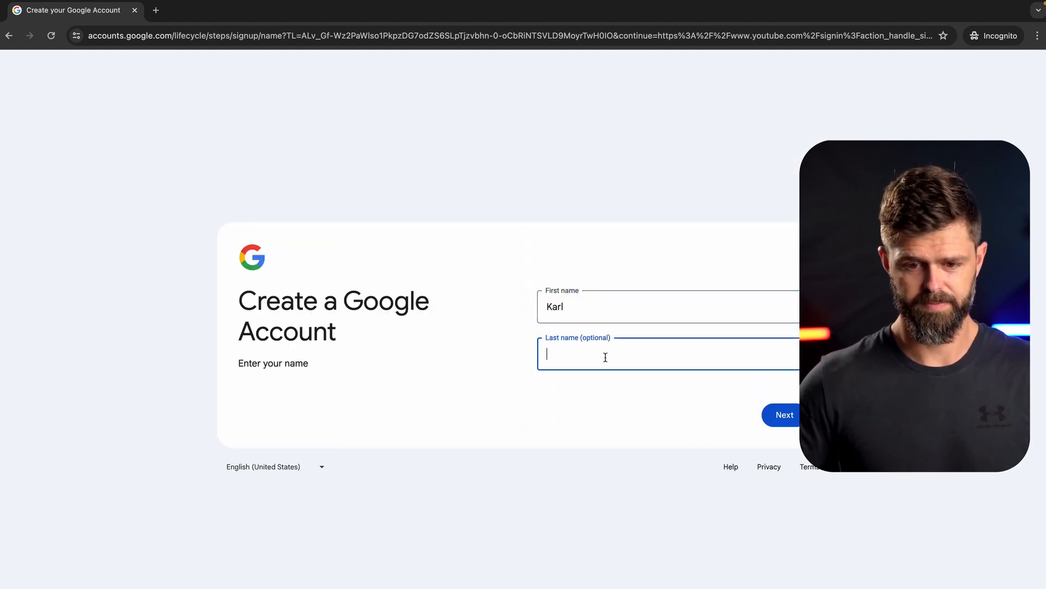
{"action": "type", "text": "Bro"}
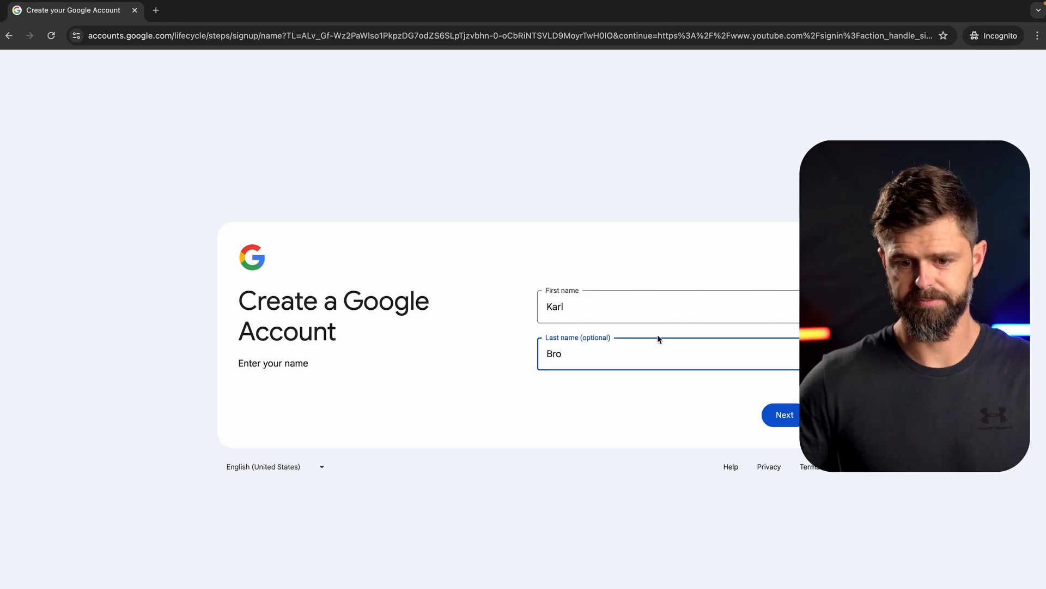
{"action": "left_click", "coordinate": [783, 414]}
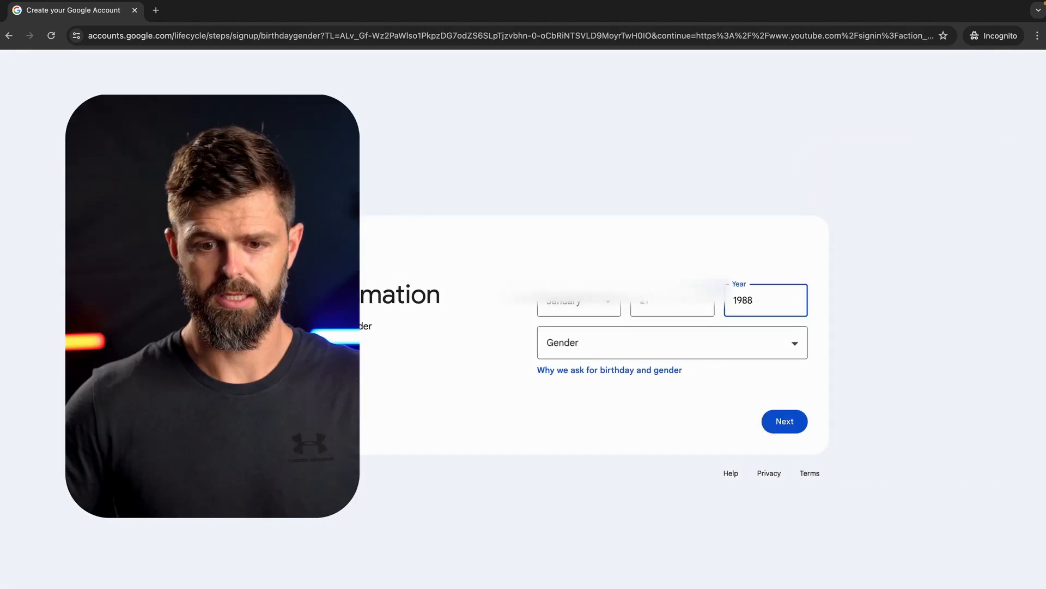
Step: Set the gender to Male on the birthday and gender step
{"action": "left_click", "coordinate": [671, 343]}
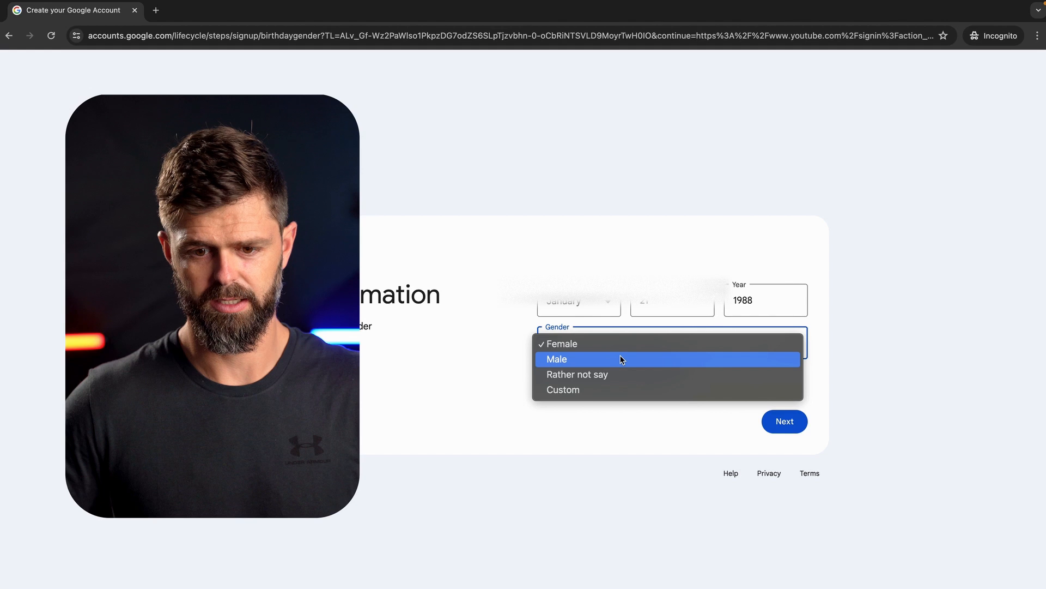
{"action": "left_click", "coordinate": [784, 421]}
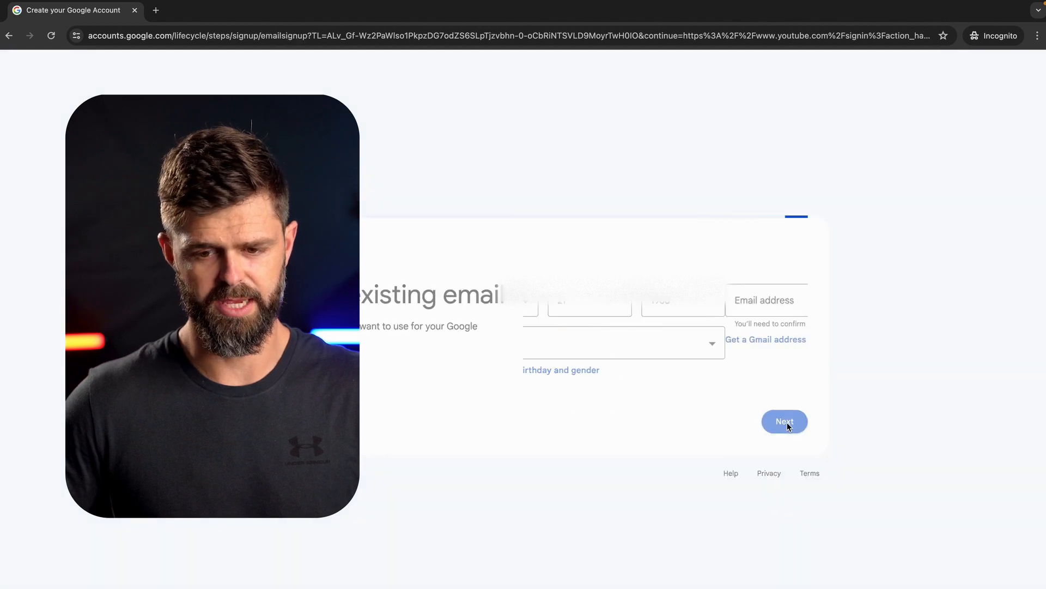
Step: Create a custom Gmail username CoffeewithKarl, then extend it to CoffeewithKarlyt once taken
{"action": "left_click", "coordinate": [672, 306]}
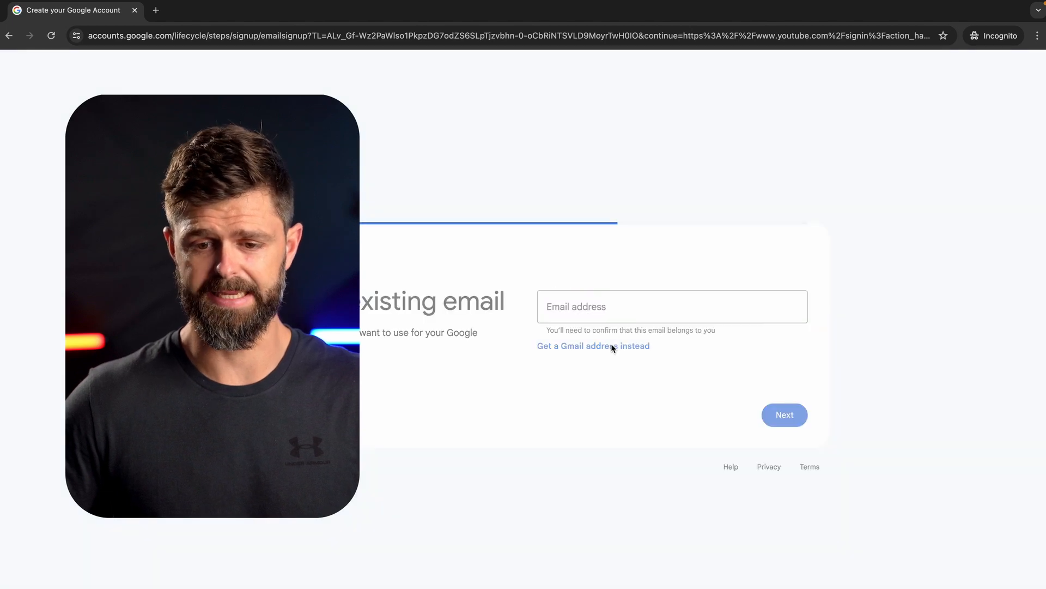
{"action": "left_click", "coordinate": [593, 346]}
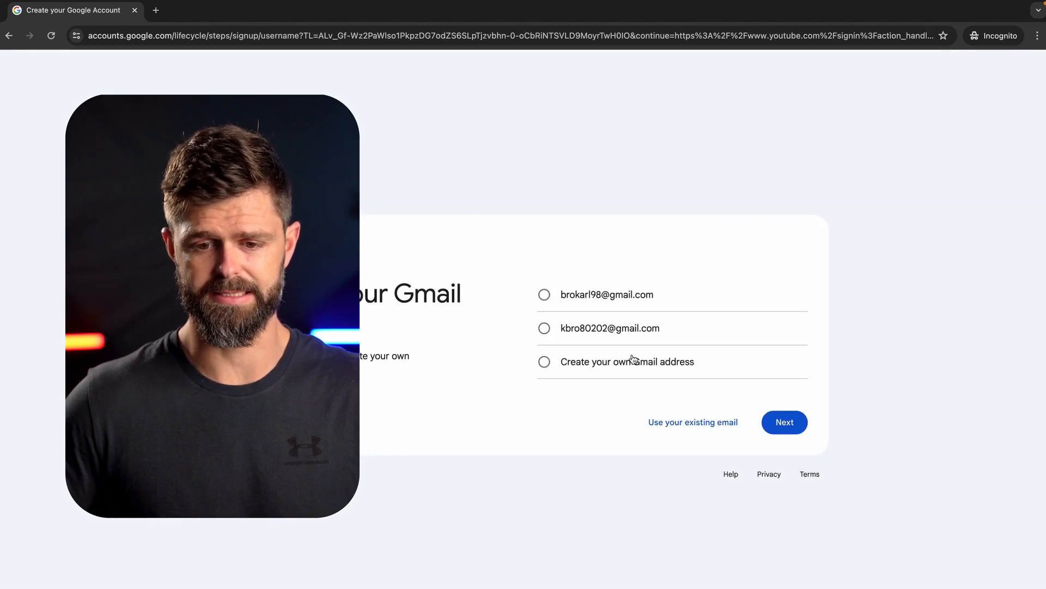
{"action": "left_click", "coordinate": [544, 360]}
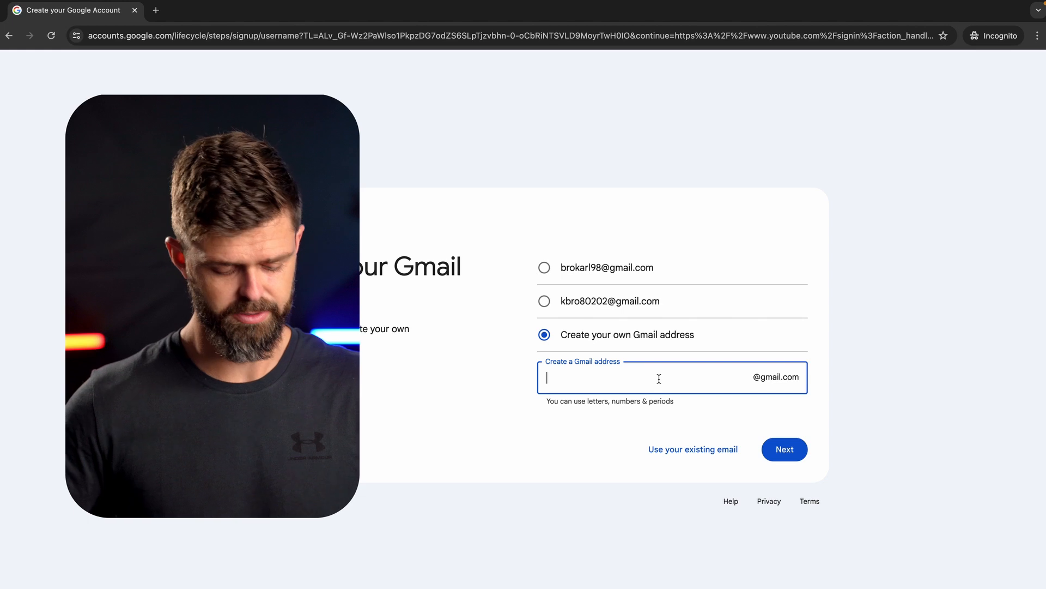
{"action": "type", "text": "Coffee"}
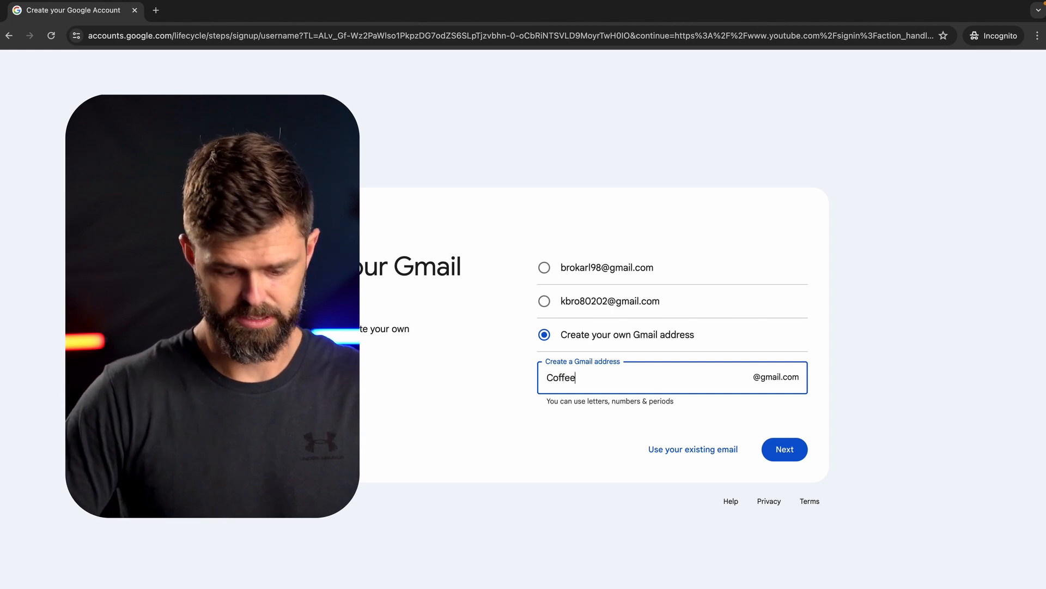
{"action": "type", "text": "withKarl"}
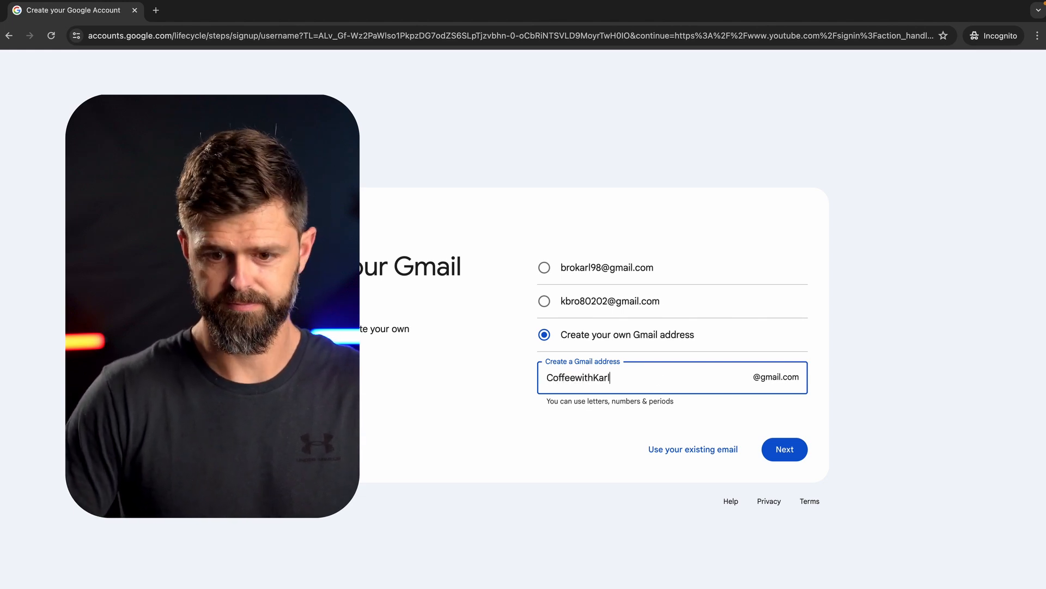
{"action": "left_click", "coordinate": [784, 449]}
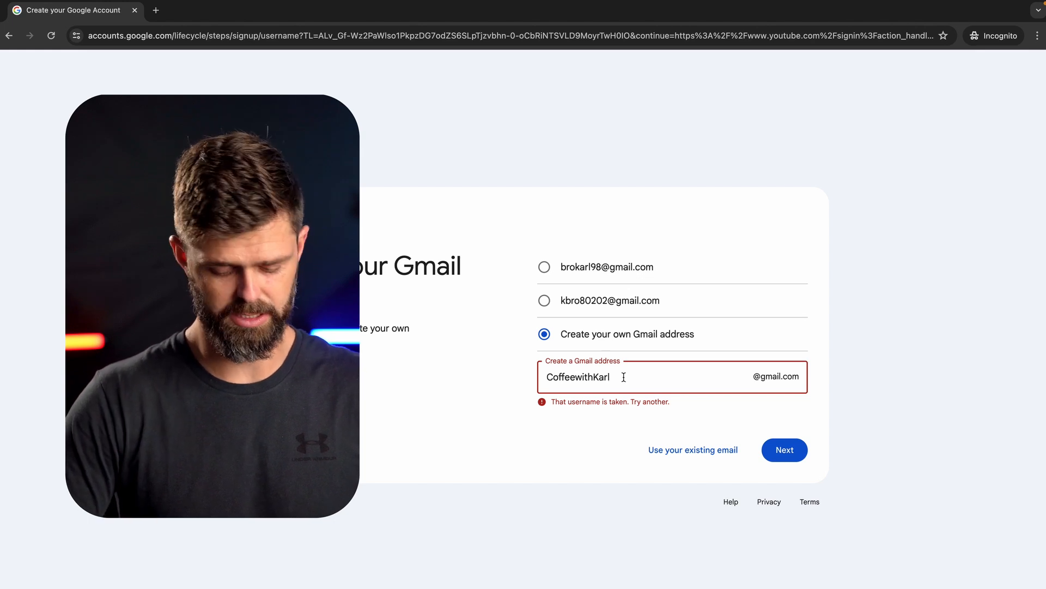
{"action": "type", "text": "yt"}
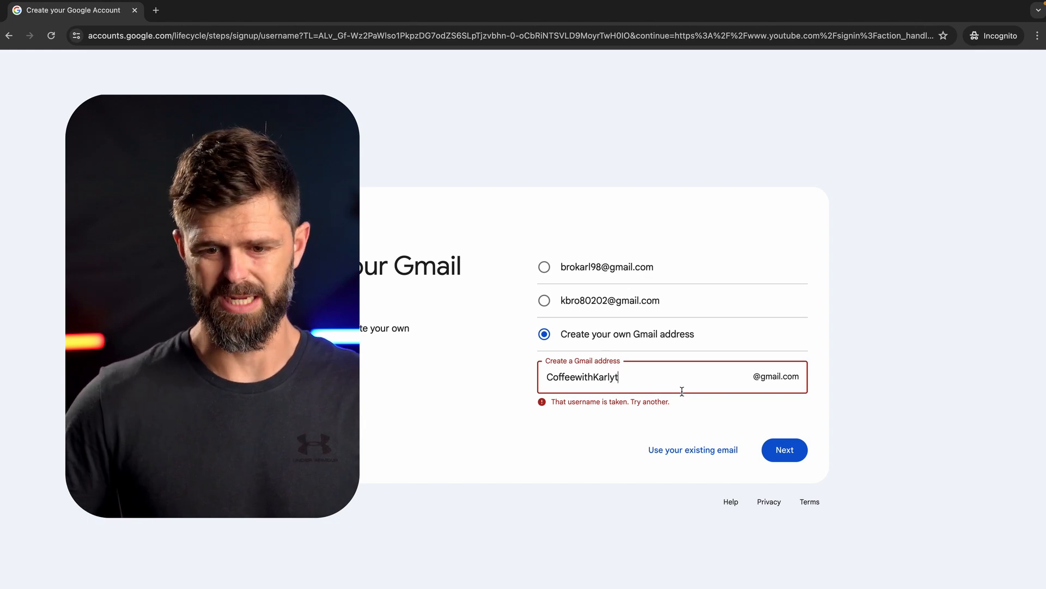
Step: Submit the CoffeewithKarlyt address and complete the password and recovery steps
{"action": "left_click", "coordinate": [784, 450]}
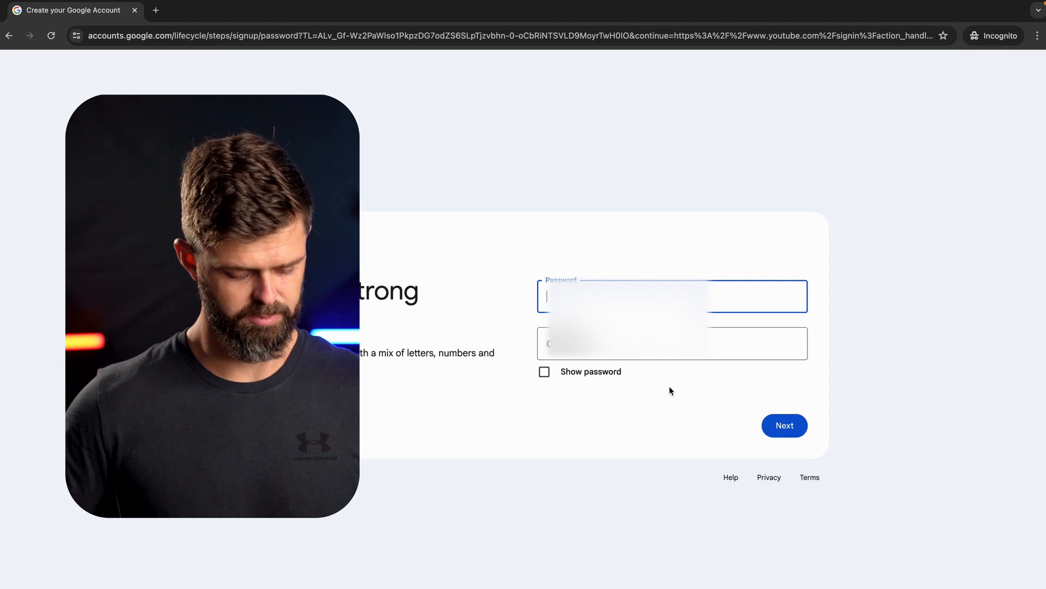
{"action": "left_click", "coordinate": [784, 425]}
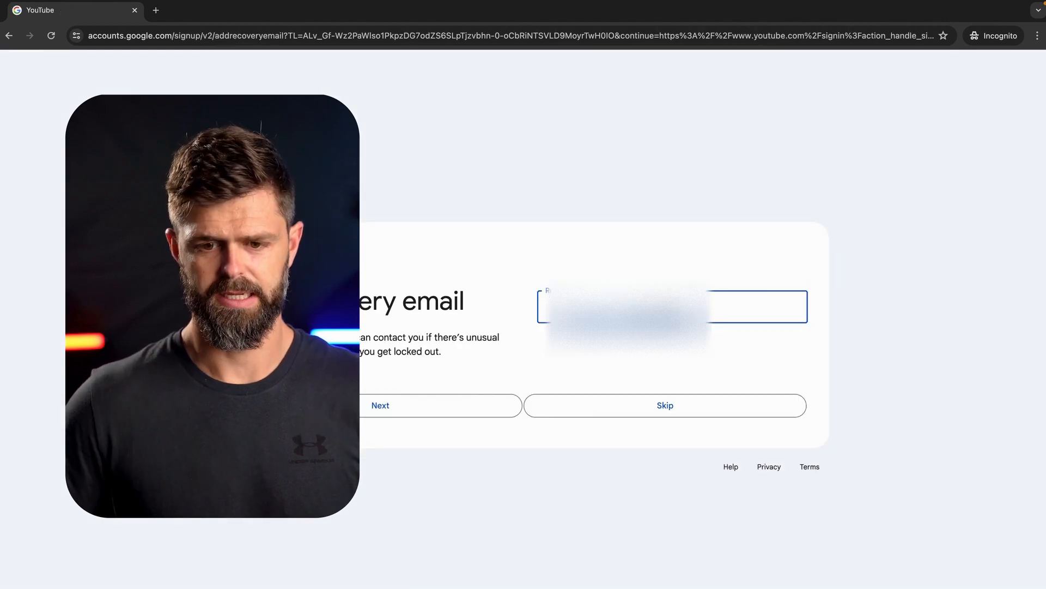
{"action": "type", "text": "karl"}
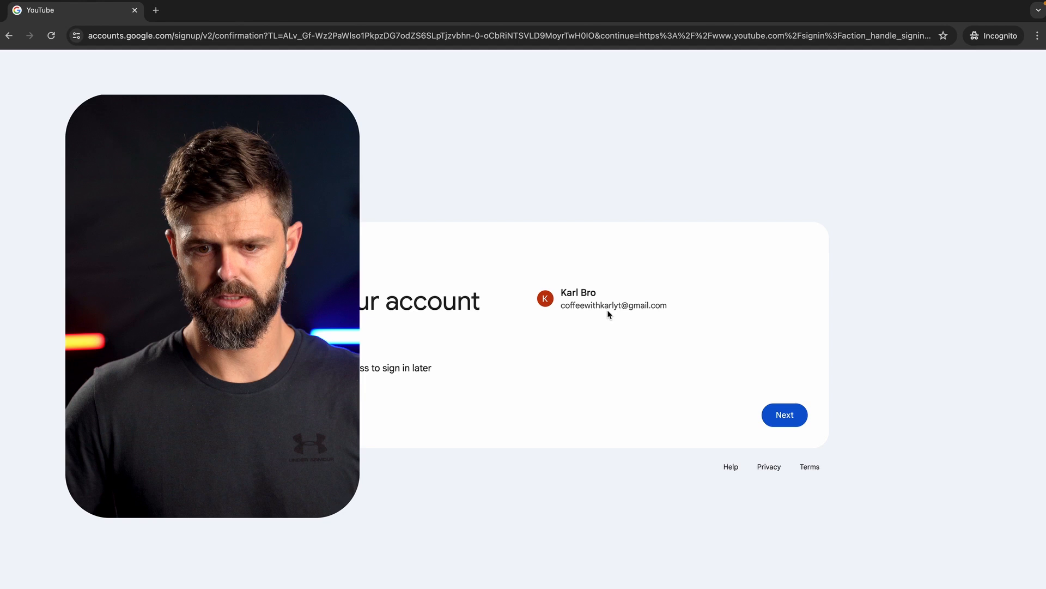
{"action": "left_click", "coordinate": [783, 414]}
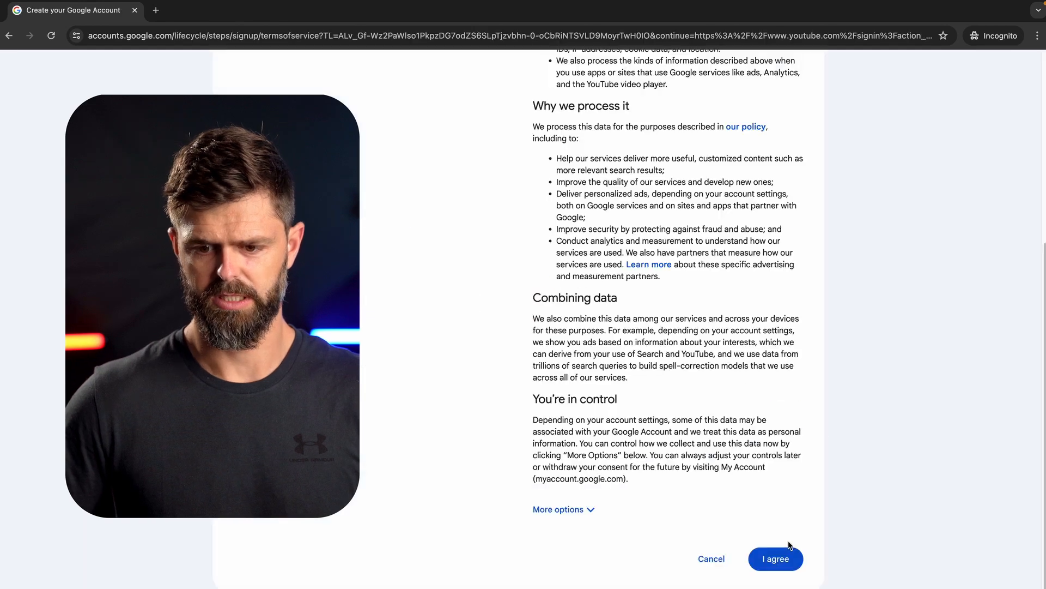
Step: Accept the terms of service and continue past the account-ready page
{"action": "left_click", "coordinate": [775, 558]}
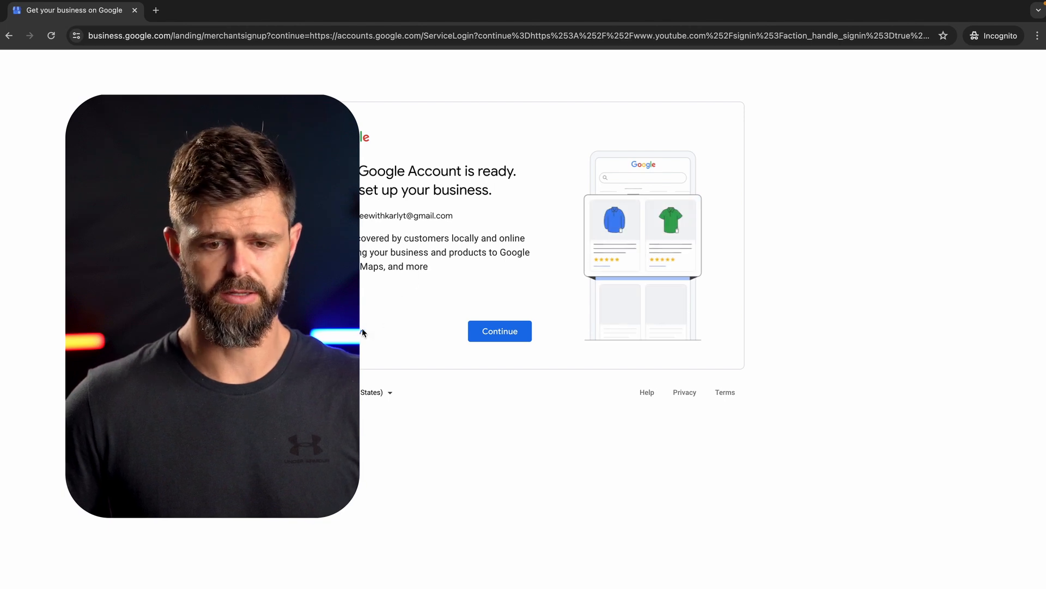
{"action": "left_click", "coordinate": [499, 332]}
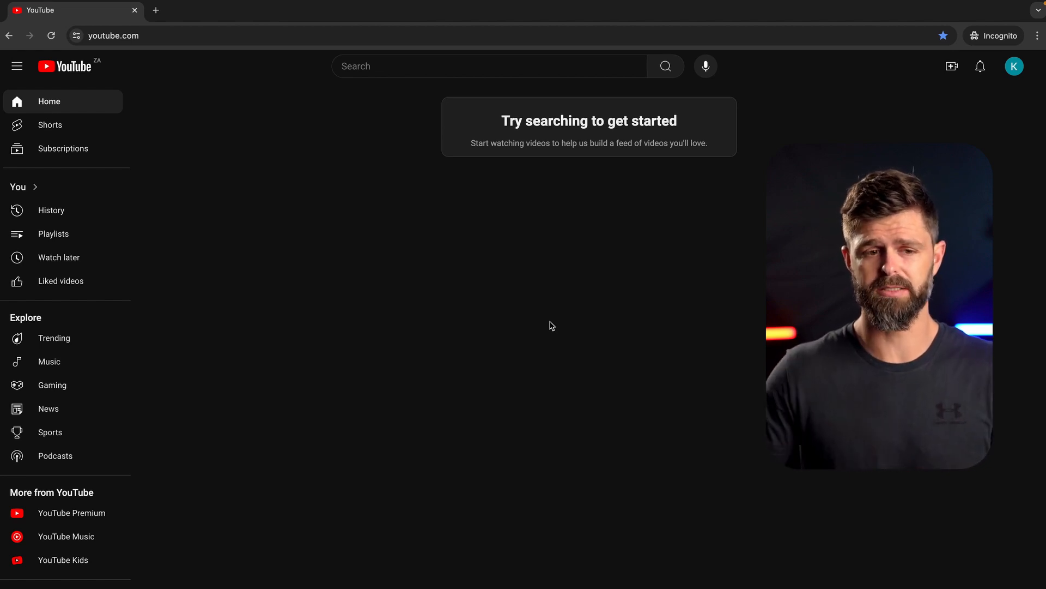
{"action": "mouse_move", "coordinate": [677, 275]}
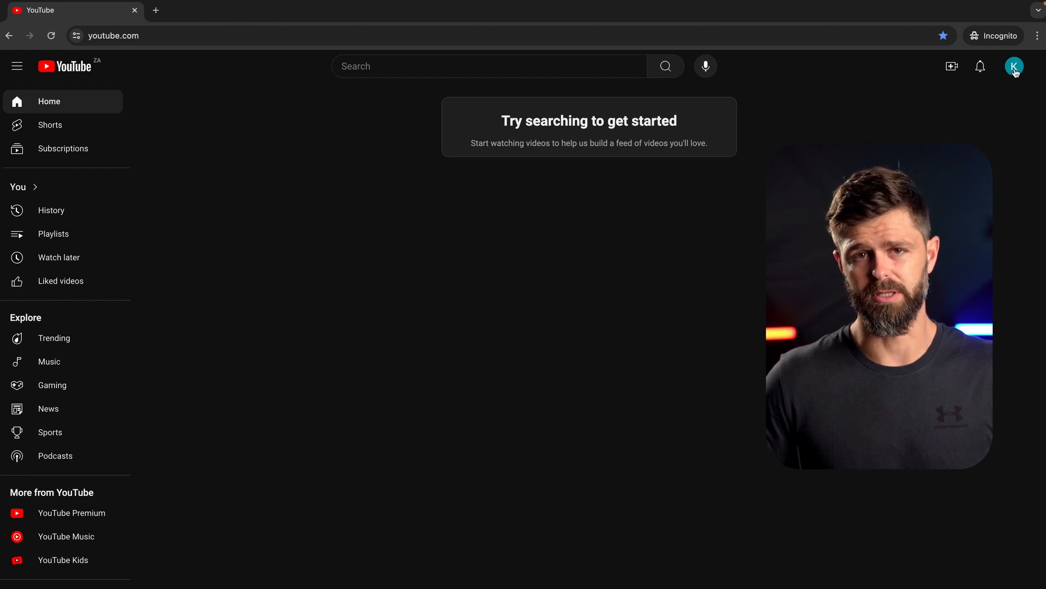
{"action": "left_click", "coordinate": [1014, 67]}
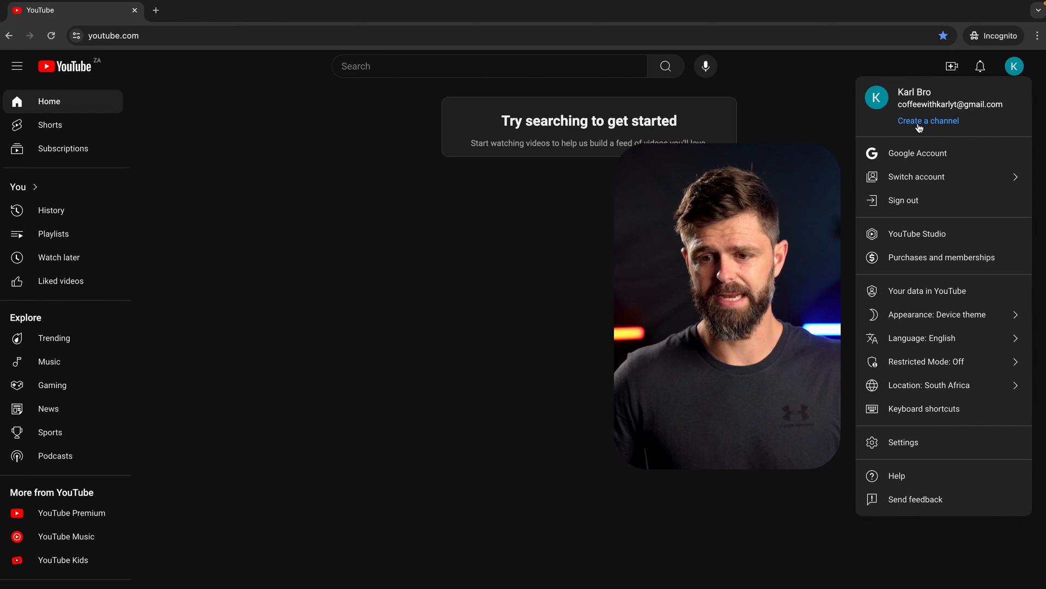
{"action": "left_click", "coordinate": [927, 121]}
{"action": "type", "text": "@CoffeewithKarl"}
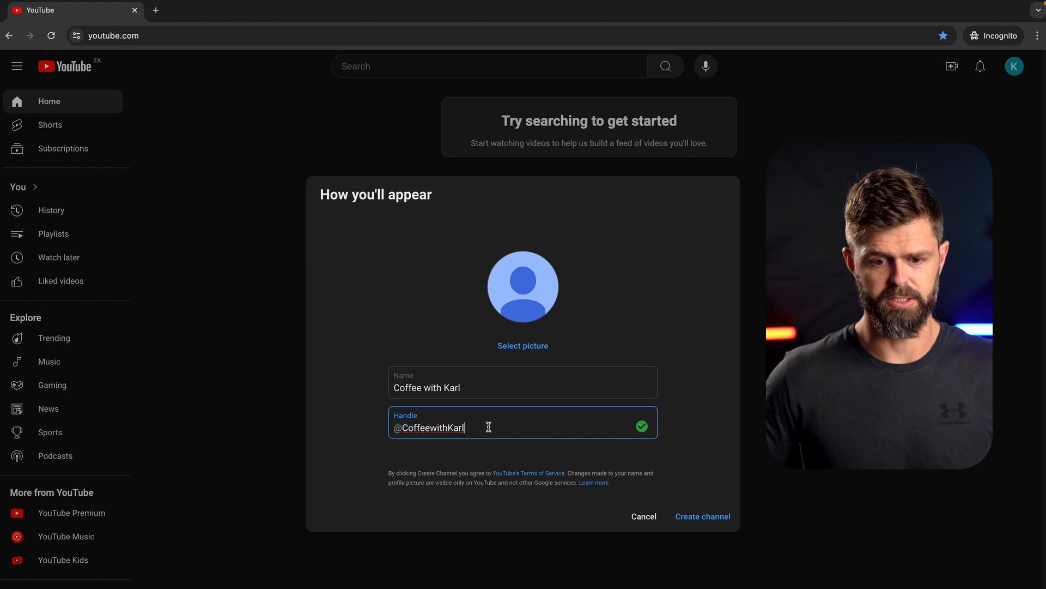
{"action": "left_click", "coordinate": [701, 516]}
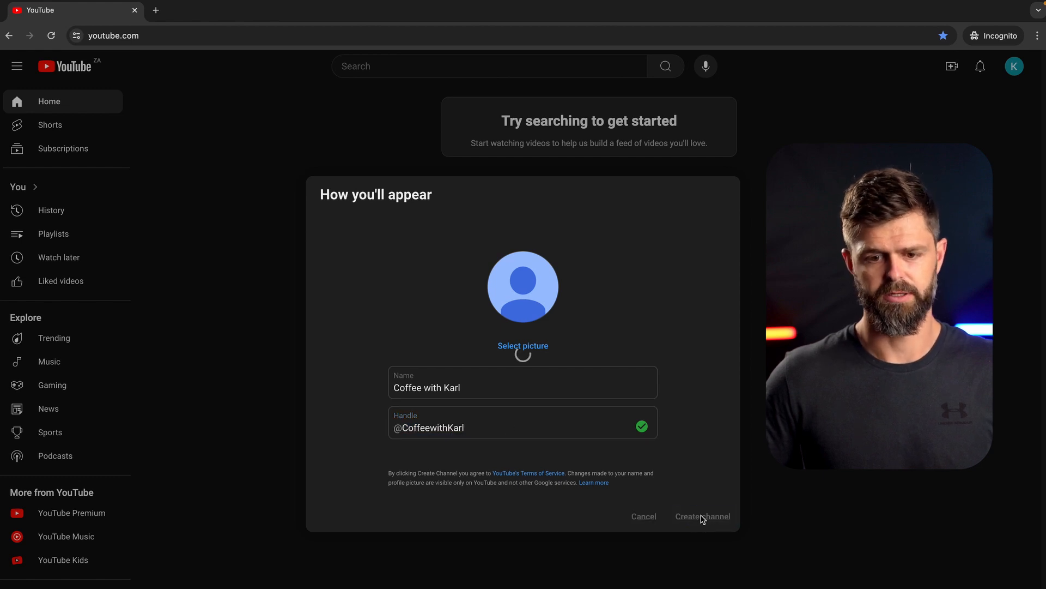
{"action": "left_click", "coordinate": [700, 515]}
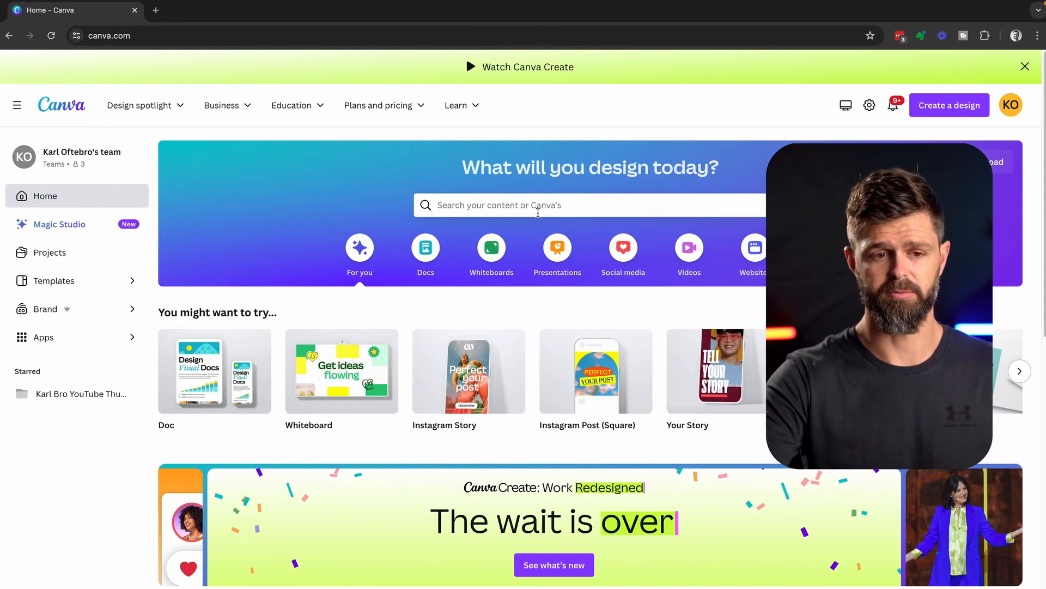
Step: Search Canva for 'youtube banner' and choose the YouTube Banner 2560 × 1440 px templates
{"action": "left_click", "coordinate": [537, 205]}
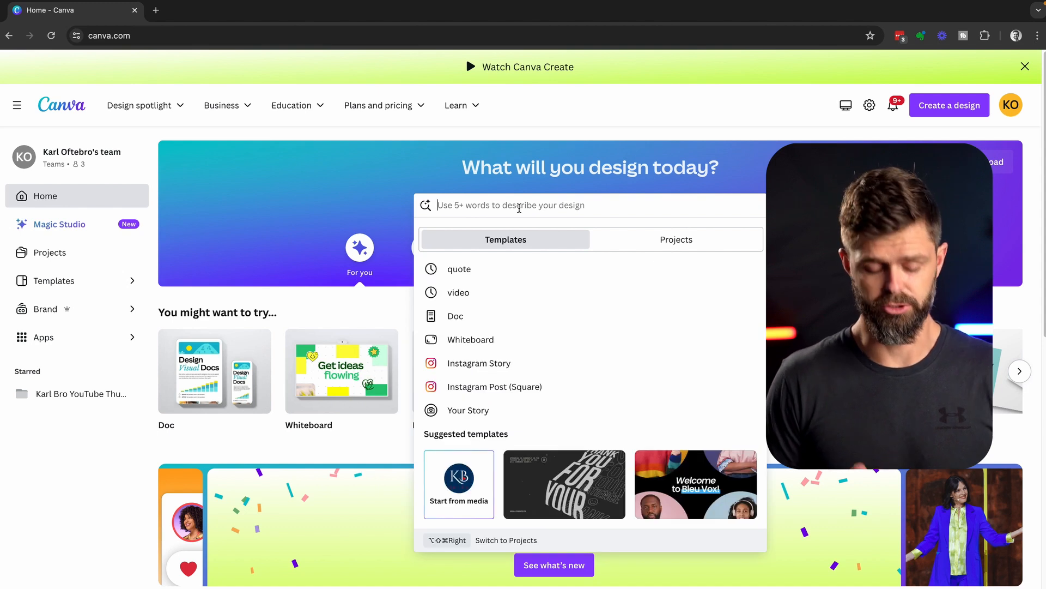
{"action": "type", "text": "youtube banner"}
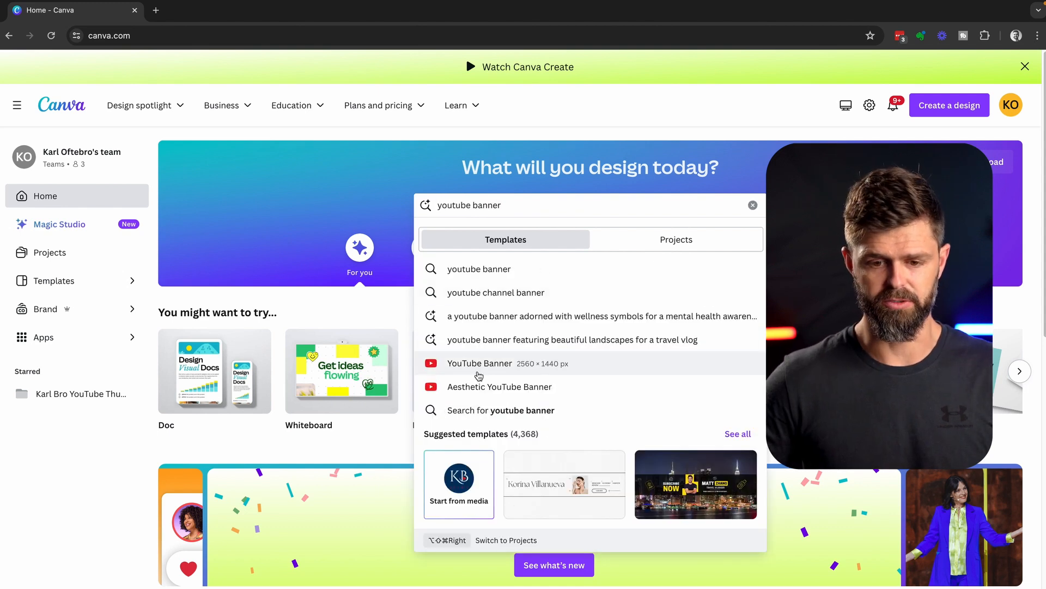
{"action": "left_click", "coordinate": [480, 363]}
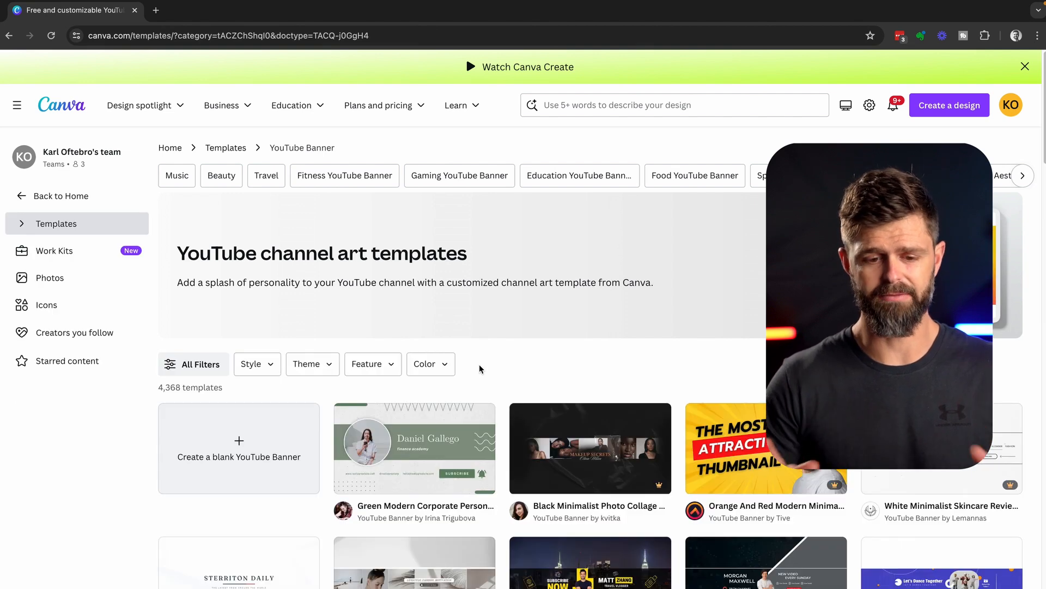
{"action": "mouse_move", "coordinate": [252, 434]}
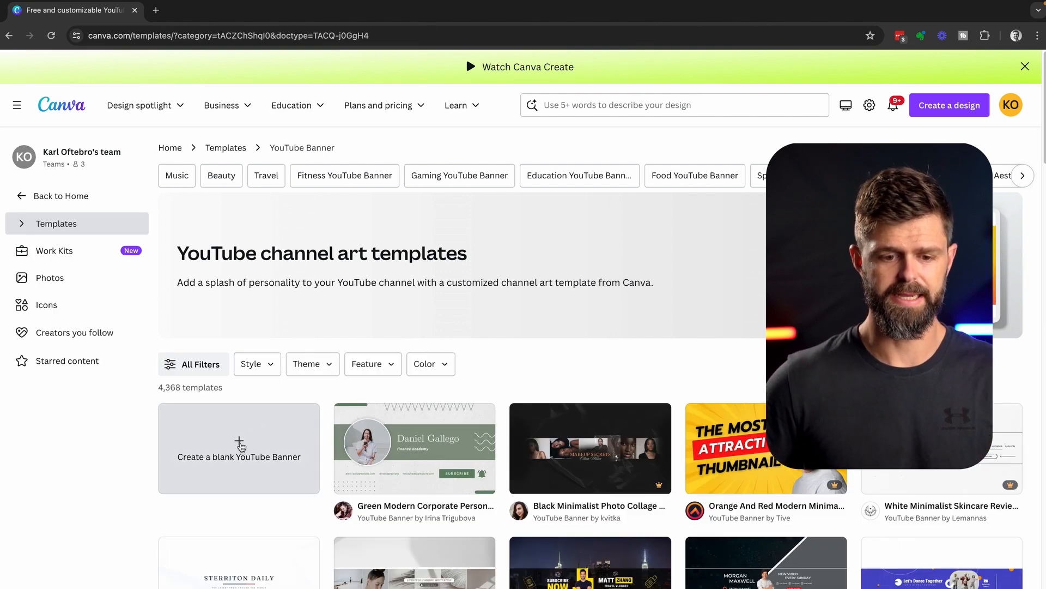
Step: Start a blank YouTube banner and apply the coffee-beans 'Relax with a cup of coffee' template
{"action": "left_click", "coordinate": [239, 447]}
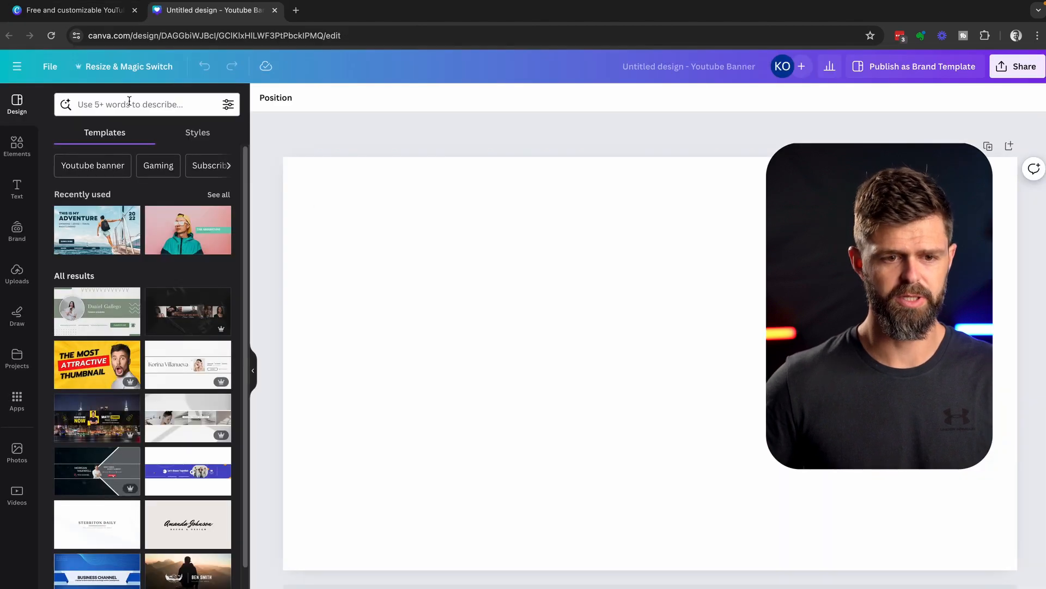
{"action": "left_click", "coordinate": [141, 105]}
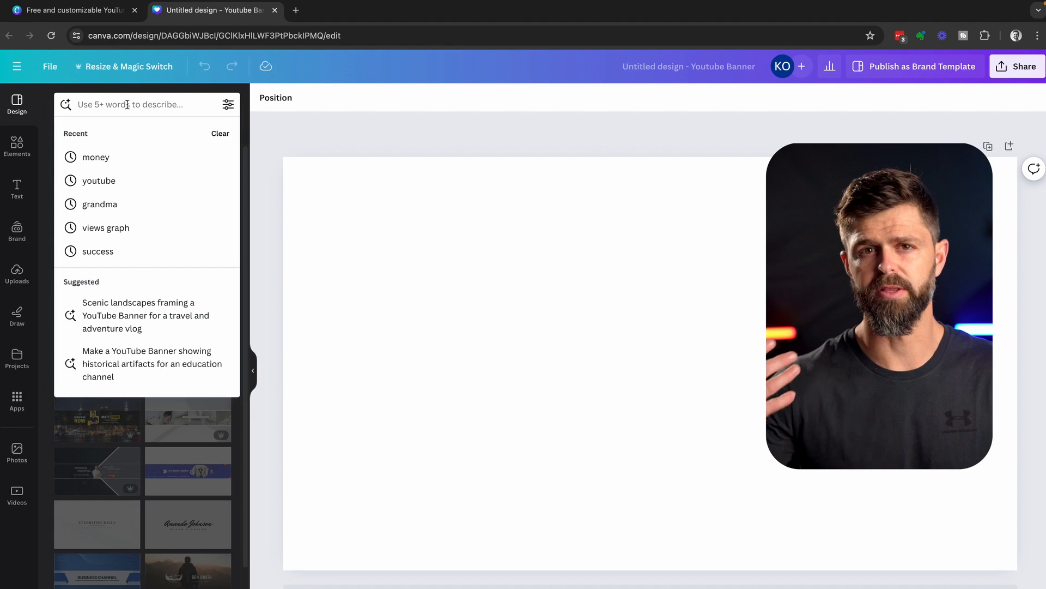
{"action": "type", "text": "co"}
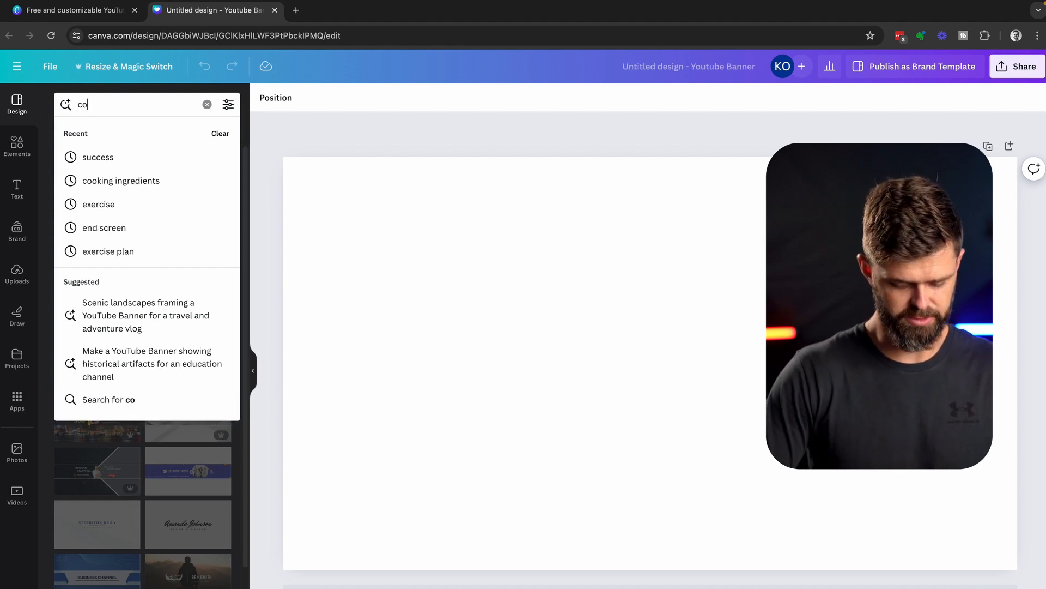
{"action": "type", "text": "ffee"}
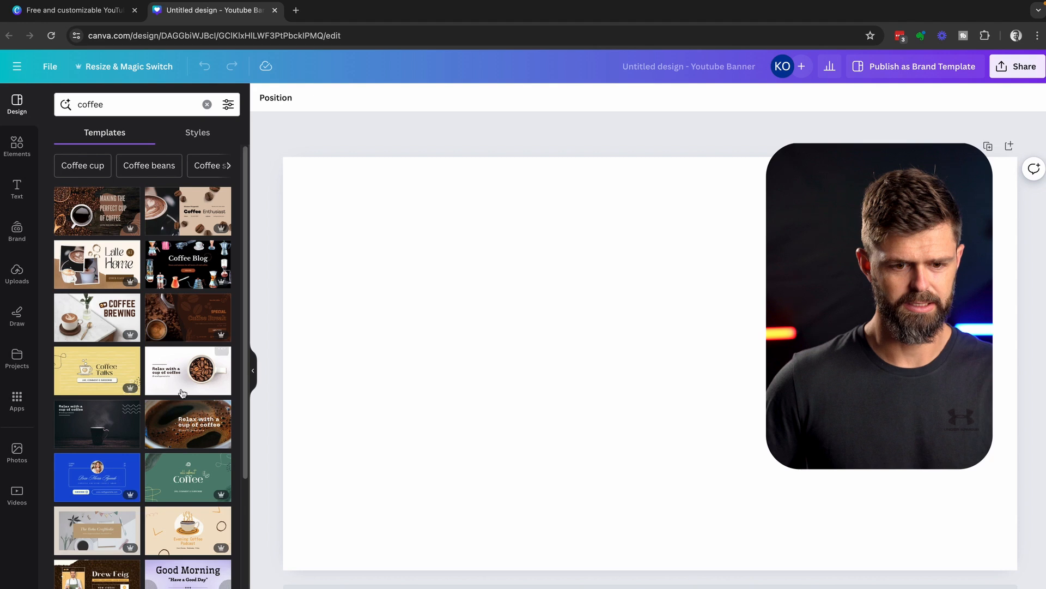
{"action": "left_click", "coordinate": [187, 370]}
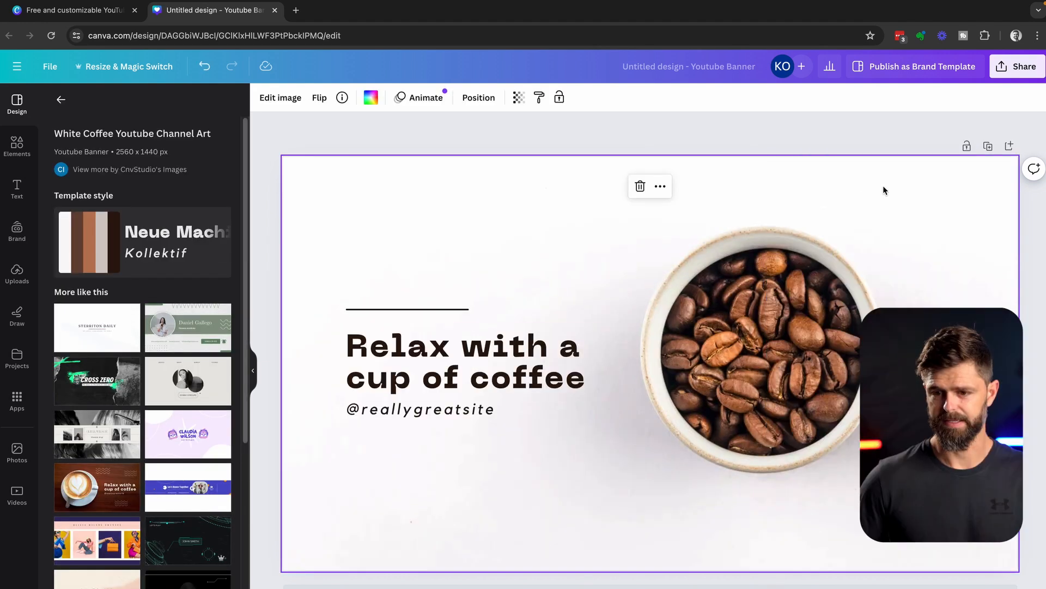
{"action": "scroll", "scroll_direction": "down", "scroll_amount": 3}
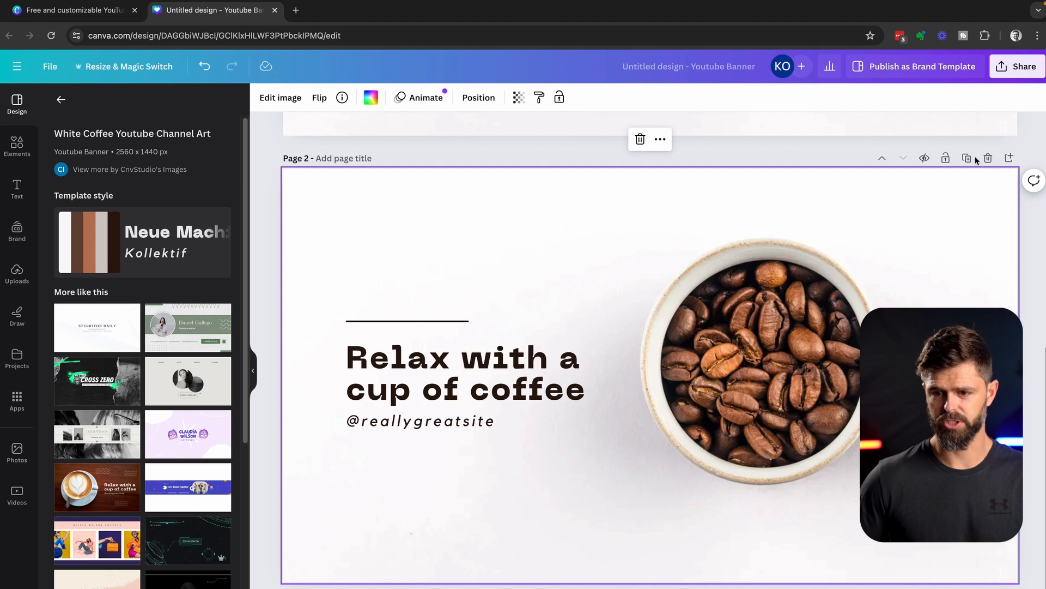
{"action": "mouse_move", "coordinate": [761, 310]}
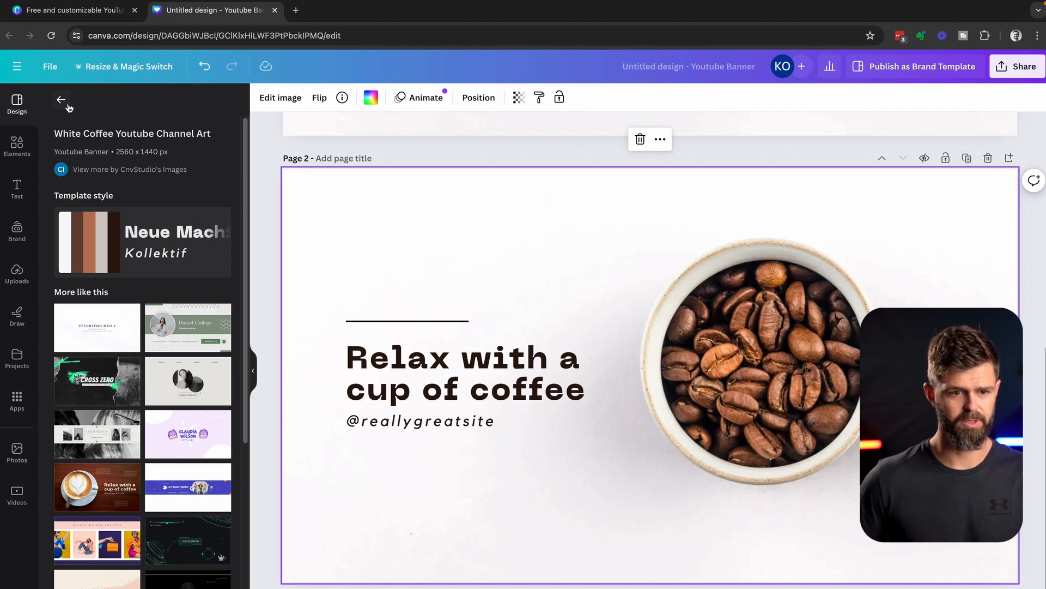
Step: Apply the dark steaming-mug coffee template to page 2 of the banner
{"action": "left_click", "coordinate": [61, 98]}
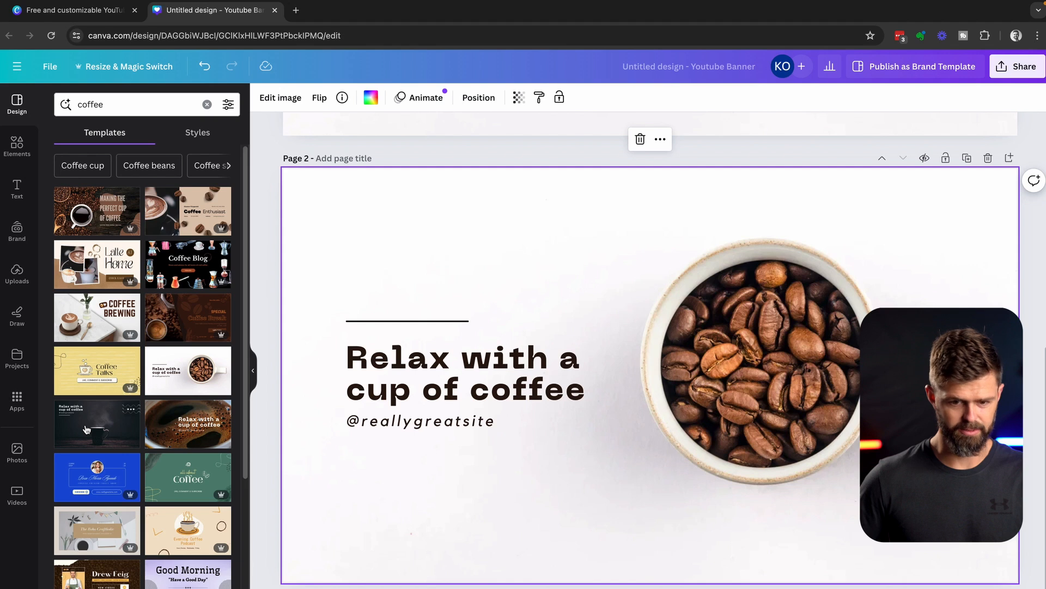
{"action": "left_click", "coordinate": [97, 424]}
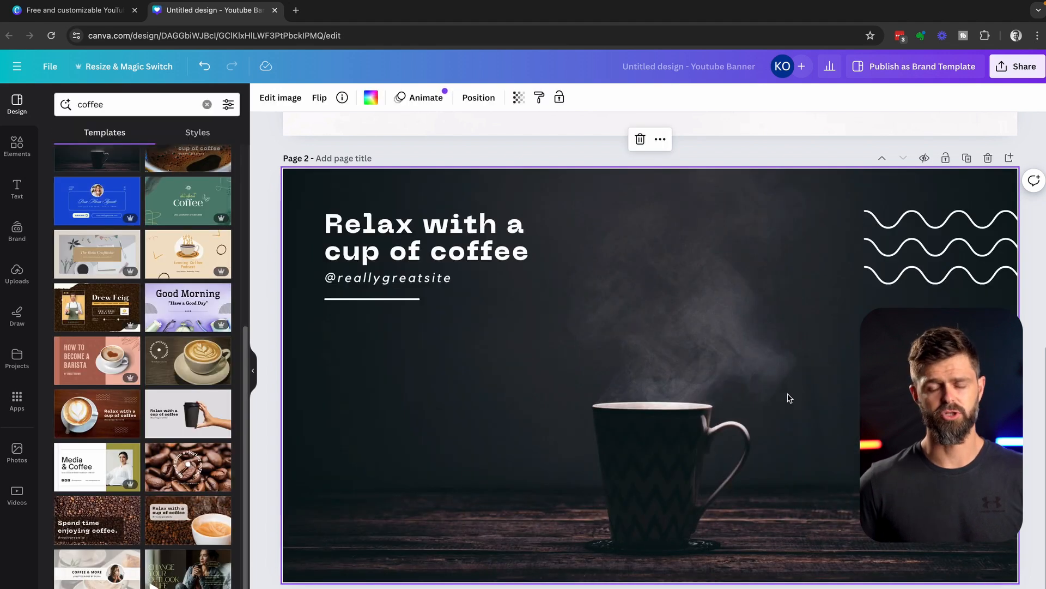
{"action": "scroll", "scroll_direction": "up", "scroll_amount": 3}
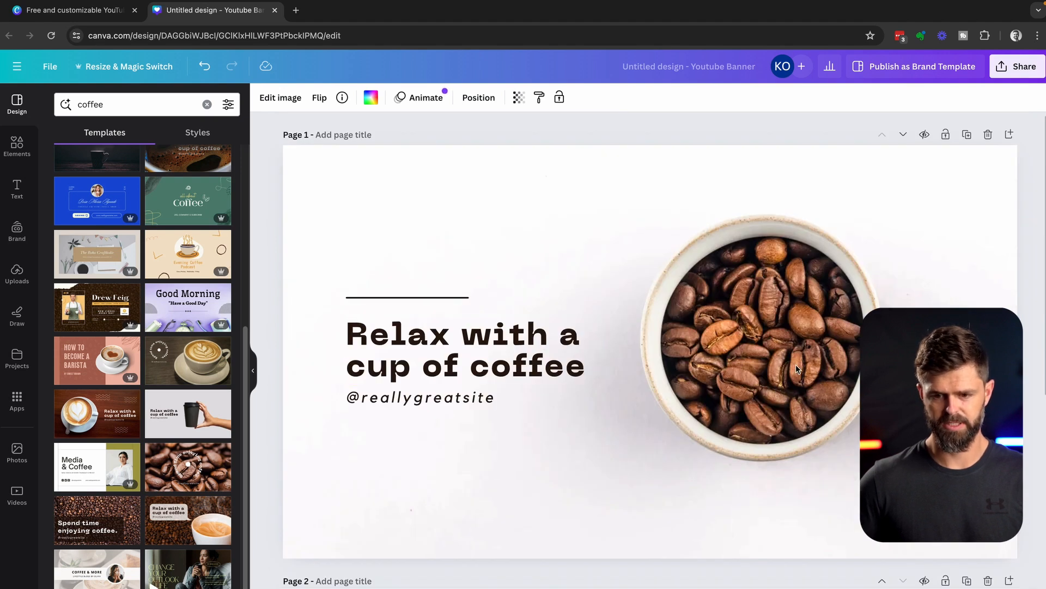
{"action": "scroll", "scroll_direction": "down", "scroll_amount": 3}
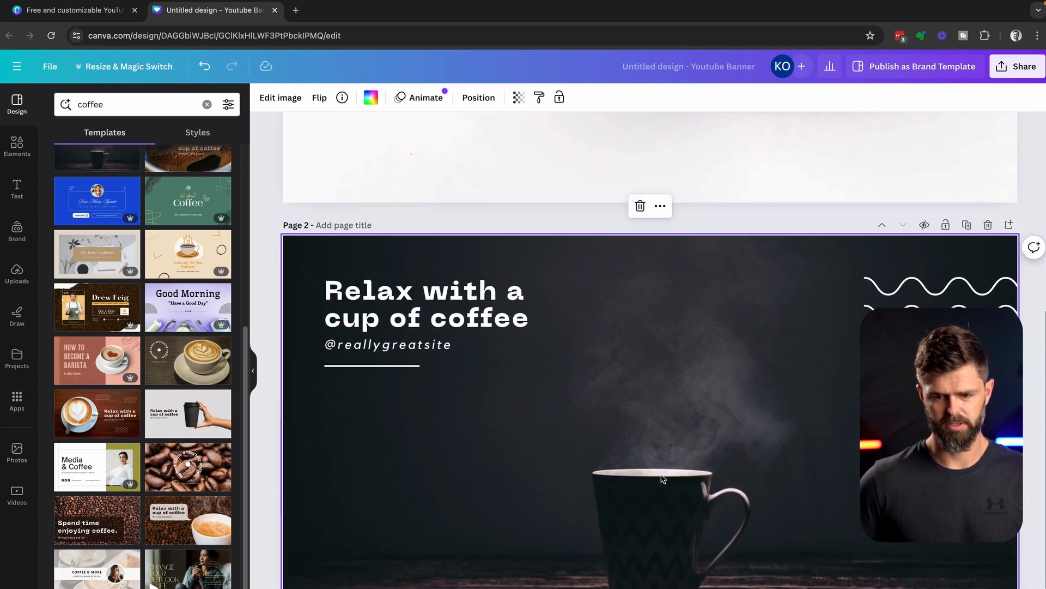
{"action": "scroll", "scroll_direction": "up", "scroll_amount": 3}
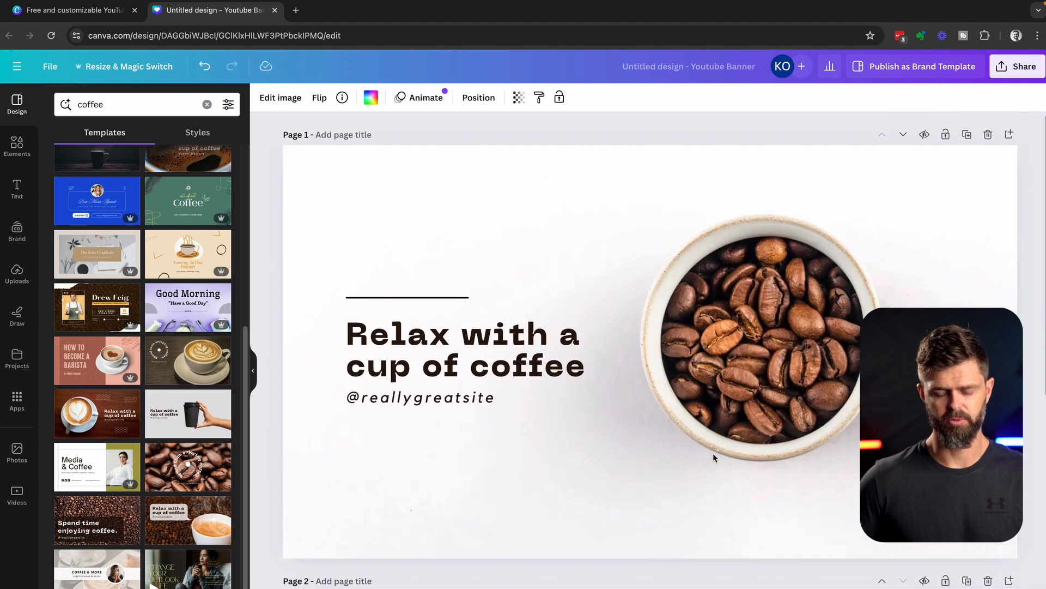
{"action": "scroll", "scroll_direction": "down", "scroll_amount": 3}
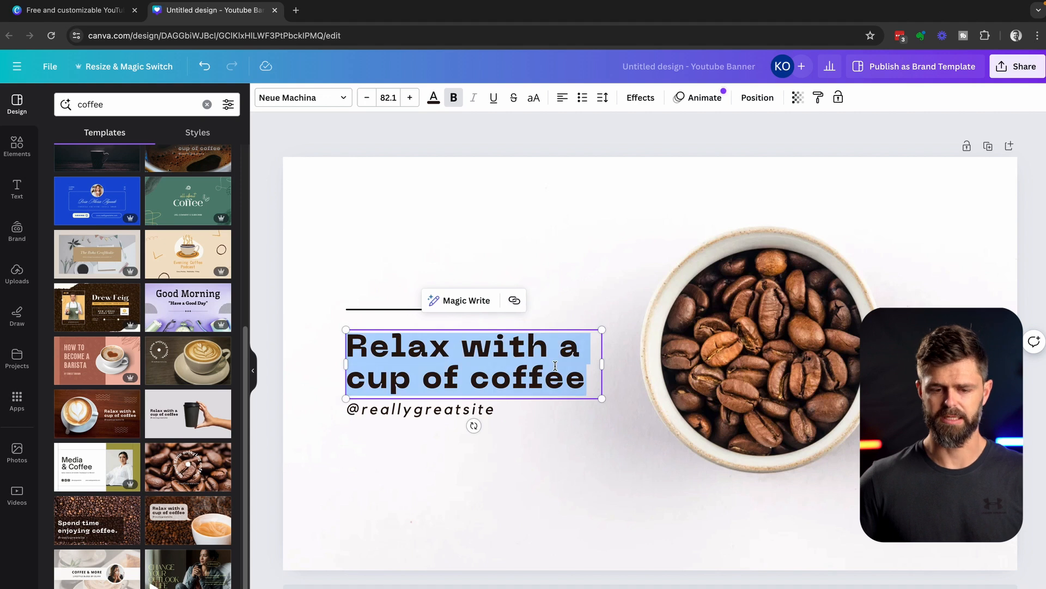
Step: Set the title to Coffee with Karl with tagline 'Conversations about Productivity & Procrastination' and adjust the layout
{"action": "type", "text": "Coffee with Karl"}
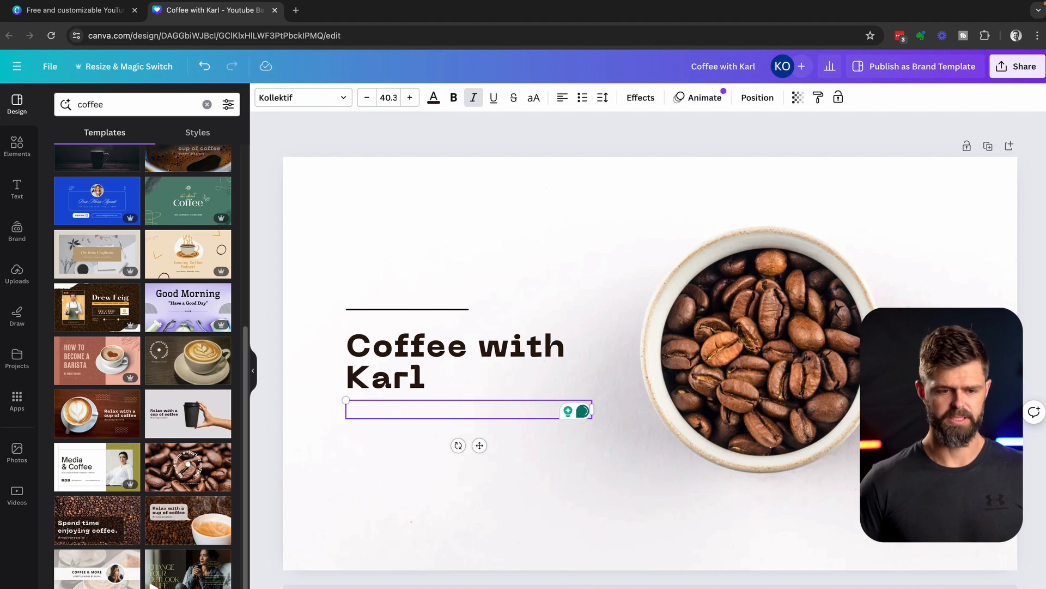
{"action": "type", "text": "Conversations about Productivity & Procrastination"}
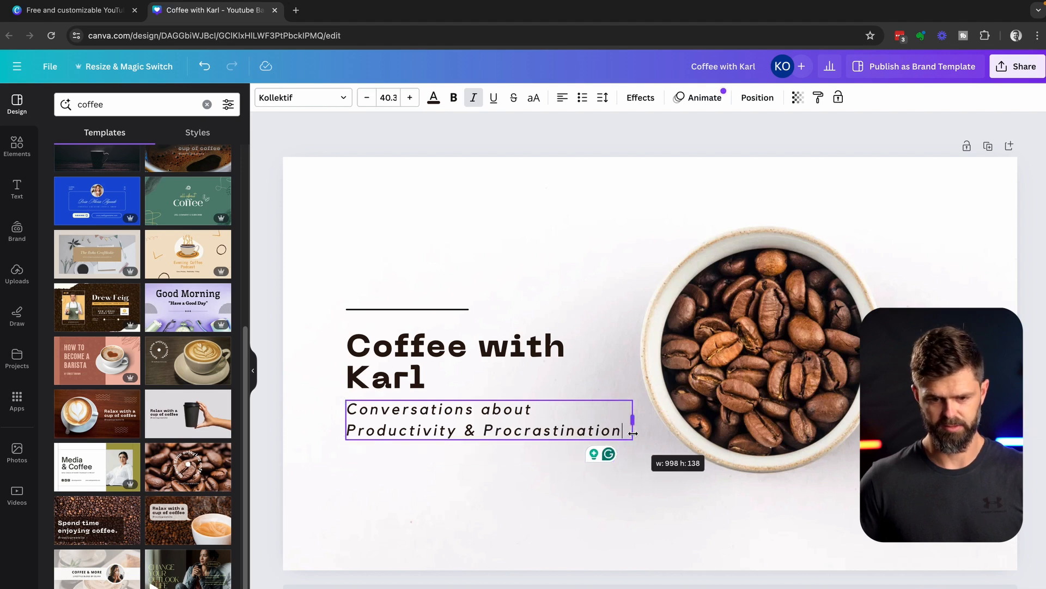
{"action": "left_click", "coordinate": [546, 472]}
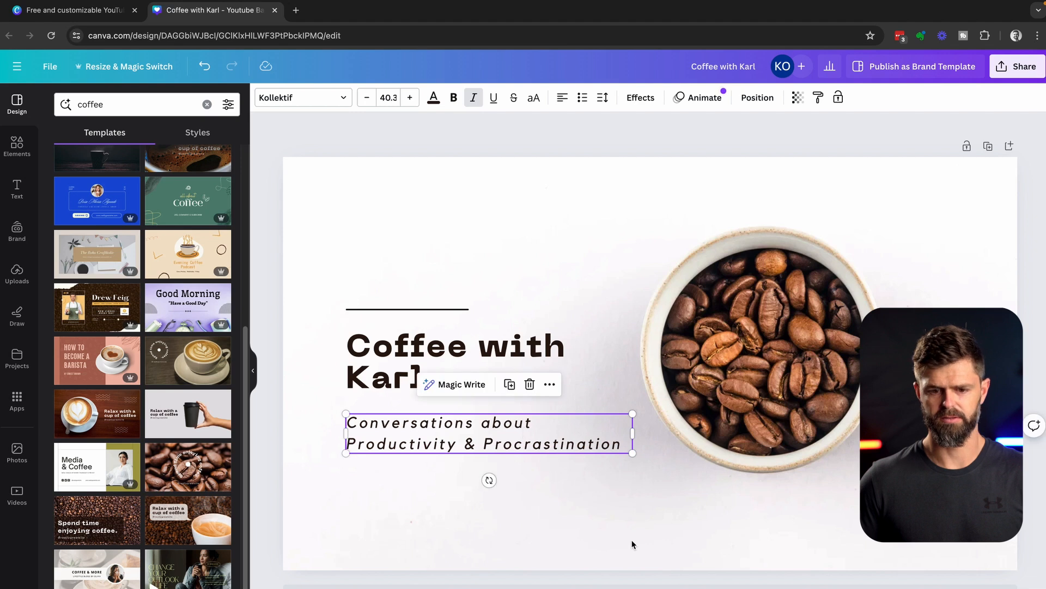
{"action": "left_click", "coordinate": [406, 308]}
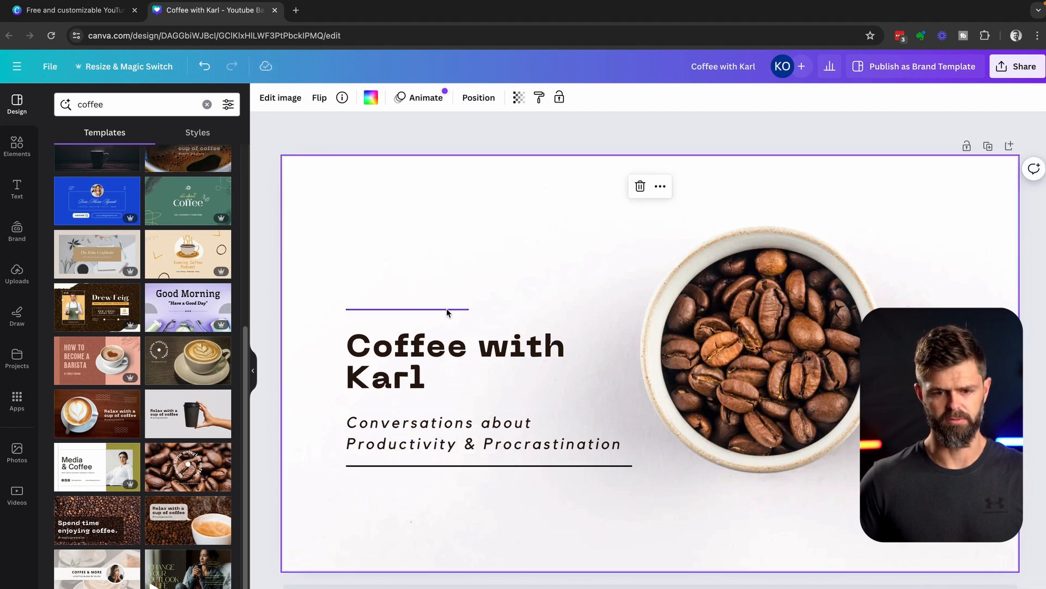
{"action": "left_click", "coordinate": [456, 361]}
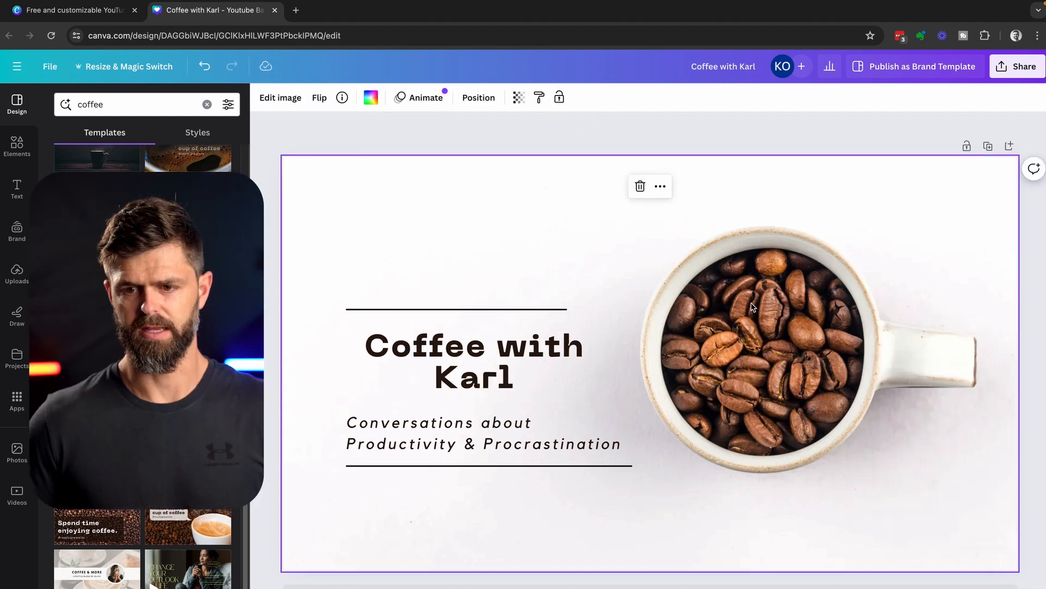
Step: Download the finished banner from Canva's share options
{"action": "left_click", "coordinate": [1021, 66]}
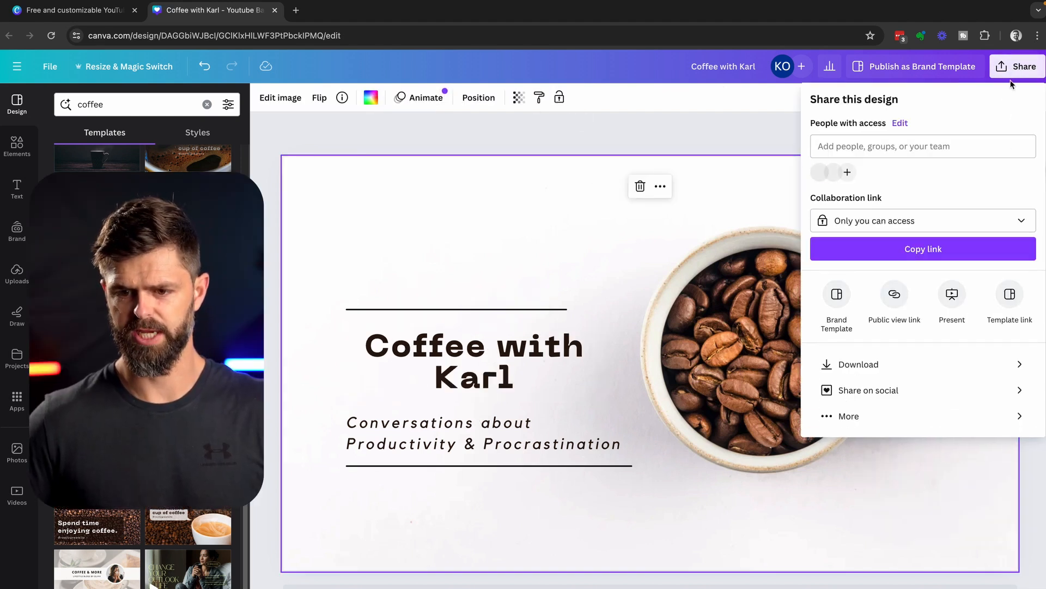
{"action": "left_click", "coordinate": [859, 364]}
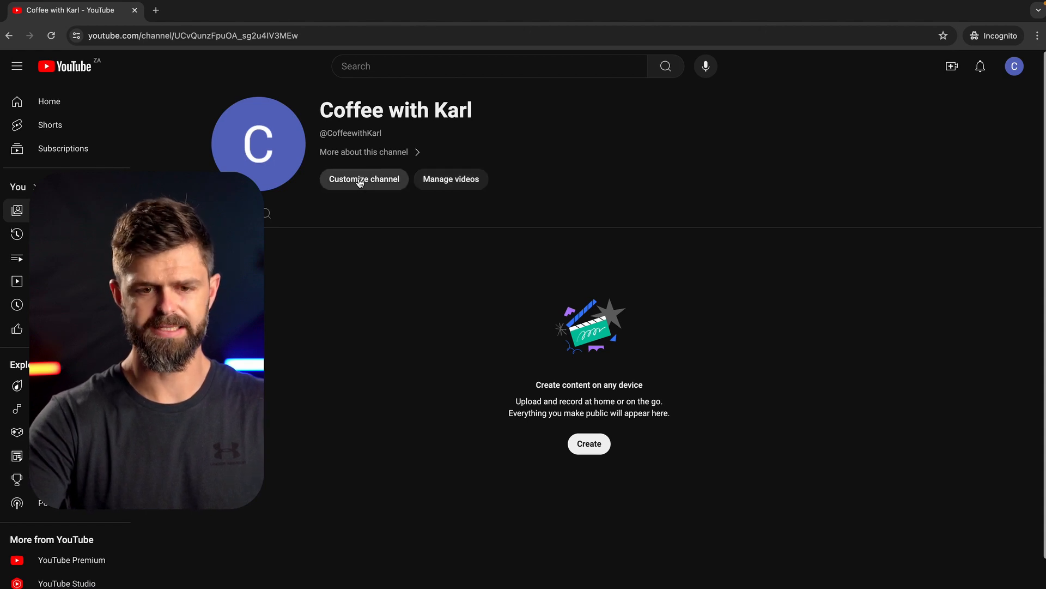
Step: Enter channel customization, dismiss the Studio welcome message and return to the channel page
{"action": "left_click", "coordinate": [365, 179]}
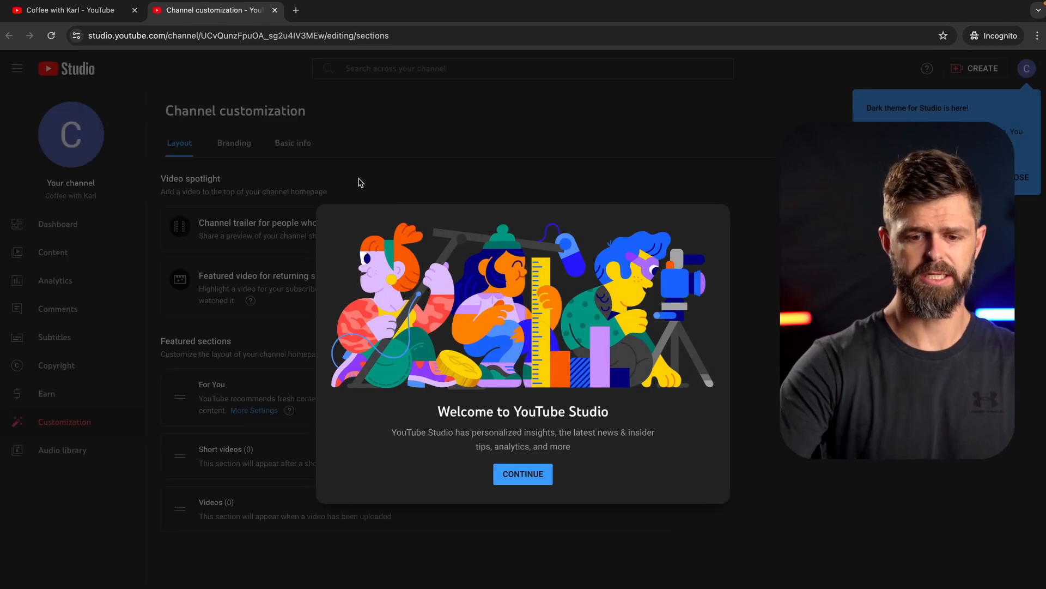
{"action": "left_click", "coordinate": [522, 474]}
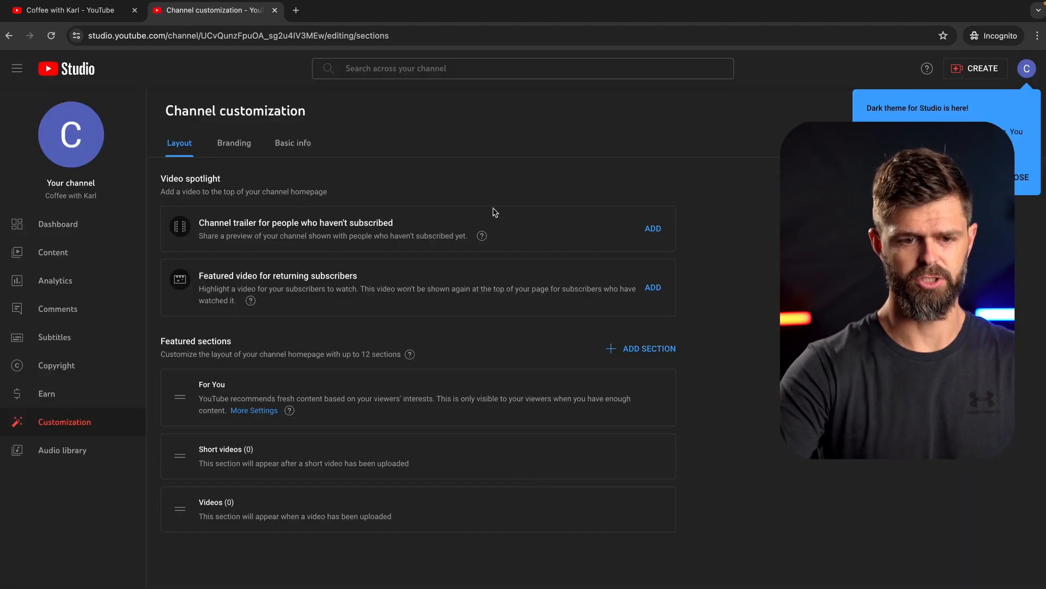
{"action": "left_click", "coordinate": [66, 10]}
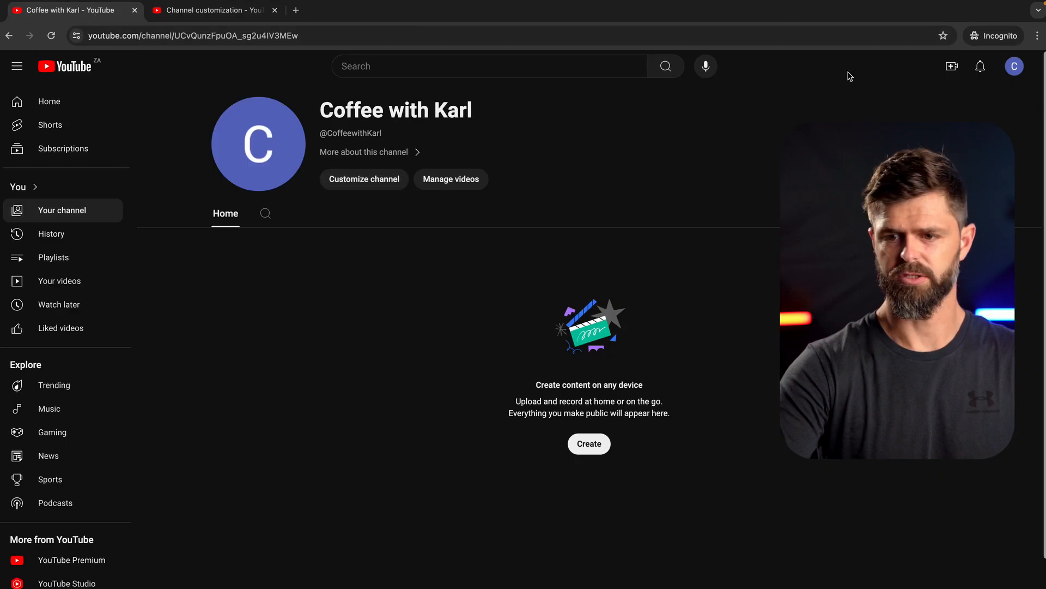
Step: Open YouTube Studio from the account menu and go to the Customization page
{"action": "left_click", "coordinate": [1014, 66]}
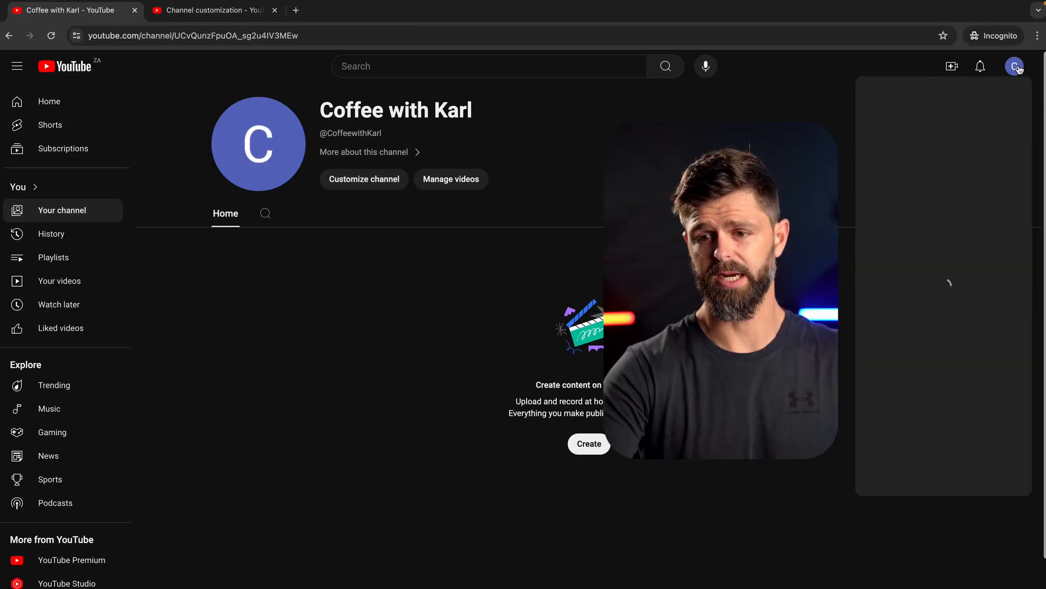
{"action": "left_click", "coordinate": [1015, 67]}
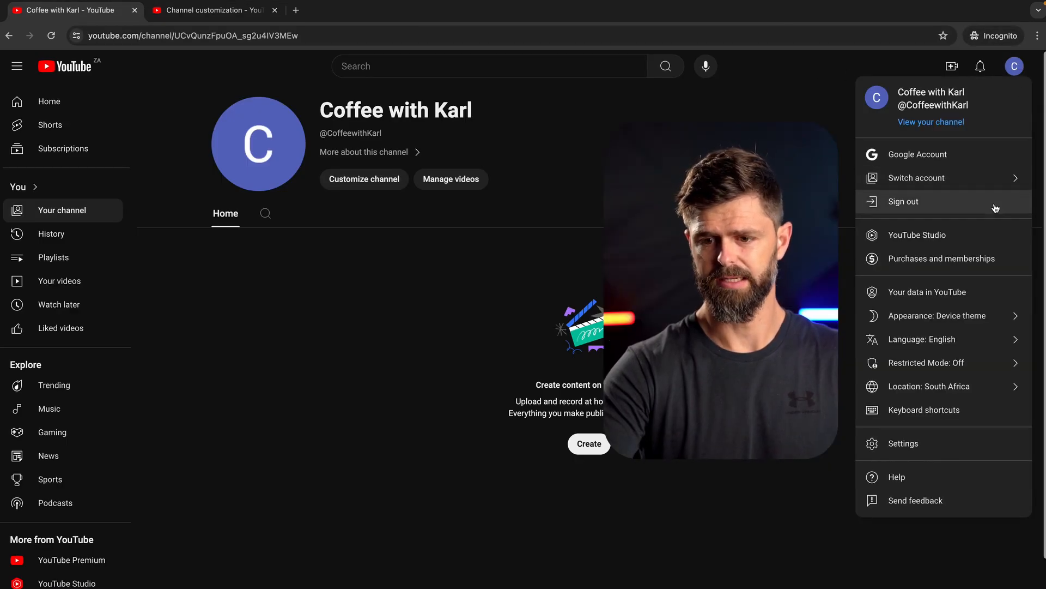
{"action": "left_click", "coordinate": [918, 234]}
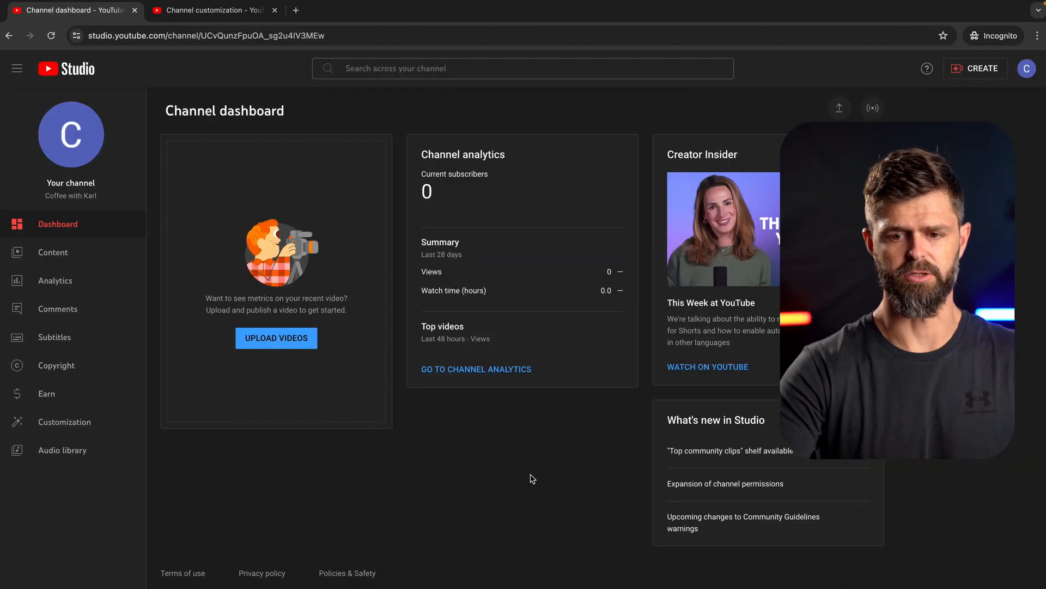
{"action": "mouse_move", "coordinate": [57, 428]}
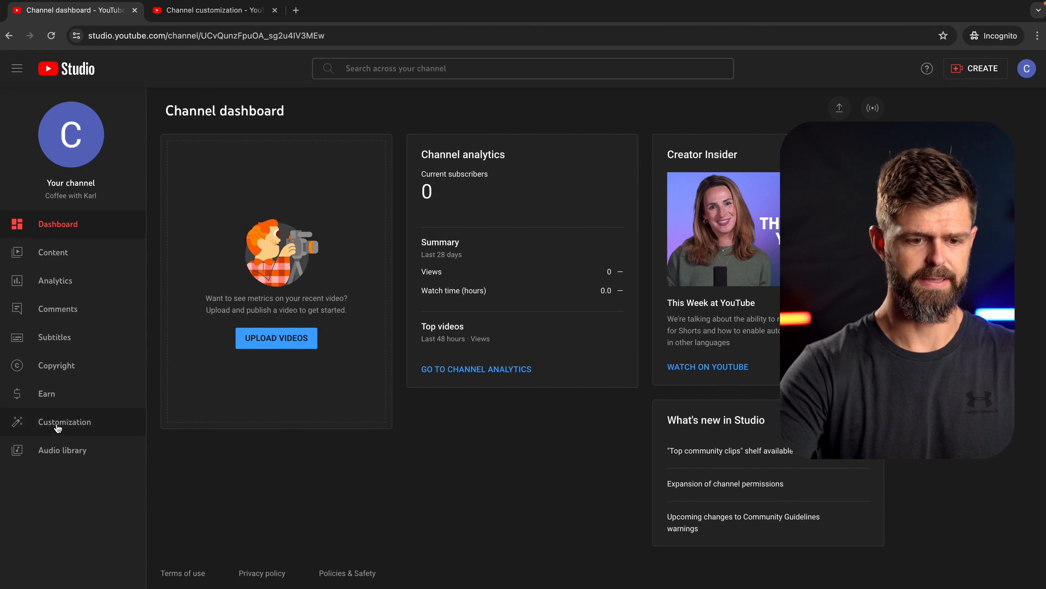
{"action": "left_click", "coordinate": [64, 422]}
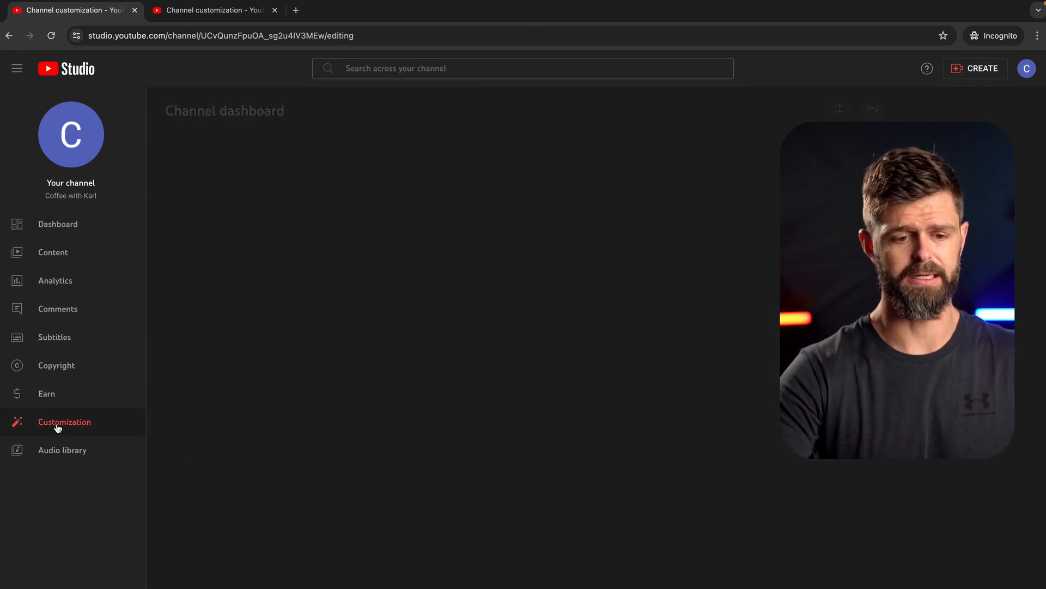
{"action": "left_click", "coordinate": [64, 421]}
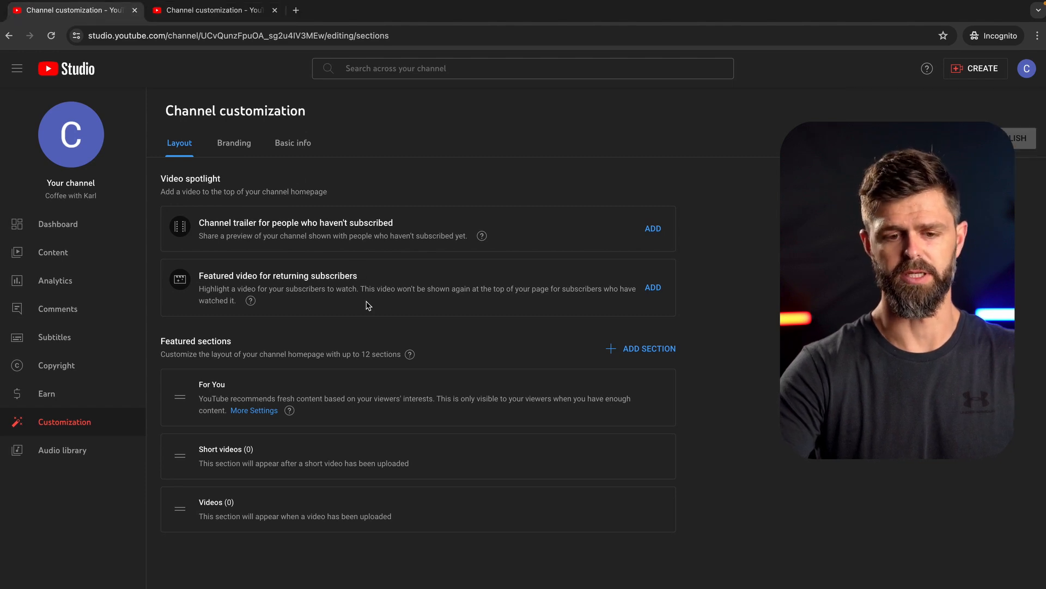
{"action": "mouse_move", "coordinate": [374, 323]}
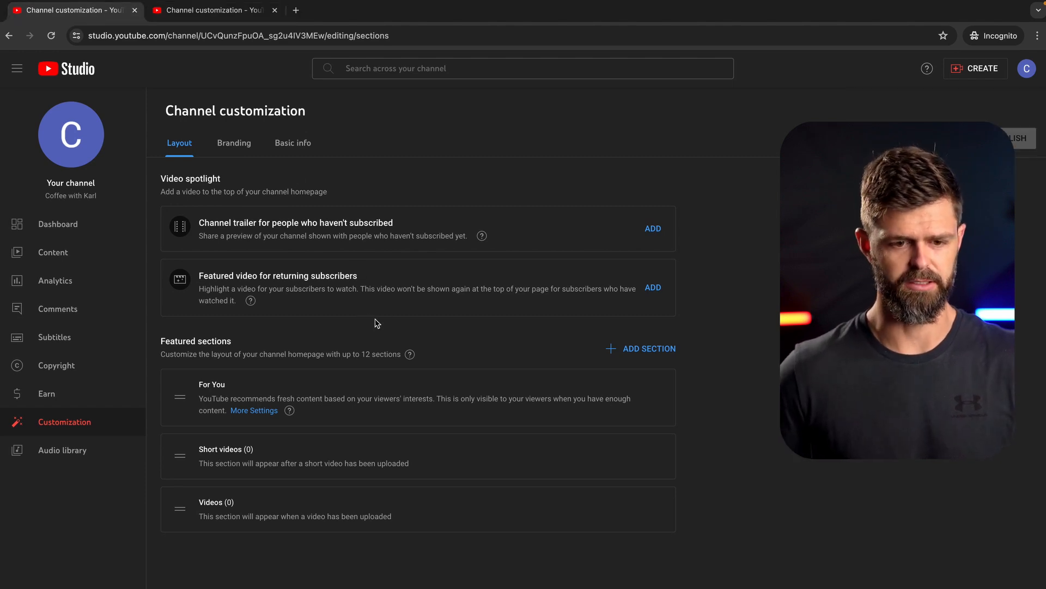
Step: Upload the exported coffee-beans banner as the channel banner image in Branding and publish it
{"action": "left_click", "coordinate": [233, 143]}
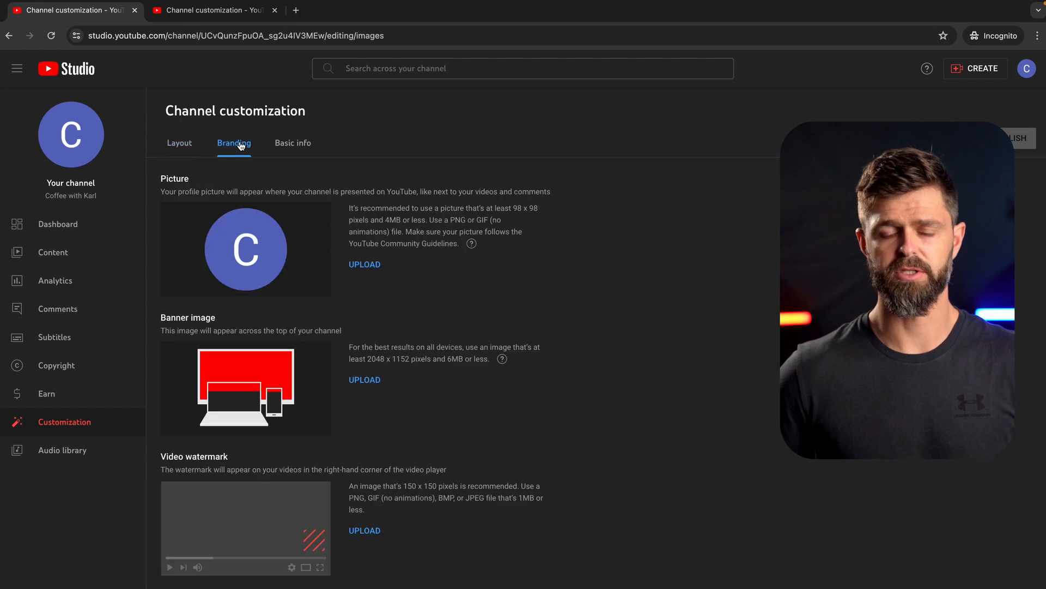
{"action": "mouse_move", "coordinate": [162, 316]}
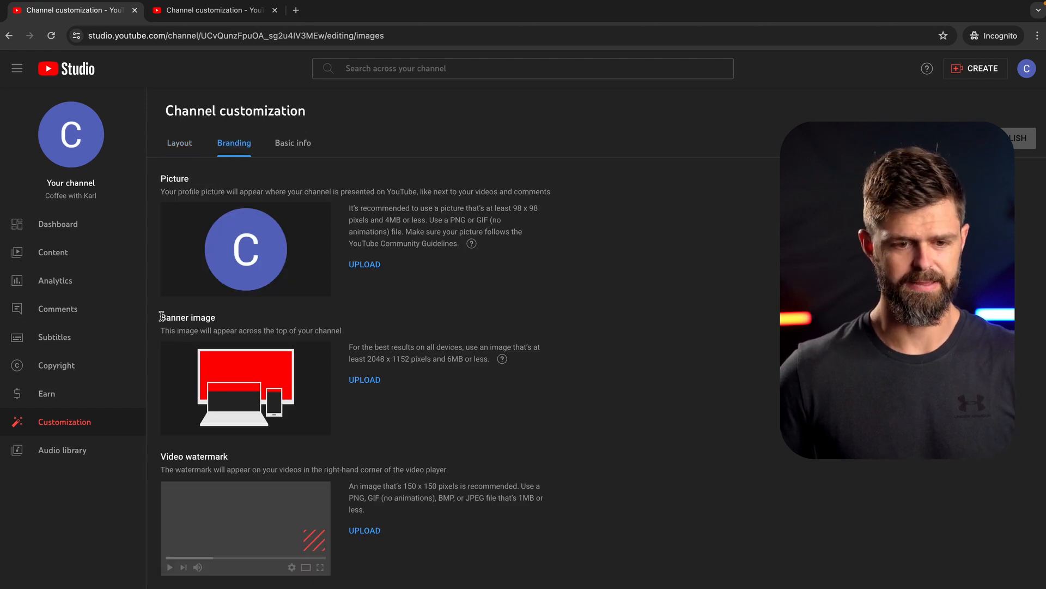
{"action": "double_click", "coordinate": [187, 317]}
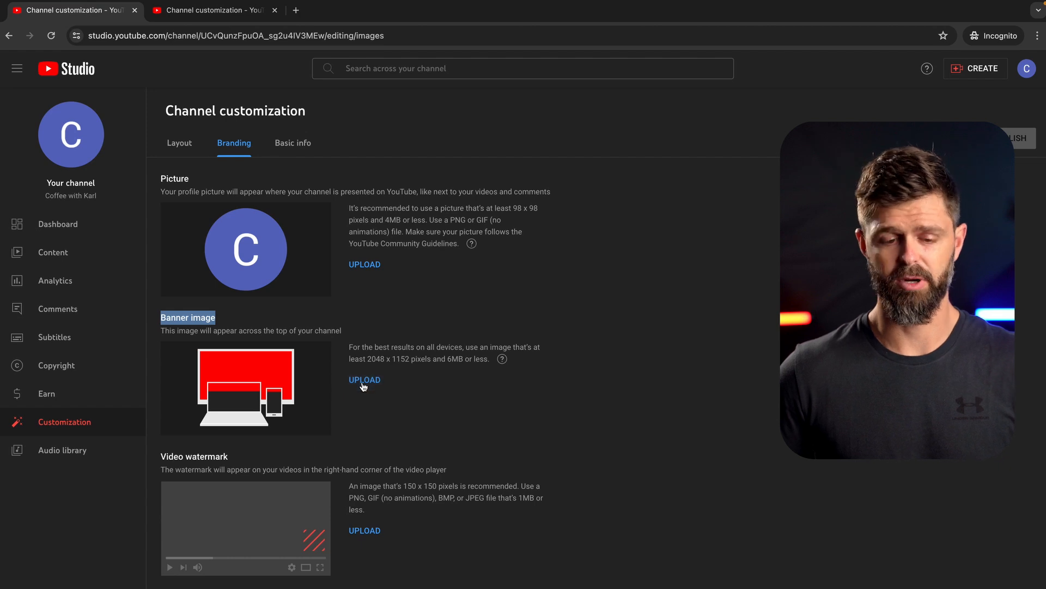
{"action": "left_click", "coordinate": [364, 380]}
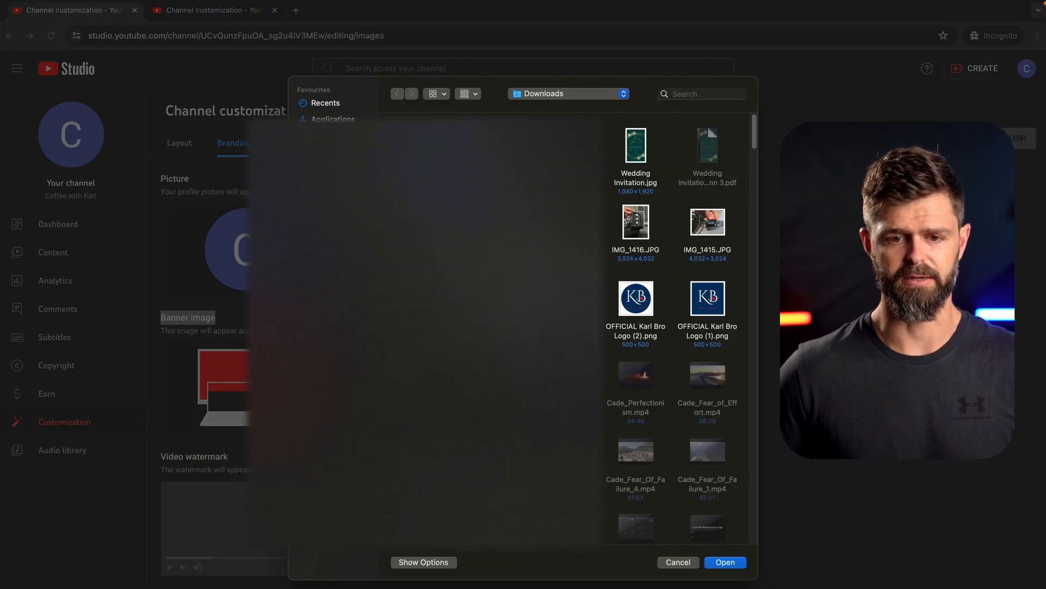
{"action": "left_click", "coordinate": [725, 562]}
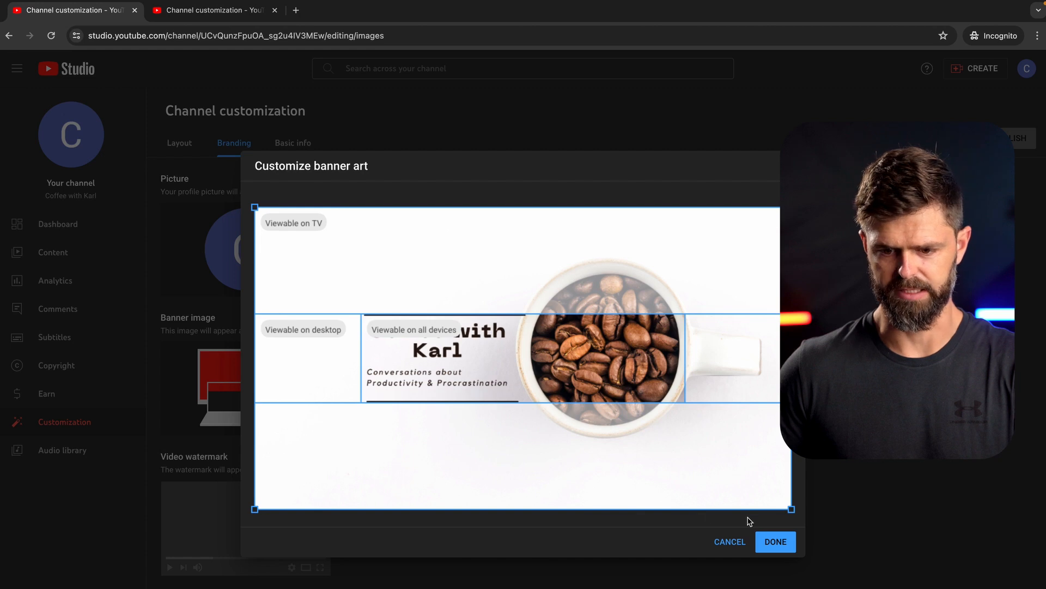
{"action": "left_click", "coordinate": [775, 542]}
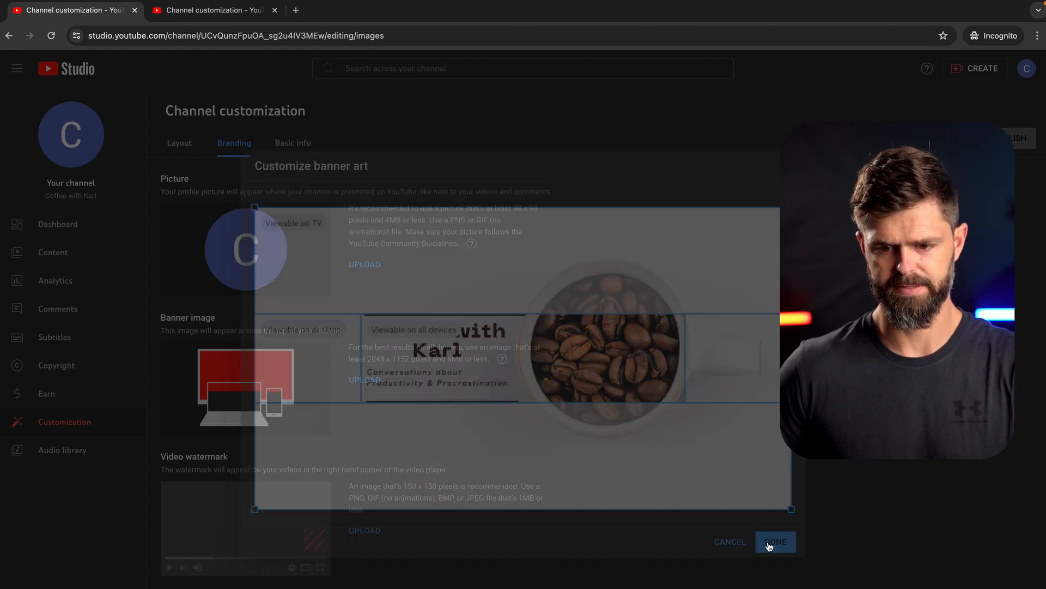
{"action": "left_click", "coordinate": [775, 542]}
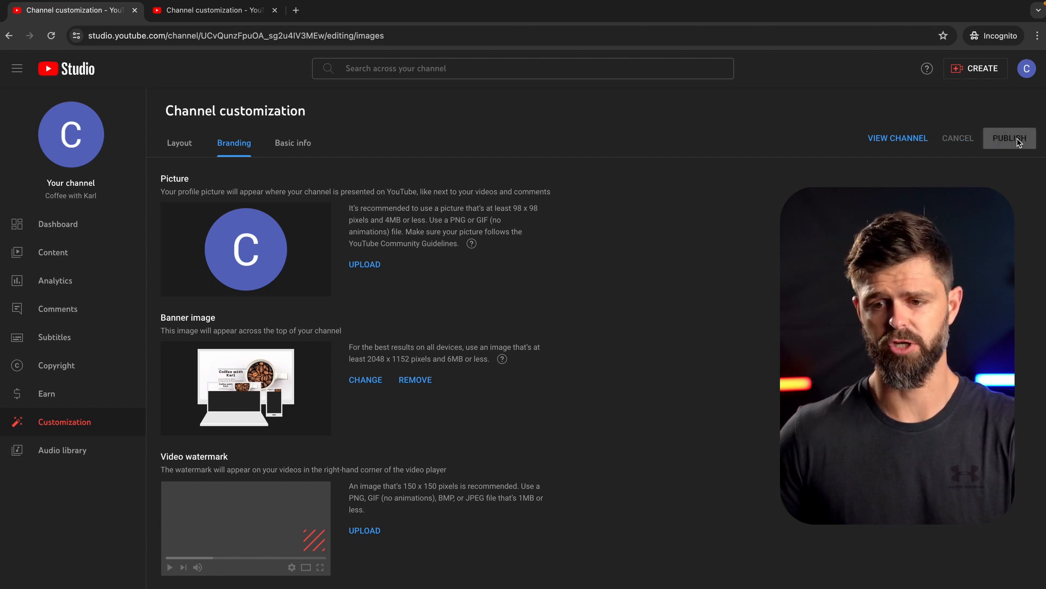
{"action": "mouse_move", "coordinate": [309, 345]}
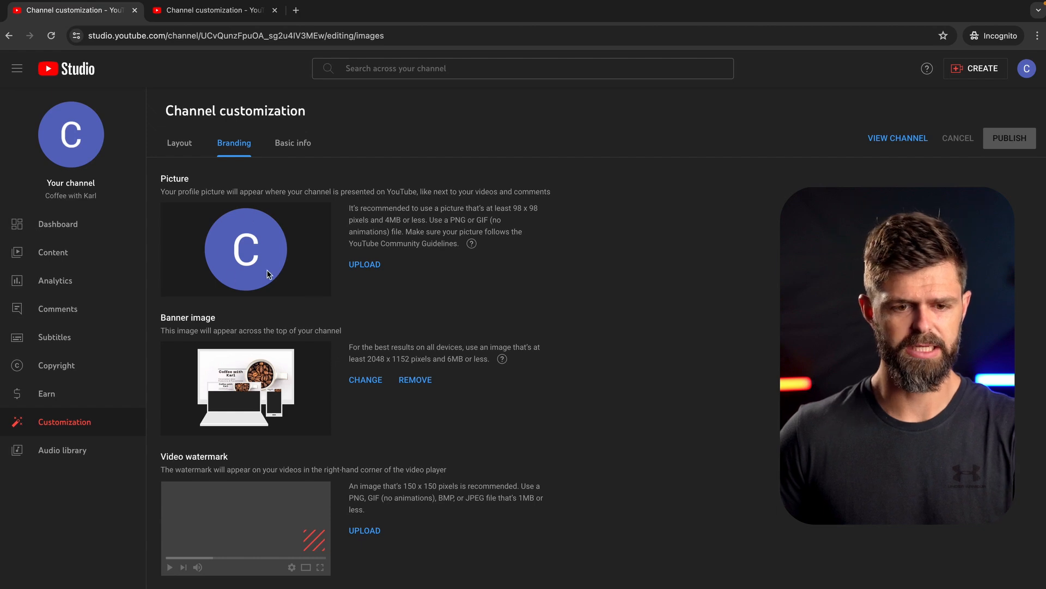
{"action": "mouse_move", "coordinate": [448, 189]}
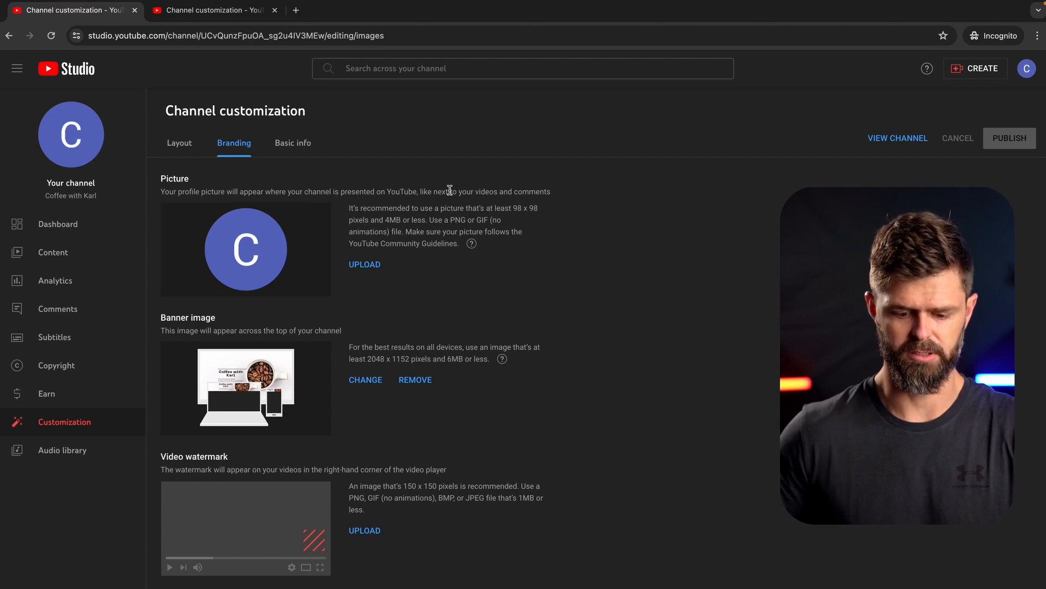
Step: Search Canva templates for 'instagram' and start a blank Instagram Post design
{"action": "left_click", "coordinate": [207, 10]}
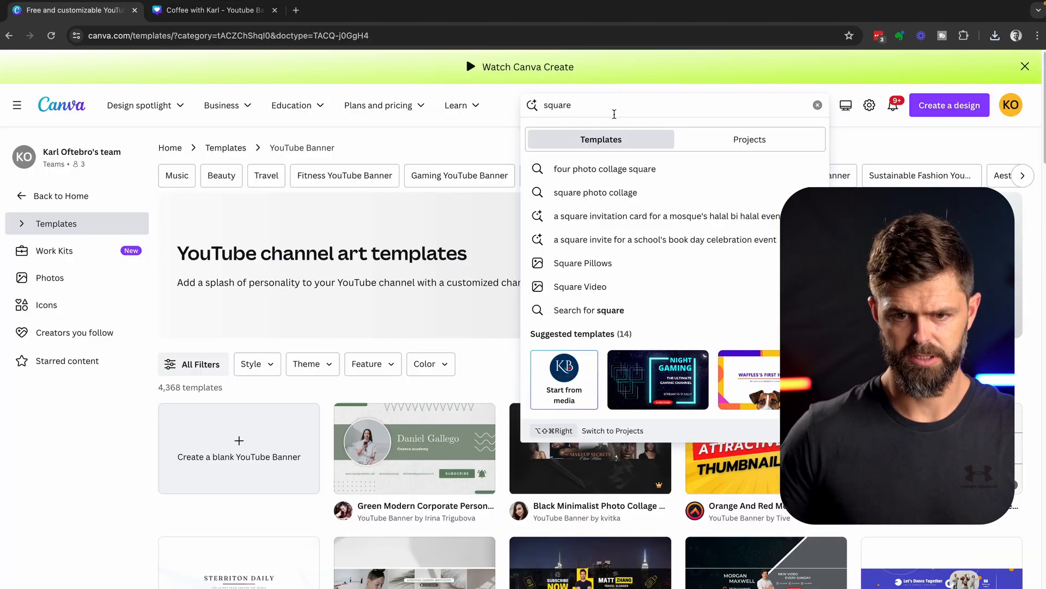
{"action": "left_click", "coordinate": [817, 105]}
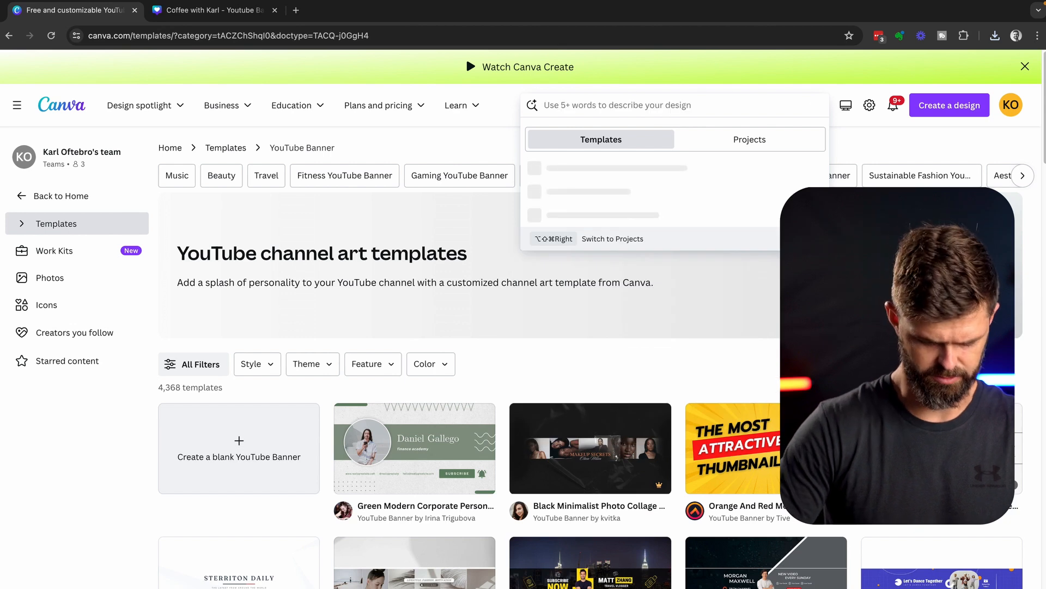
{"action": "type", "text": "instagram"}
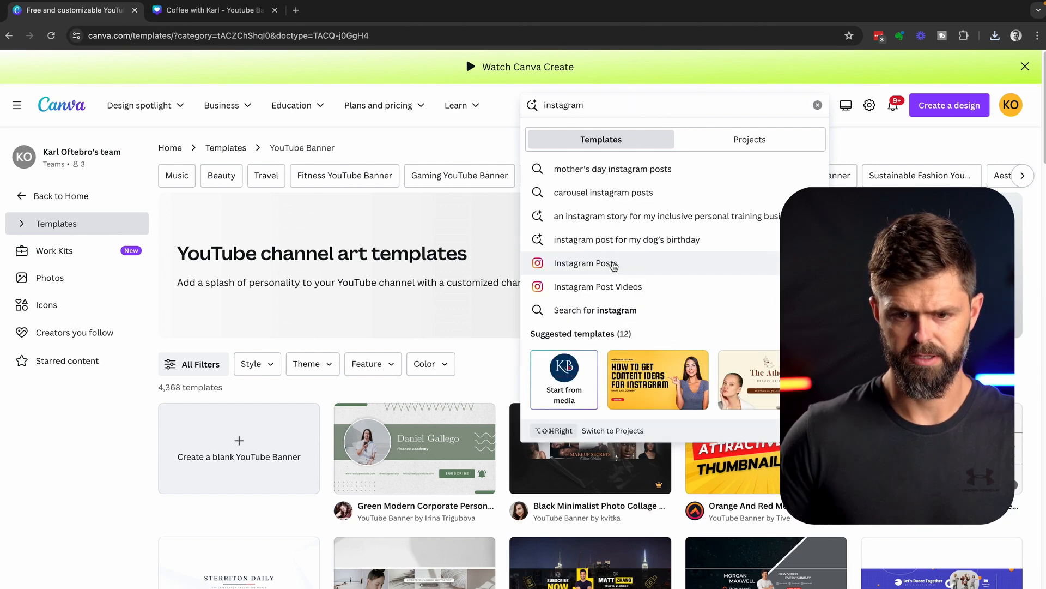
{"action": "left_click", "coordinate": [586, 263]}
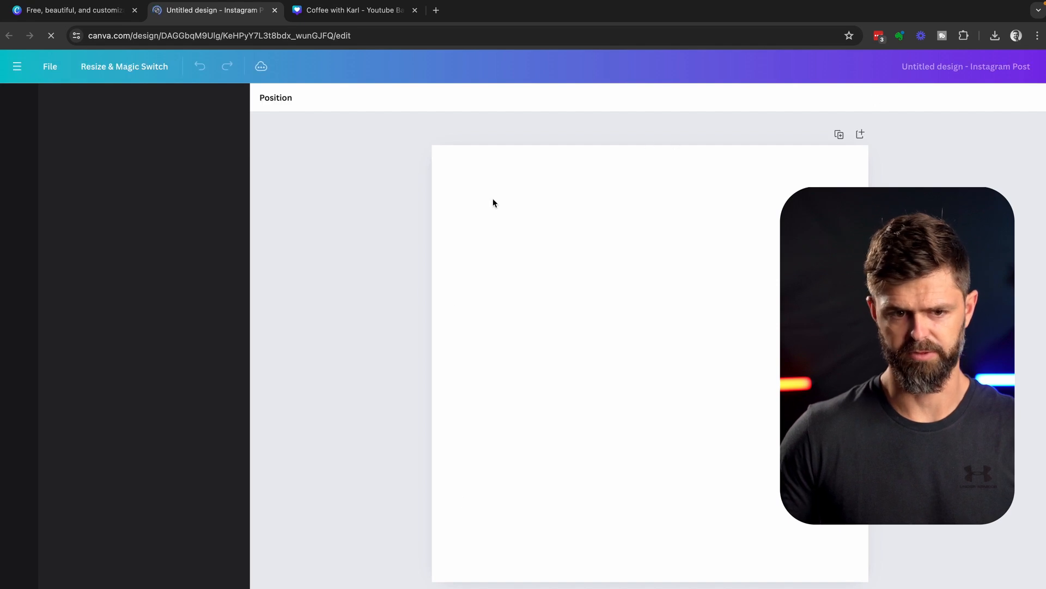
Step: Browse through the Uploads library of previously uploaded images
{"action": "left_click", "coordinate": [16, 270]}
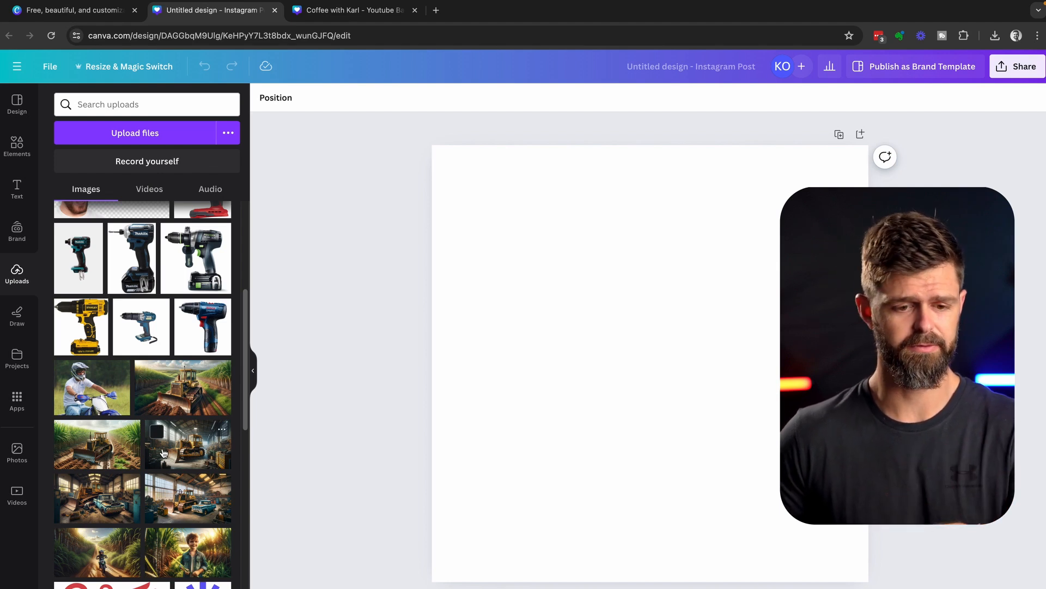
{"action": "scroll", "scroll_direction": "down", "scroll_amount": 3}
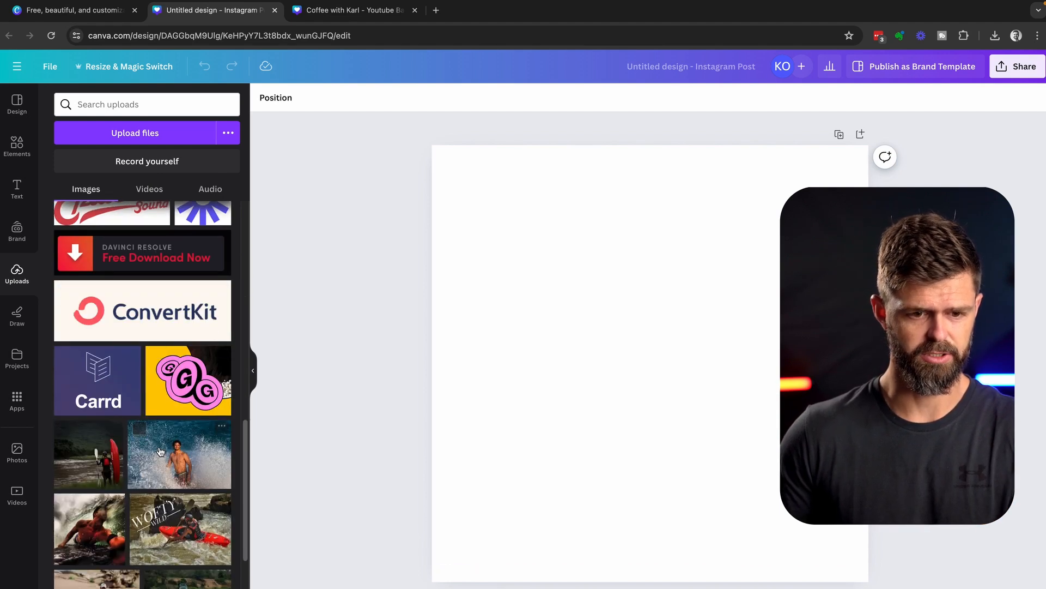
{"action": "scroll", "scroll_direction": "down", "scroll_amount": 3}
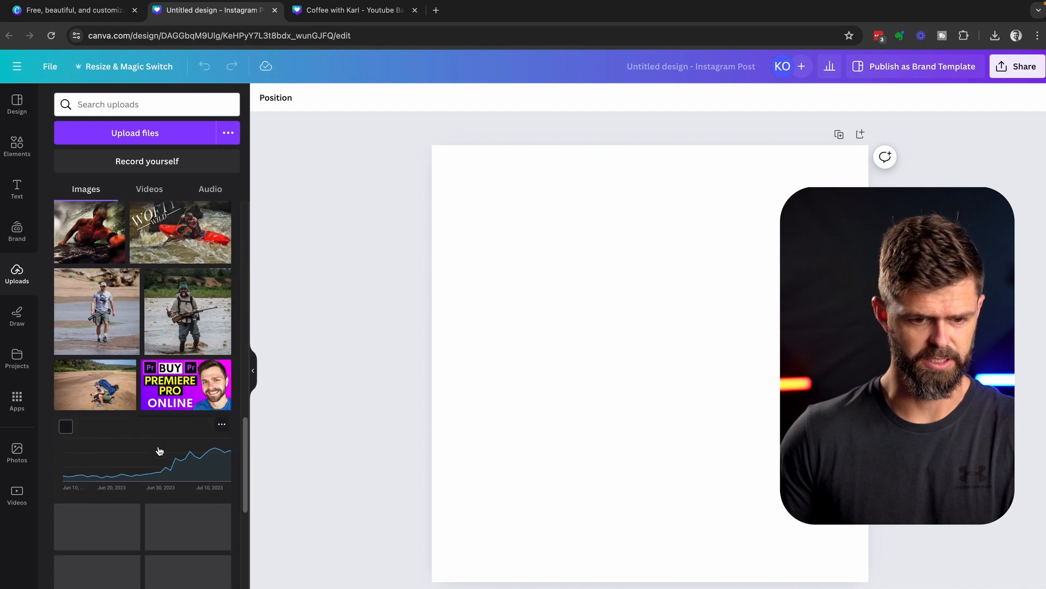
{"action": "scroll", "scroll_direction": "down", "scroll_amount": 3}
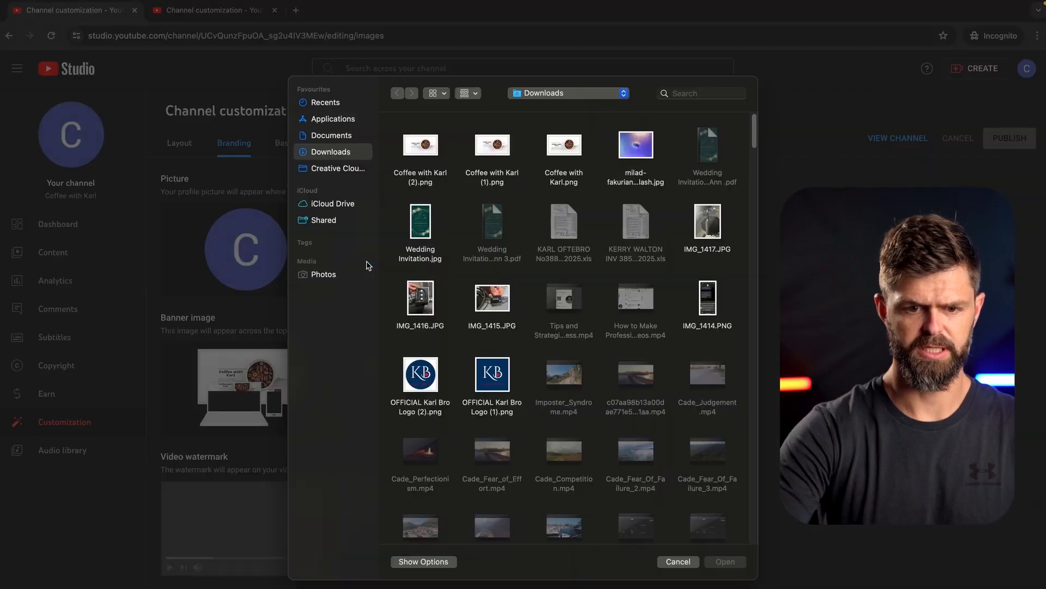
Step: Choose the red-background headshot as the profile picture, keep the crop, and view the public channel page
{"action": "left_click", "coordinate": [677, 562]}
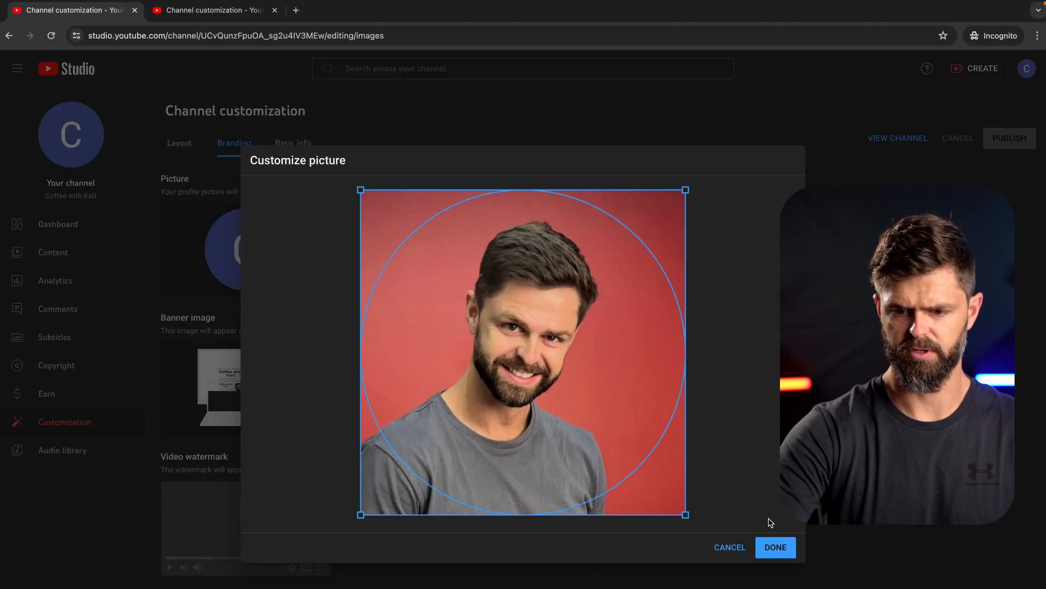
{"action": "left_click", "coordinate": [775, 546]}
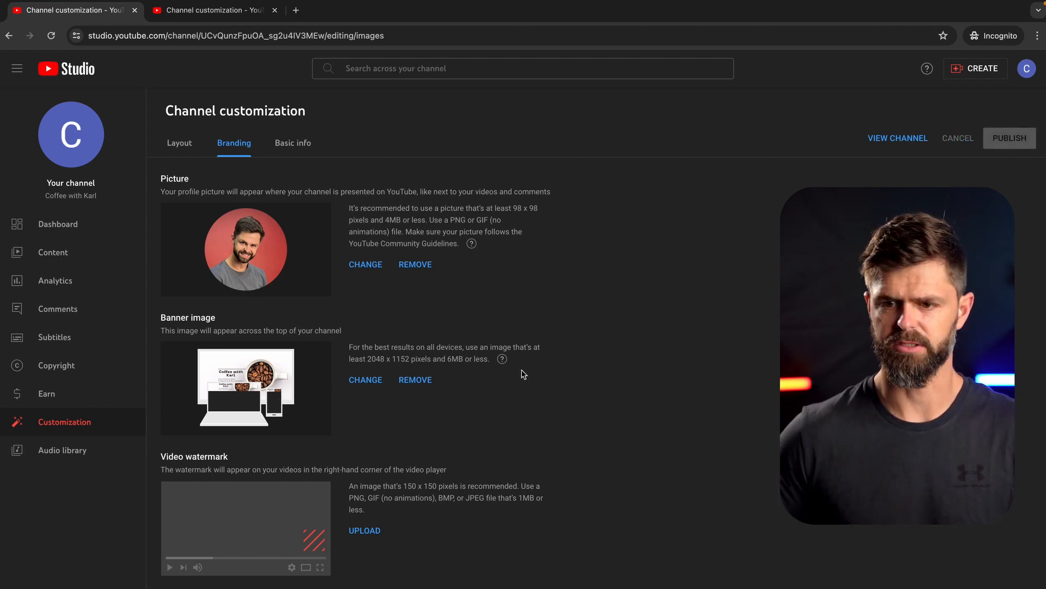
{"action": "right_click", "coordinate": [902, 141]}
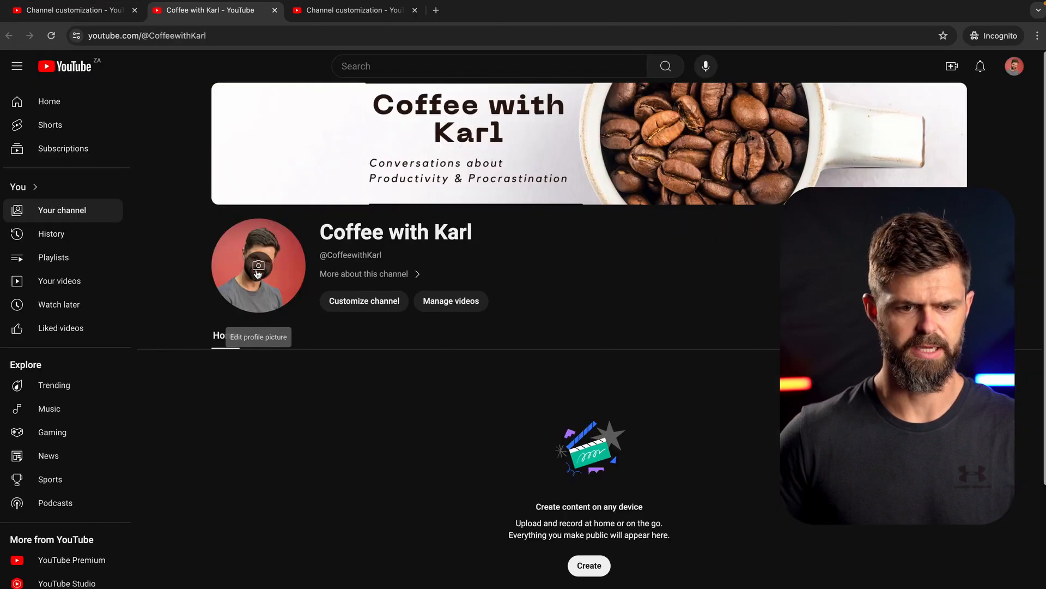
{"action": "mouse_move", "coordinate": [777, 117]}
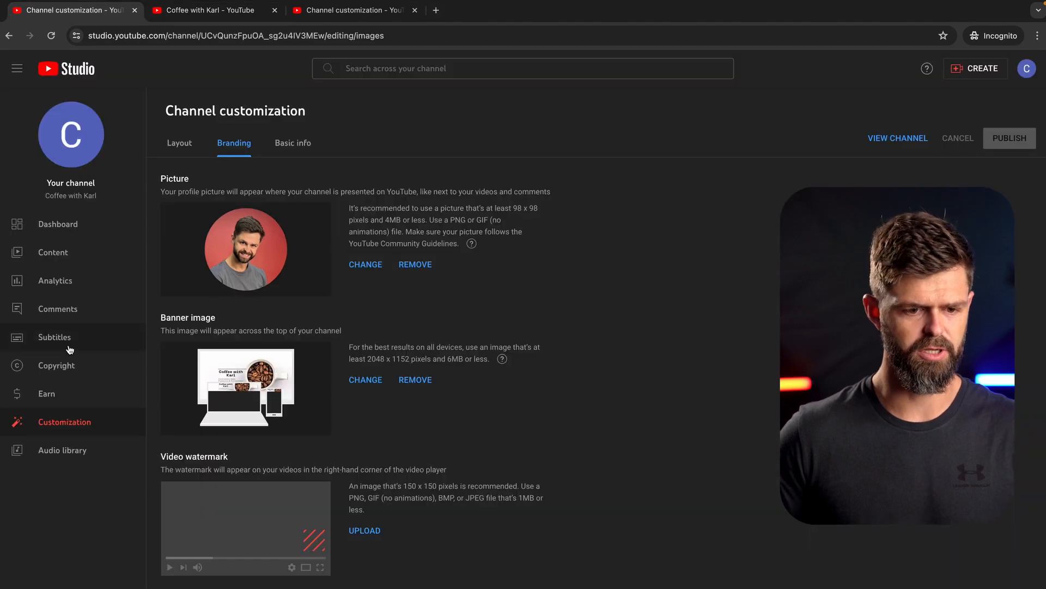
{"action": "mouse_move", "coordinate": [281, 160]}
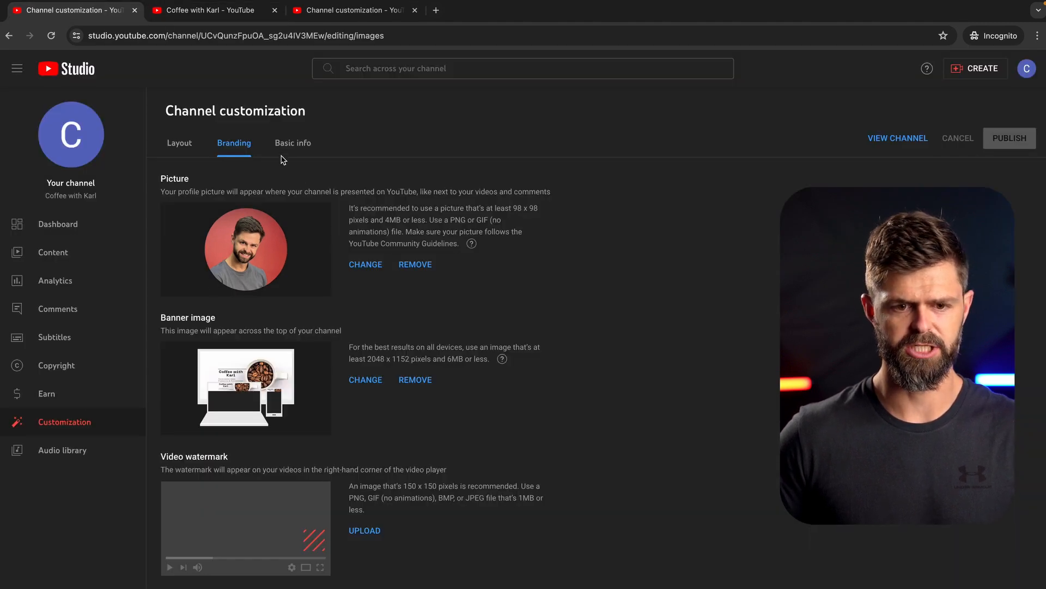
Step: Switch Channel customization to the Basic info settings
{"action": "left_click", "coordinate": [293, 142]}
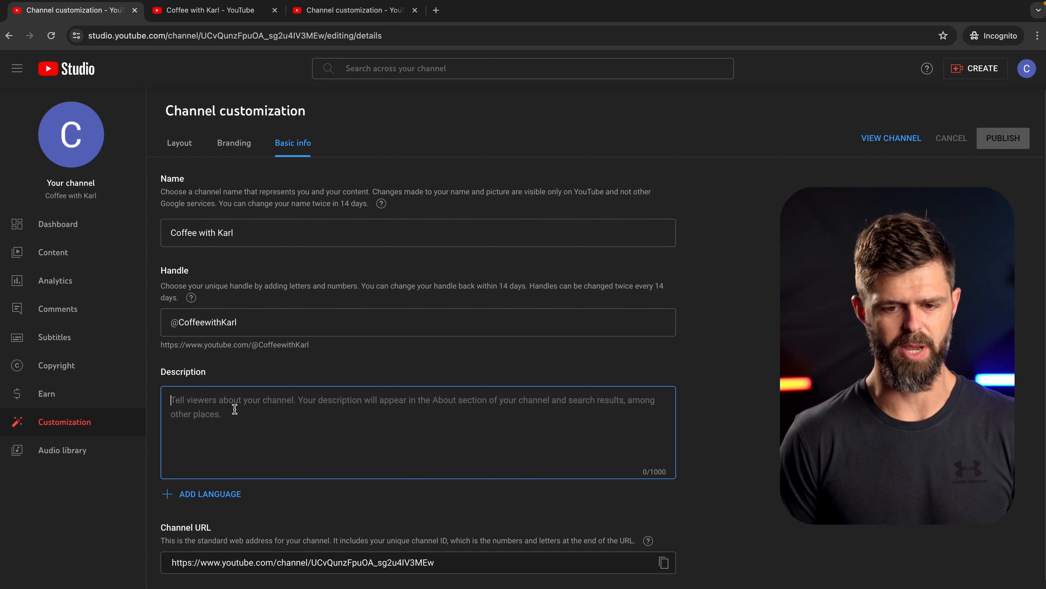
Step: Write the description about productivity videos and how to beat procrastination, then publish it
{"action": "type", "text": "On this channel we make vide"}
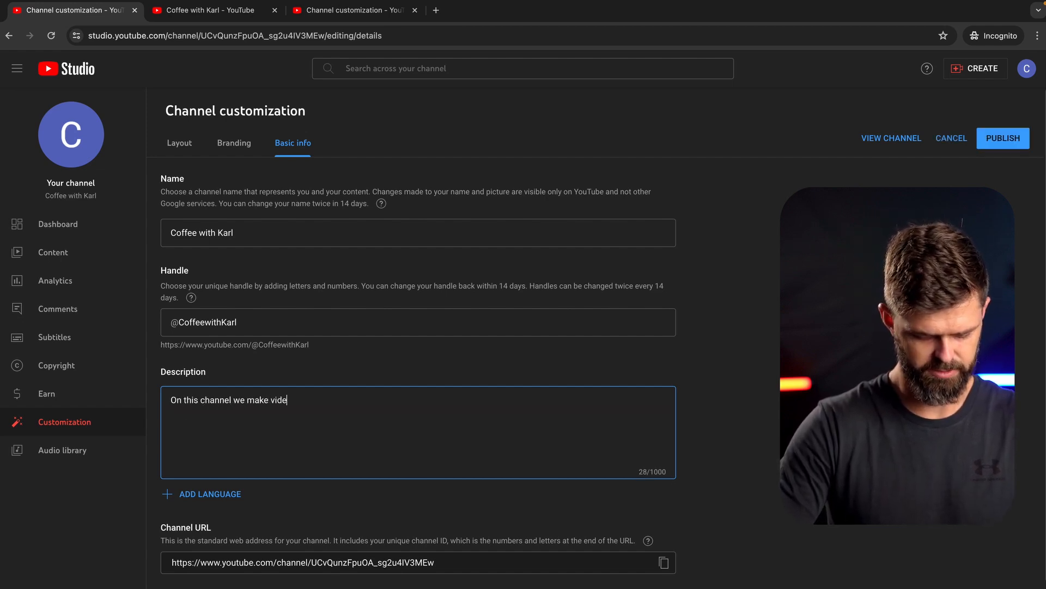
{"action": "type", "text": "os about Product"}
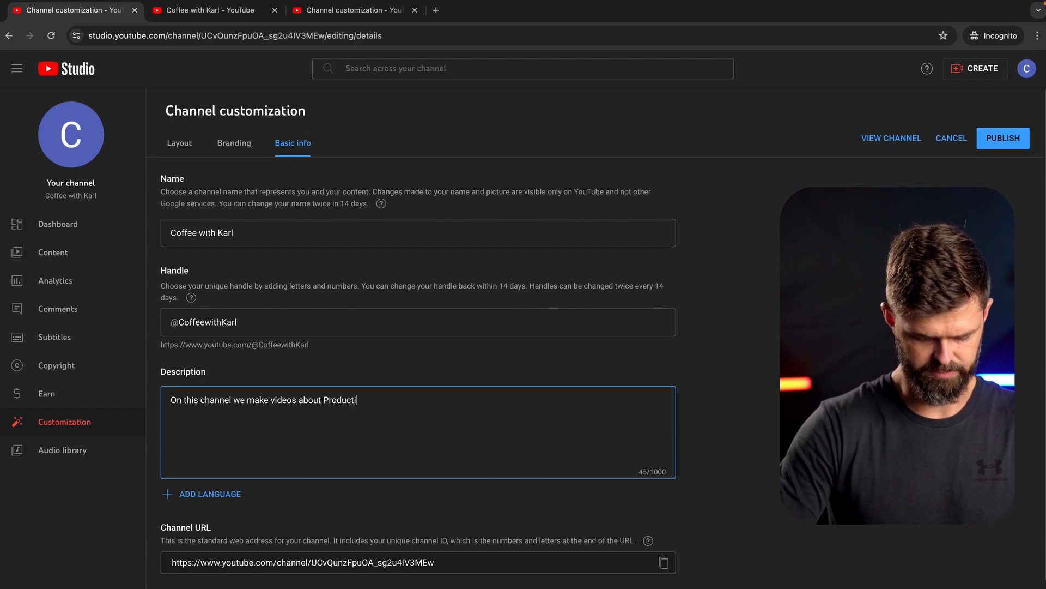
{"action": "type", "text": "ivity and"}
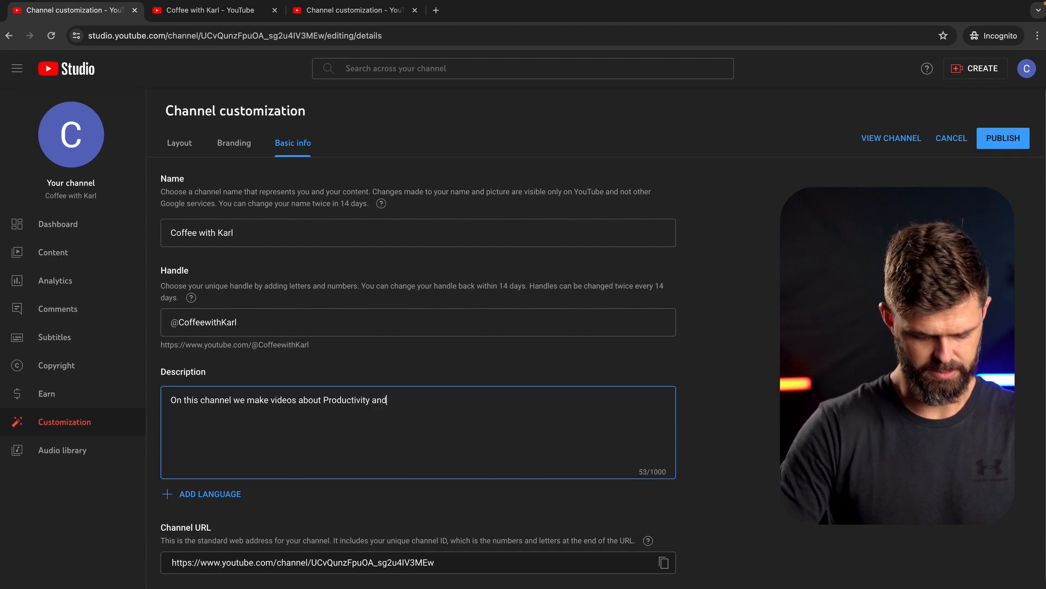
{"action": "type", "text": "how to"}
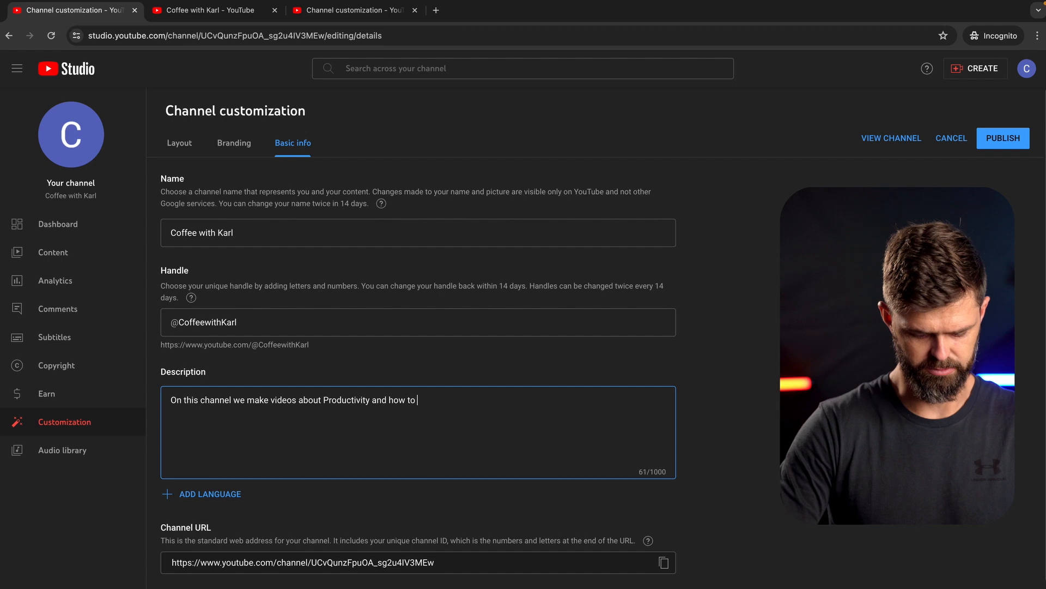
{"action": "type", "text": "beat procrastination so that you can build the life of your dreams."}
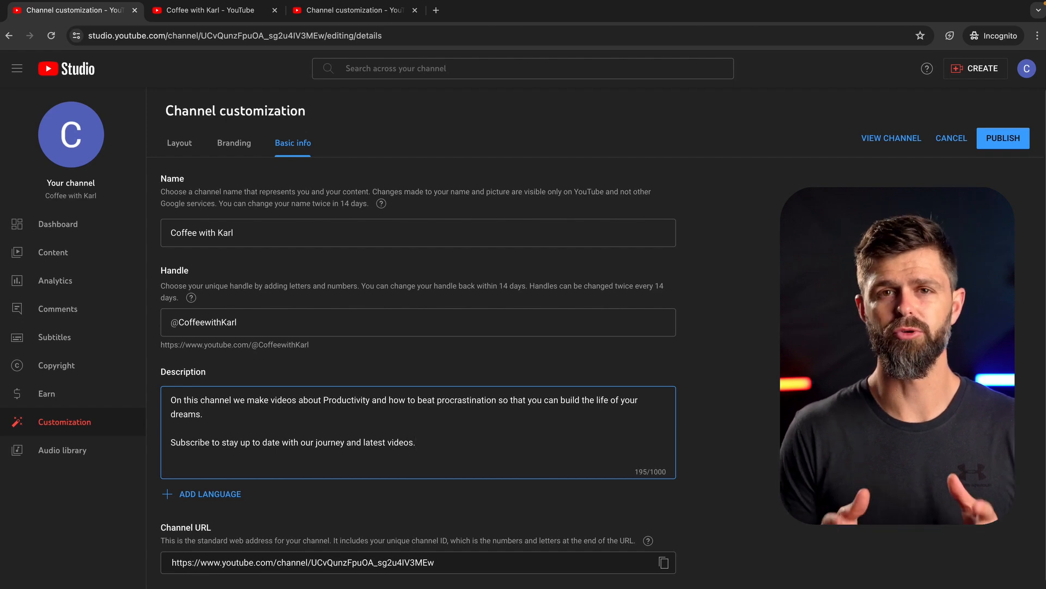
{"action": "left_click", "coordinate": [414, 441]}
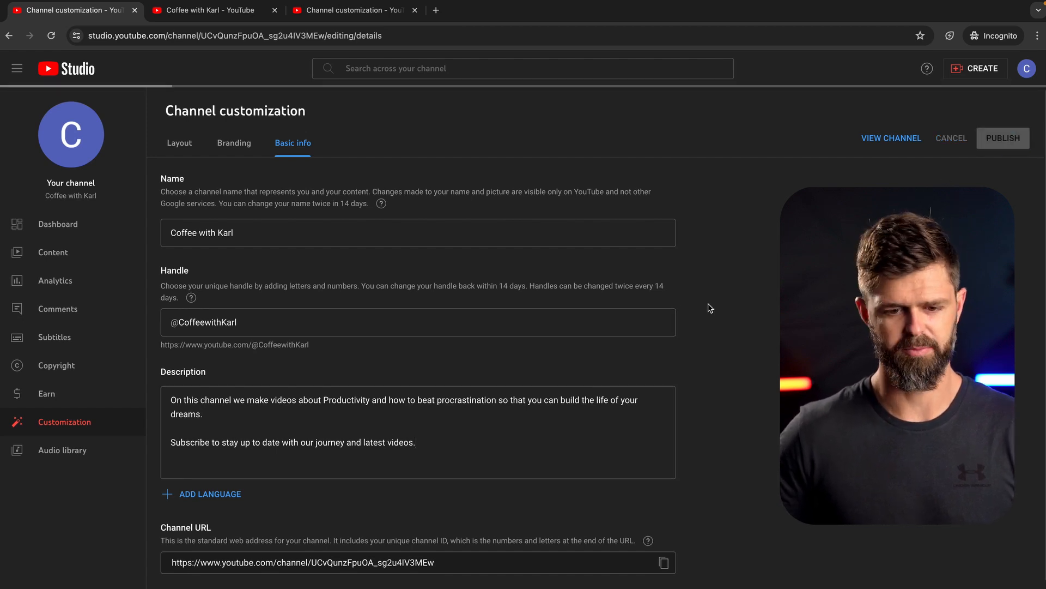
{"action": "scroll", "scroll_direction": "down", "scroll_amount": 3}
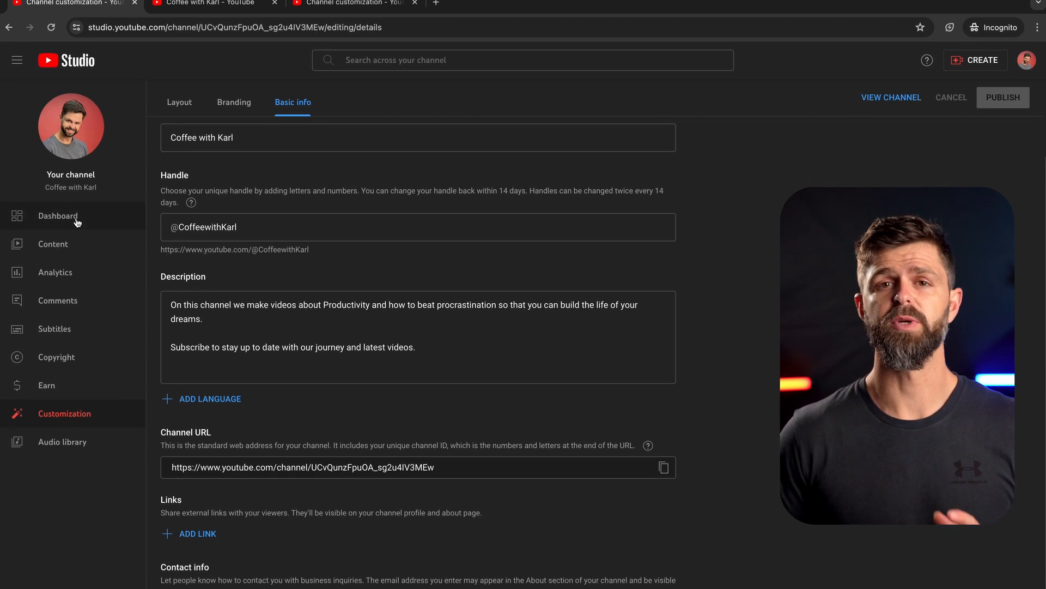
{"action": "scroll", "scroll_direction": "down", "scroll_amount": 3}
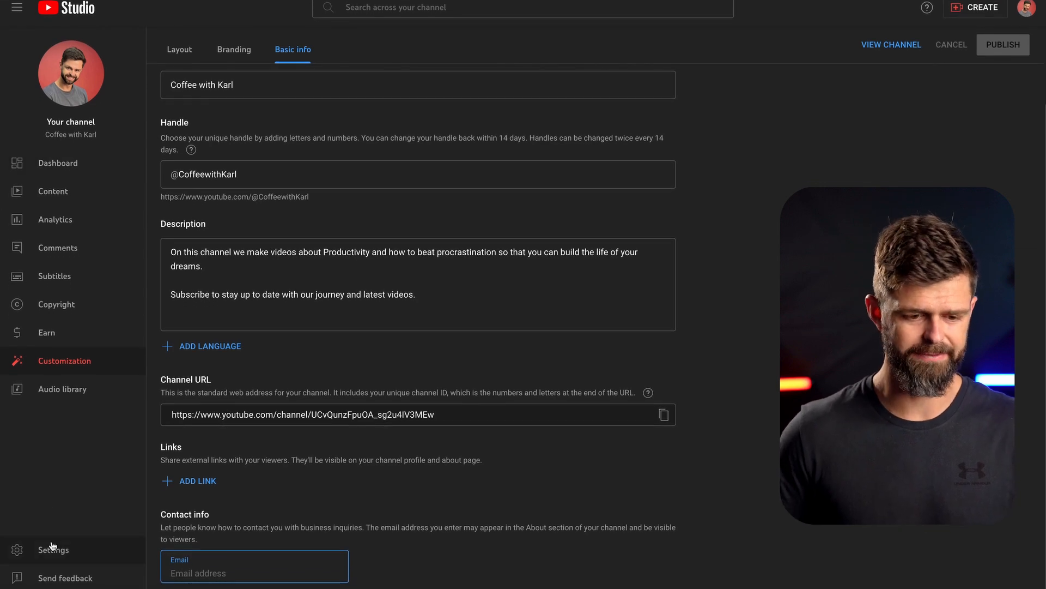
Step: Go to Settings > Channel > Feature eligibility and expand the Intermediate features requirements
{"action": "left_click", "coordinate": [52, 550]}
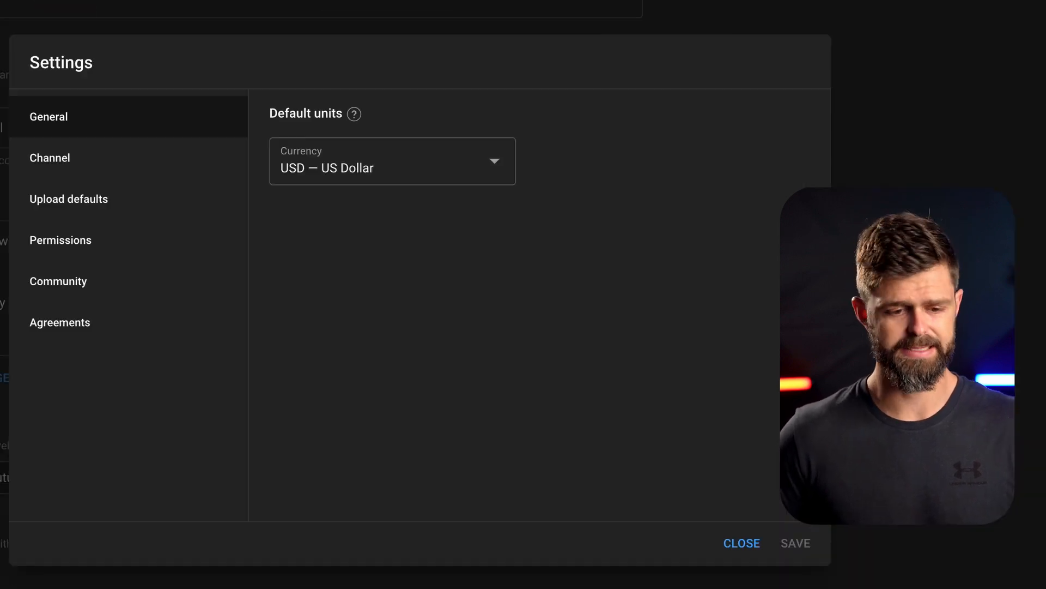
{"action": "left_click", "coordinate": [49, 157]}
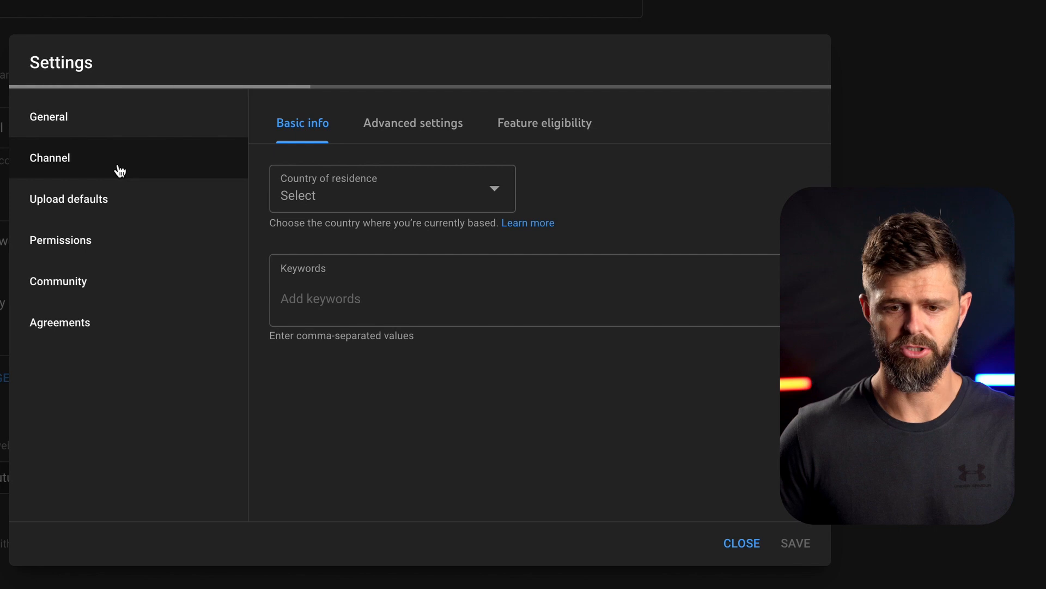
{"action": "left_click", "coordinate": [545, 123]}
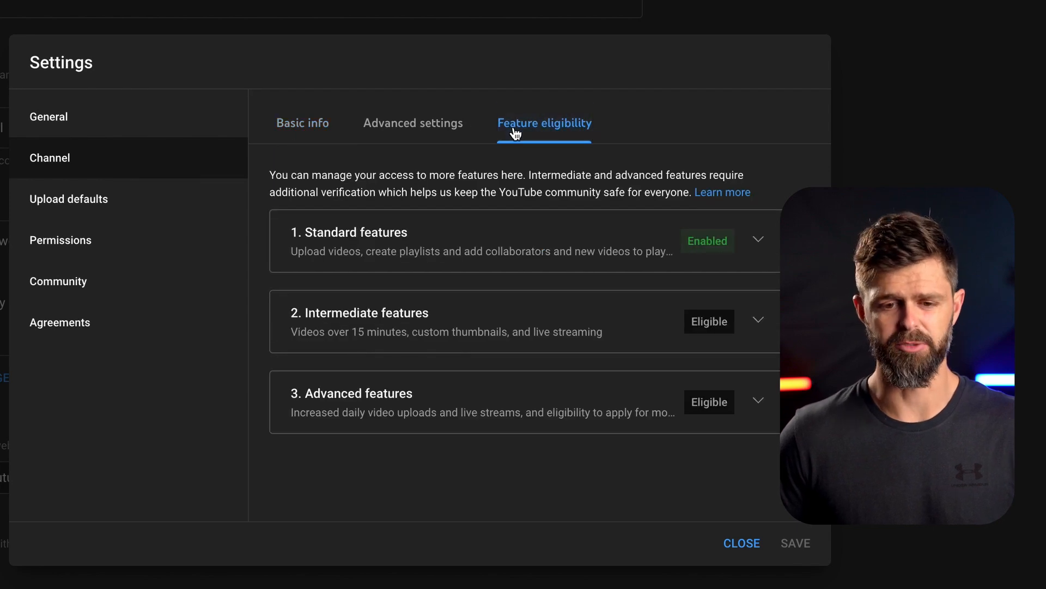
{"action": "mouse_move", "coordinate": [718, 232]}
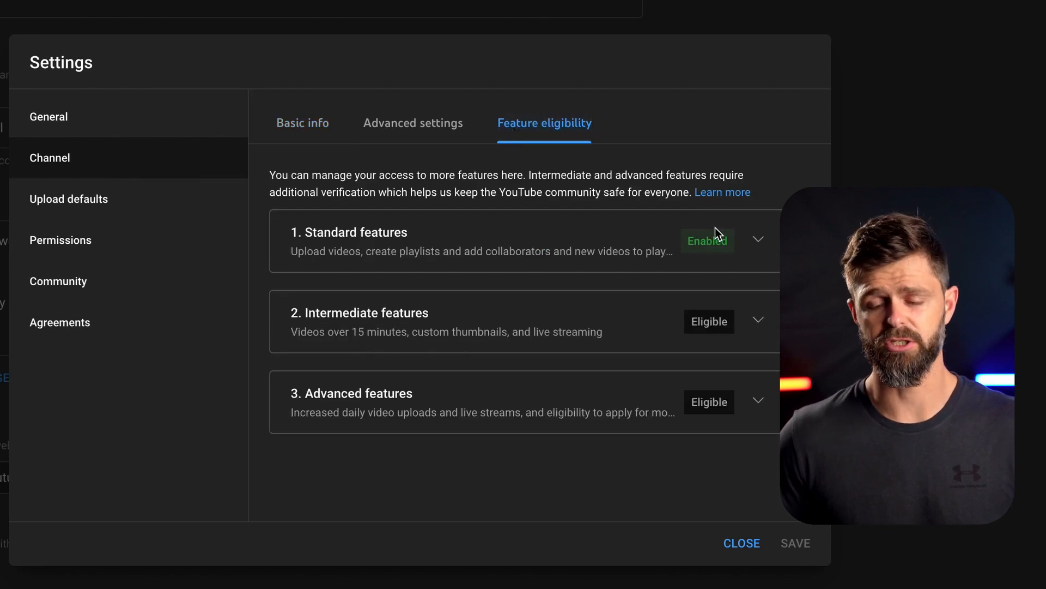
{"action": "mouse_move", "coordinate": [421, 327]}
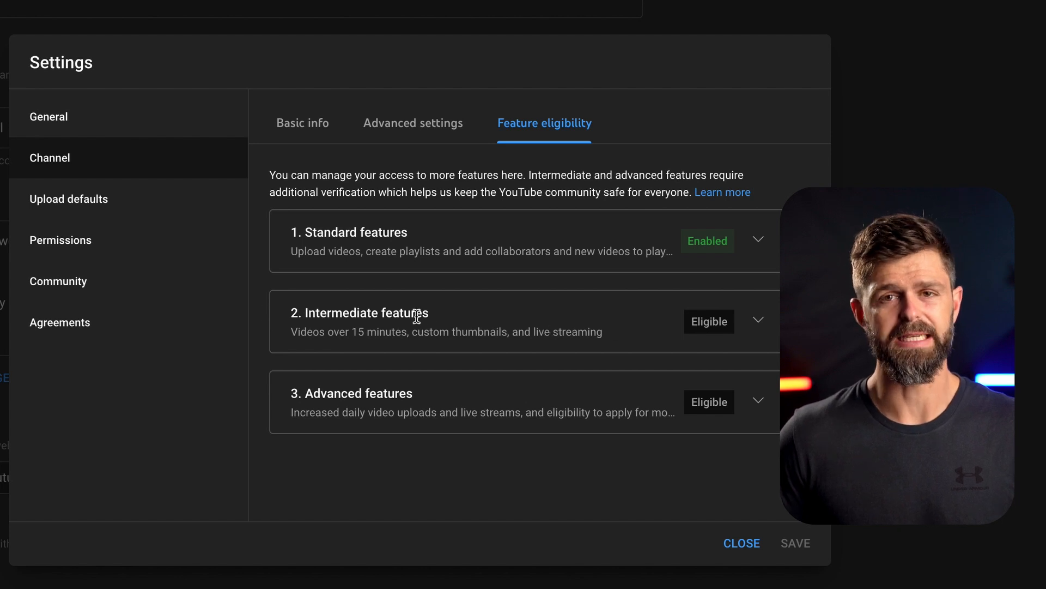
{"action": "left_click", "coordinate": [757, 320]}
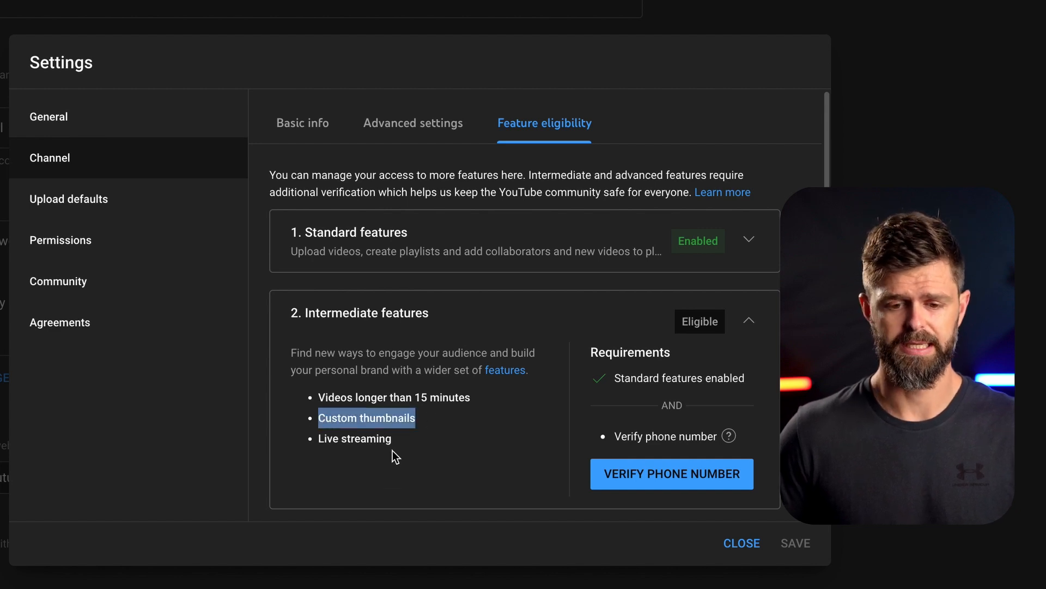
{"action": "mouse_move", "coordinate": [460, 457]}
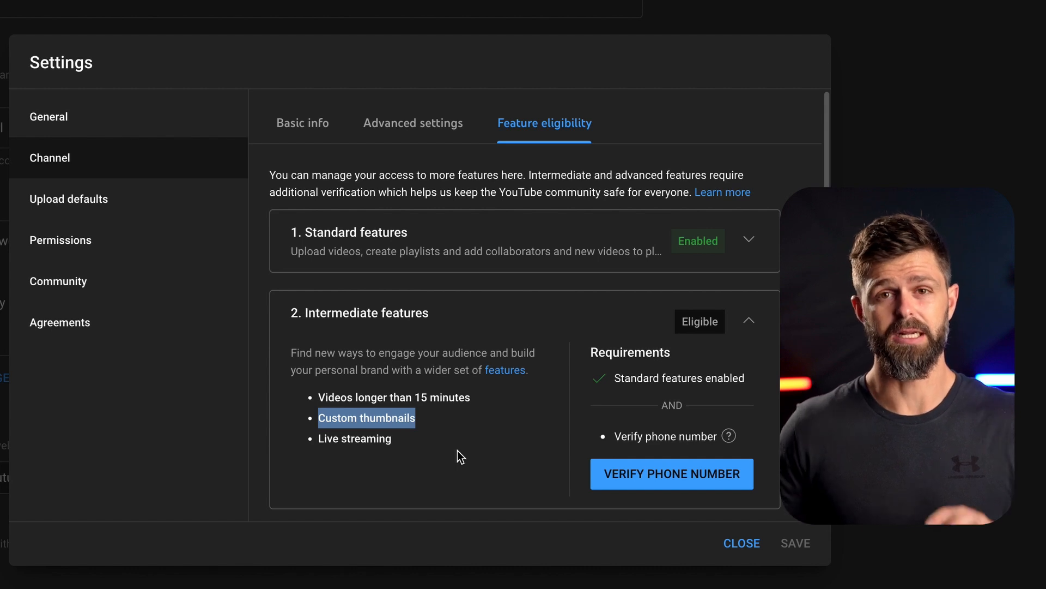
{"action": "mouse_move", "coordinate": [634, 475]}
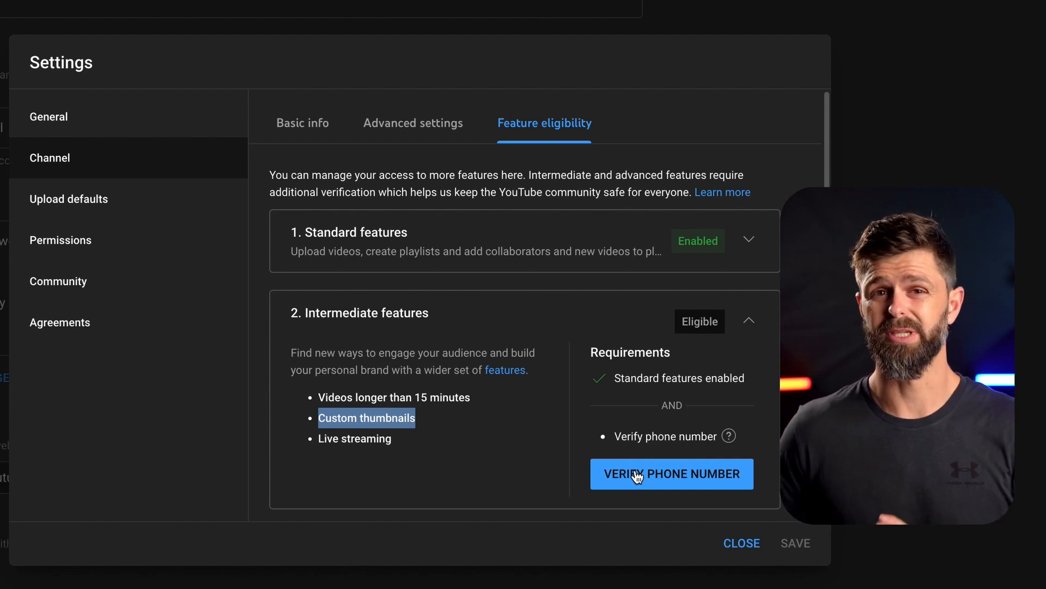
{"action": "scroll", "scroll_direction": "down", "scroll_amount": 3}
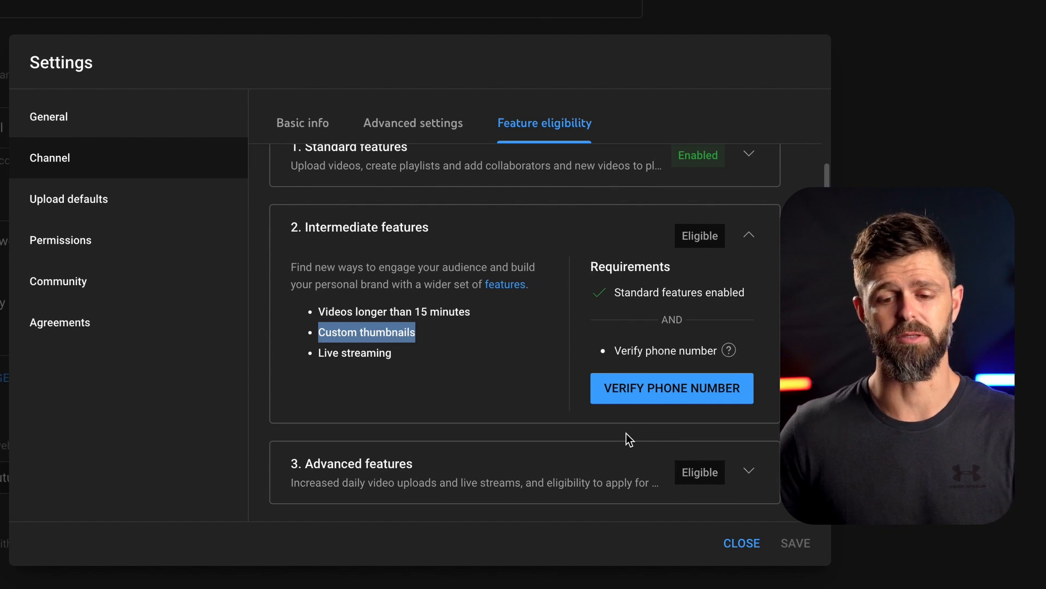
Step: Start phone verification with automated voice-call delivery, enter the number and request the code
{"action": "left_click", "coordinate": [671, 388]}
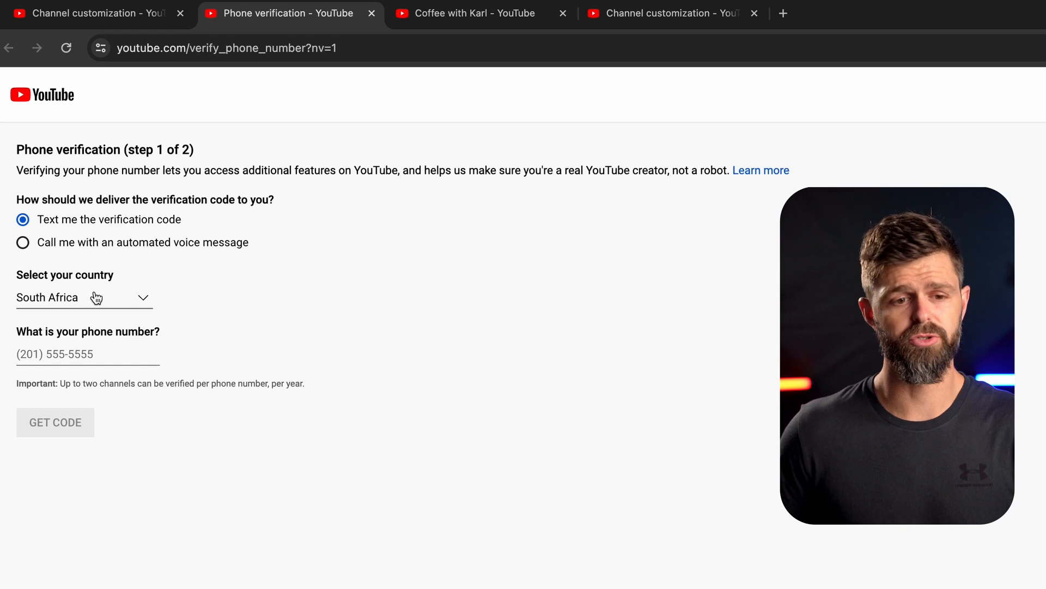
{"action": "mouse_move", "coordinate": [170, 224]}
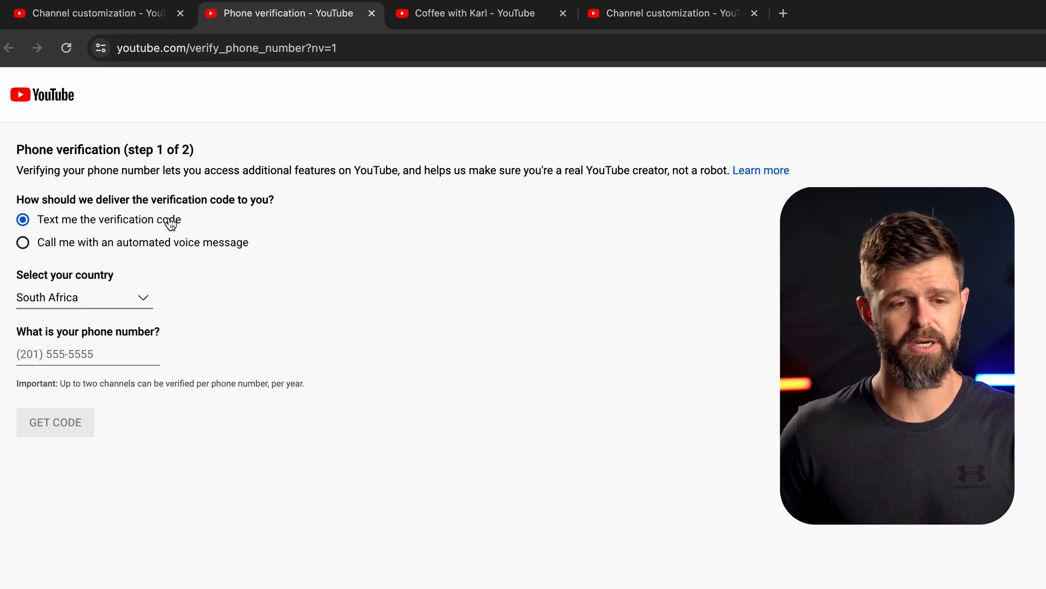
{"action": "mouse_move", "coordinate": [35, 254]}
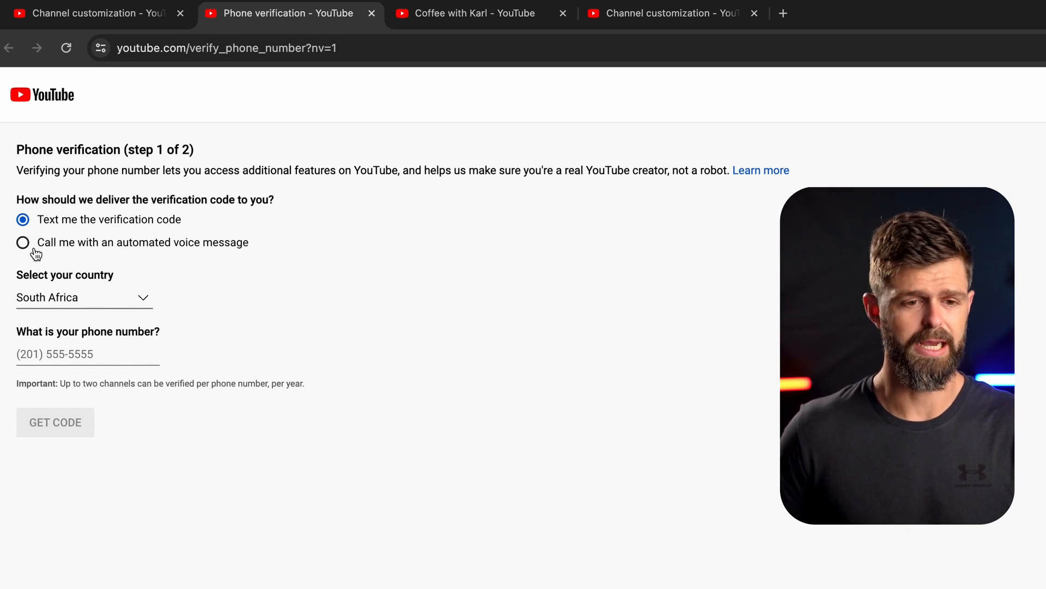
{"action": "left_click", "coordinate": [22, 242]}
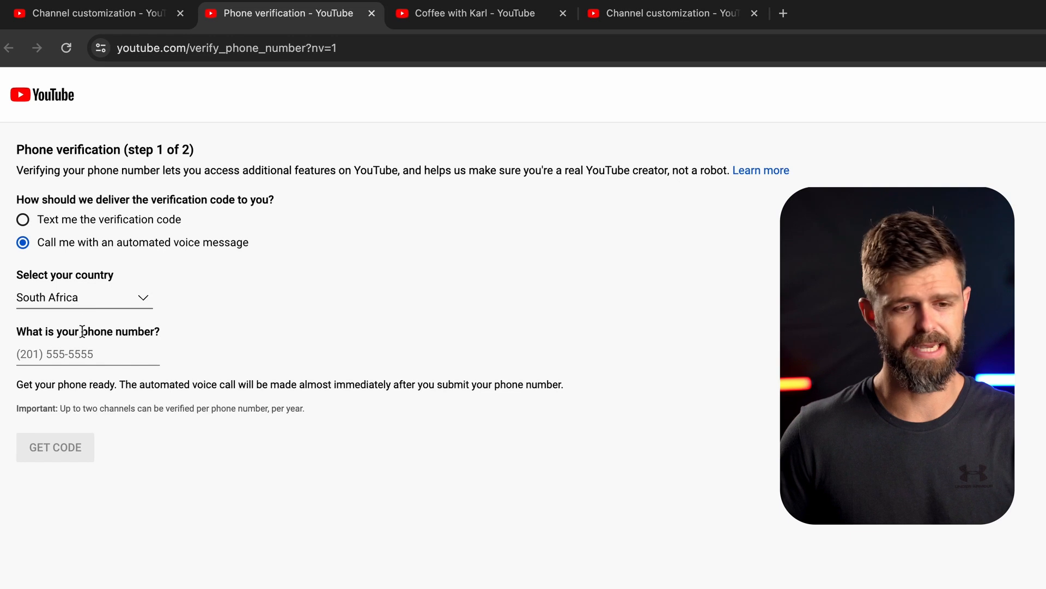
{"action": "left_click", "coordinate": [87, 353]}
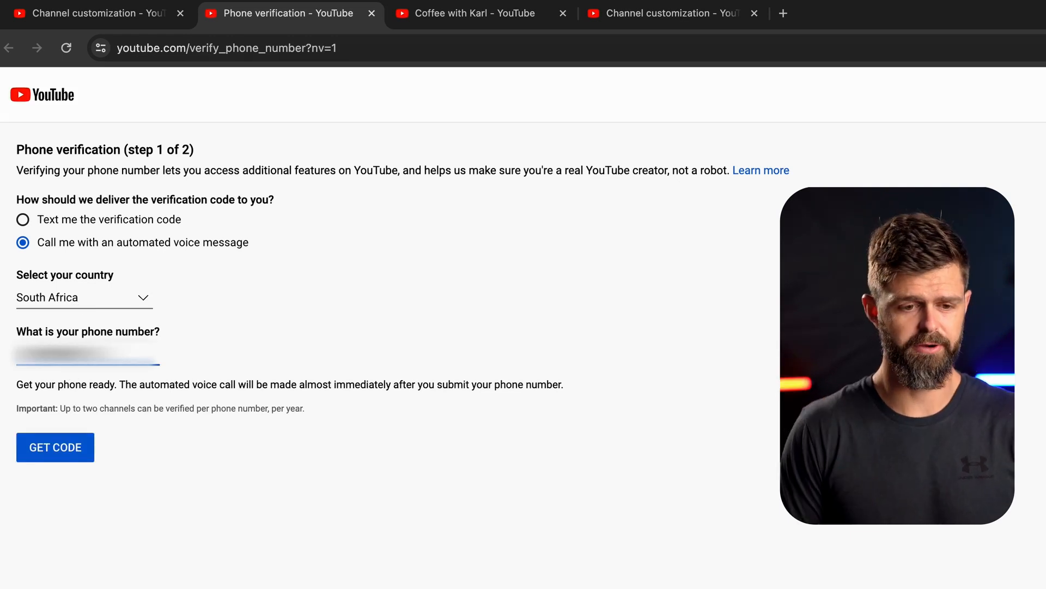
{"action": "left_click", "coordinate": [55, 450]}
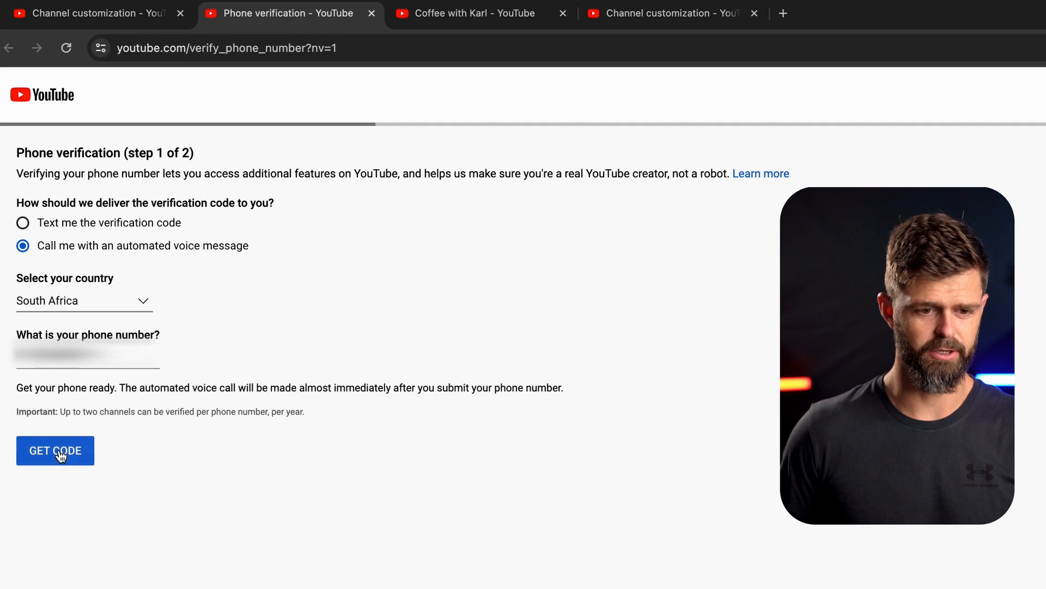
{"action": "left_click", "coordinate": [54, 450]}
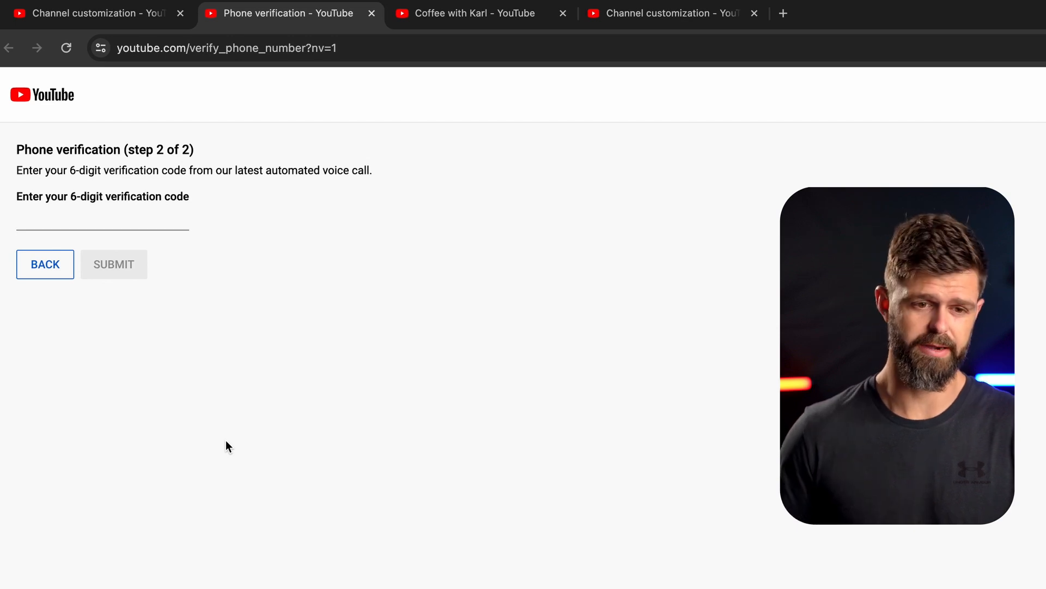
Step: Go back, re-request the code by text message, and submit the six-digit code
{"action": "left_click", "coordinate": [45, 264]}
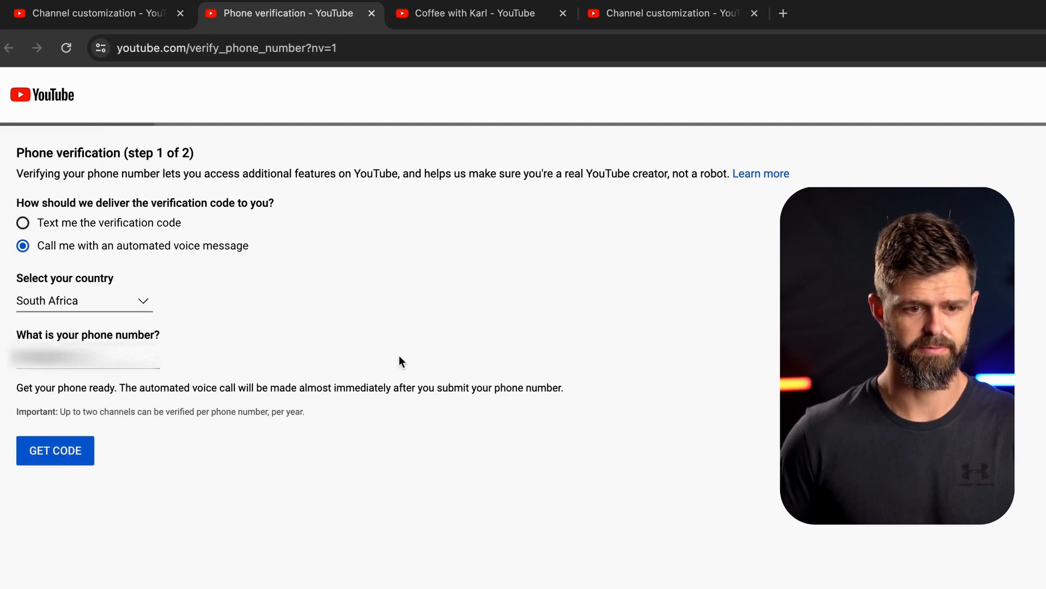
{"action": "left_click", "coordinate": [55, 450]}
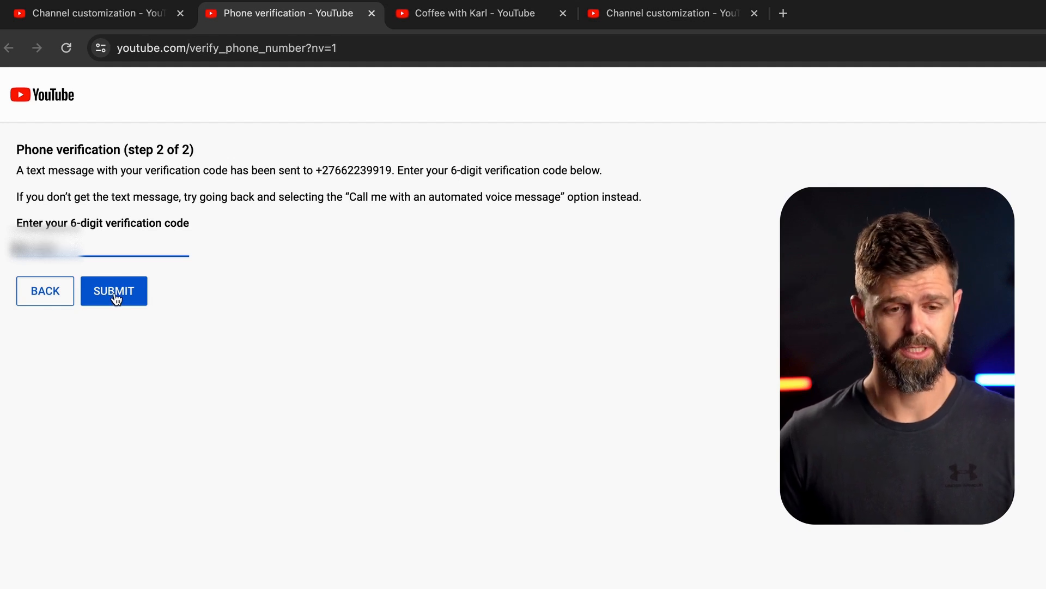
{"action": "left_click", "coordinate": [113, 291]}
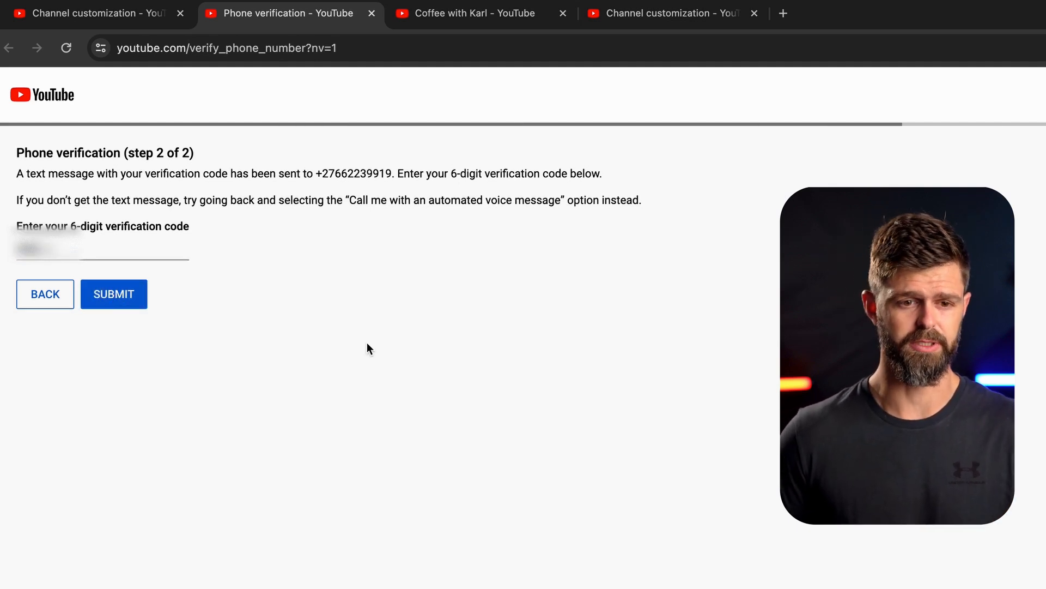
Step: Confirm the phone number as verified and return to the Studio Customization tab
{"action": "left_click", "coordinate": [114, 294]}
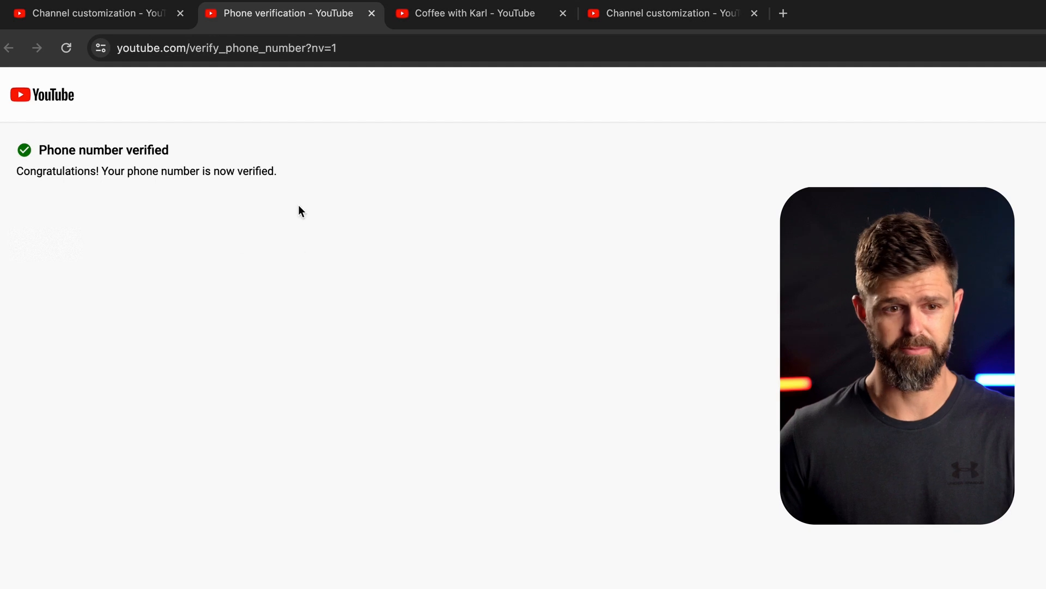
{"action": "mouse_move", "coordinate": [124, 129]}
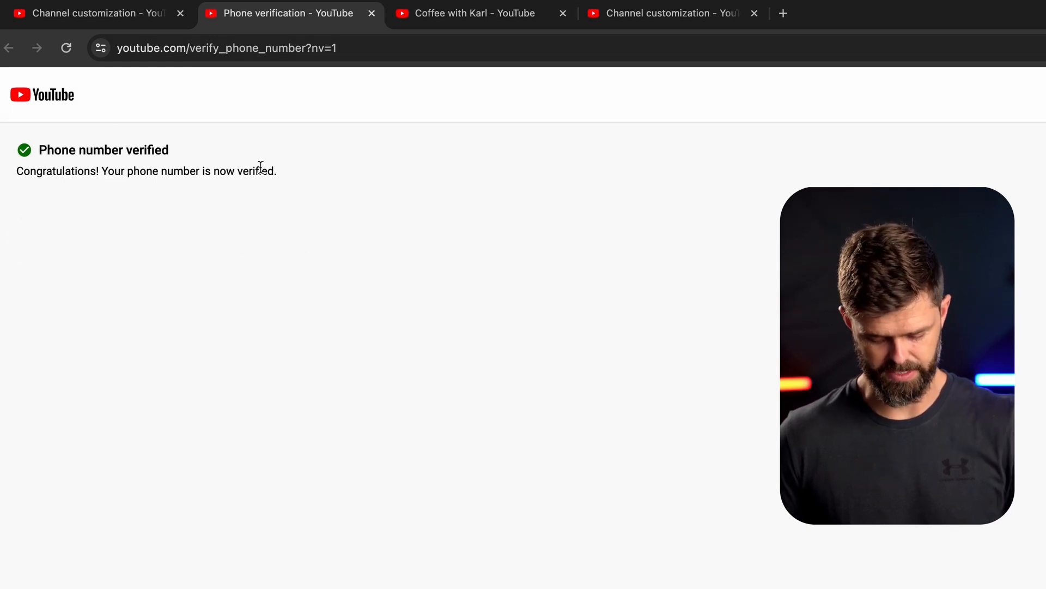
{"action": "mouse_move", "coordinate": [19, 163]}
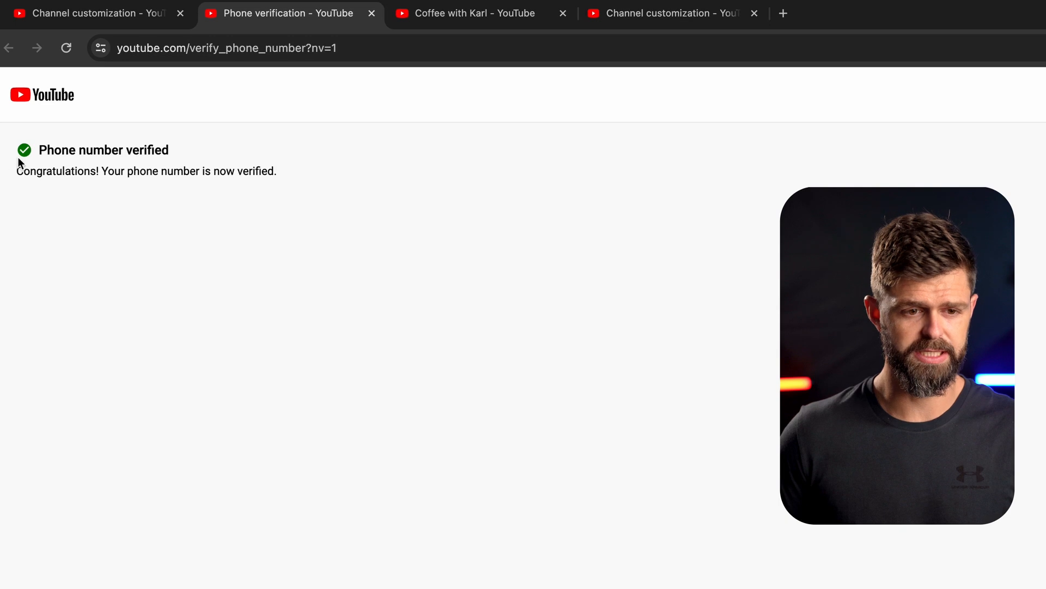
{"action": "mouse_move", "coordinate": [177, 147]}
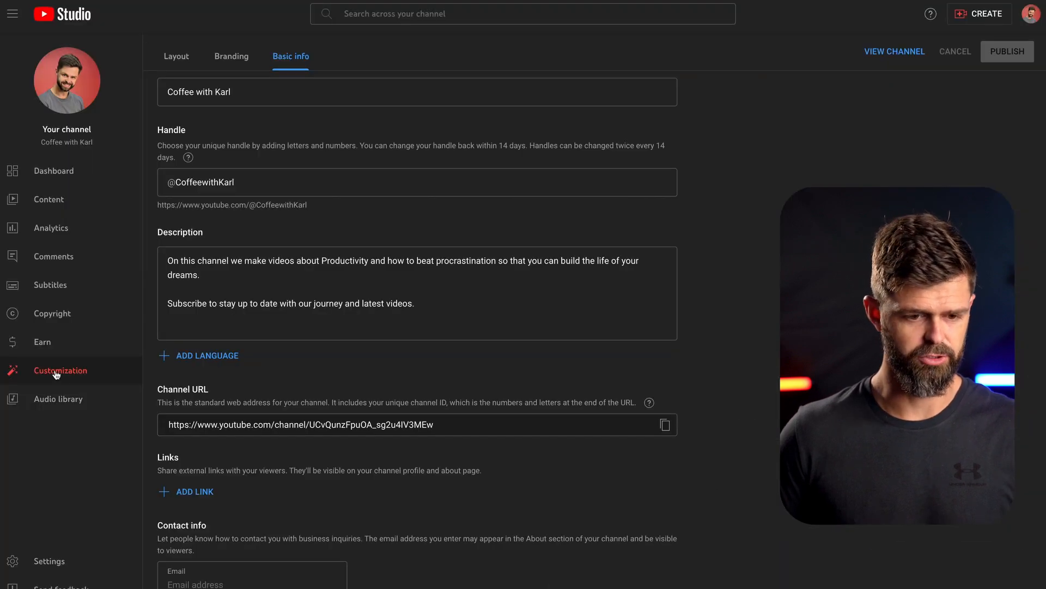
{"action": "left_click", "coordinate": [49, 560]}
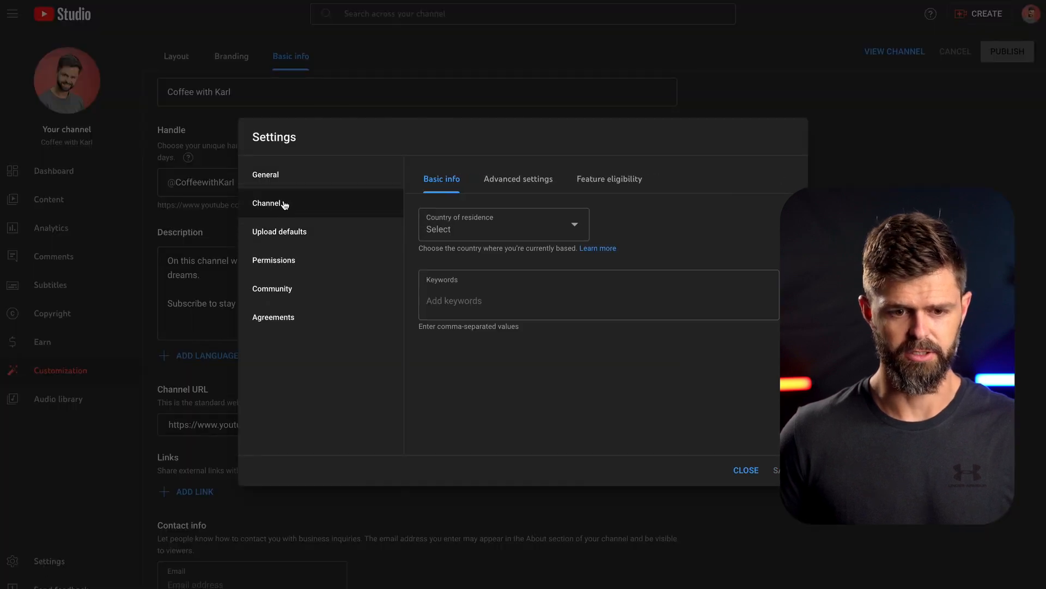
{"action": "left_click", "coordinate": [609, 178]}
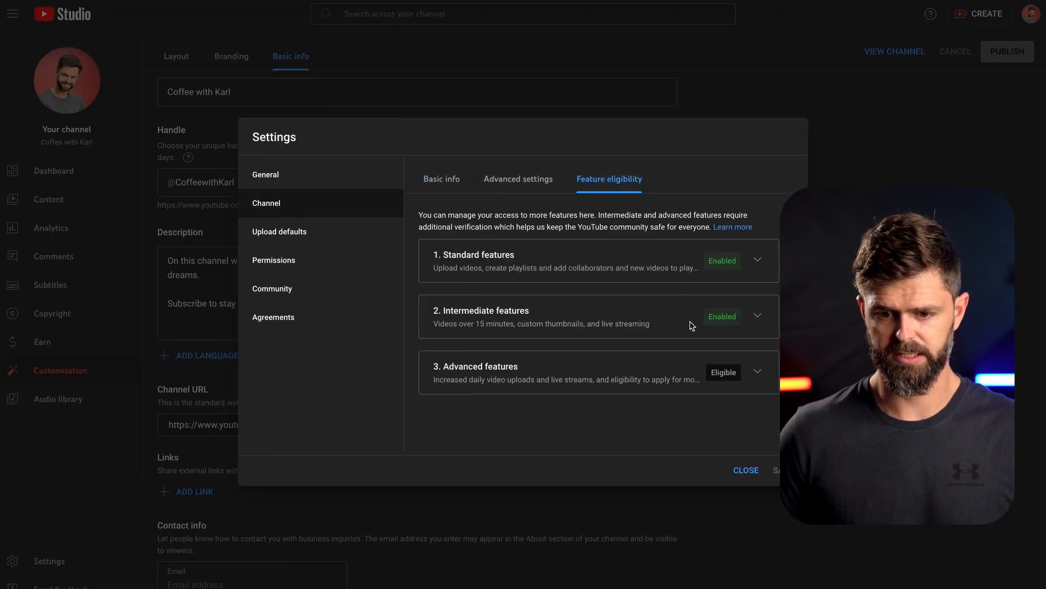
{"action": "left_click", "coordinate": [756, 316]}
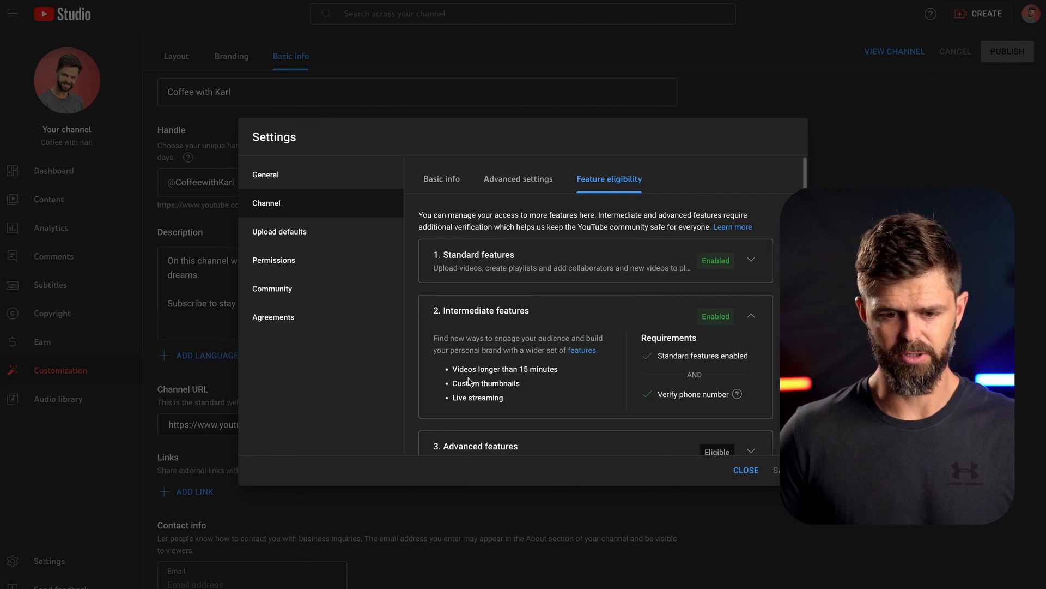
{"action": "mouse_move", "coordinate": [551, 360]}
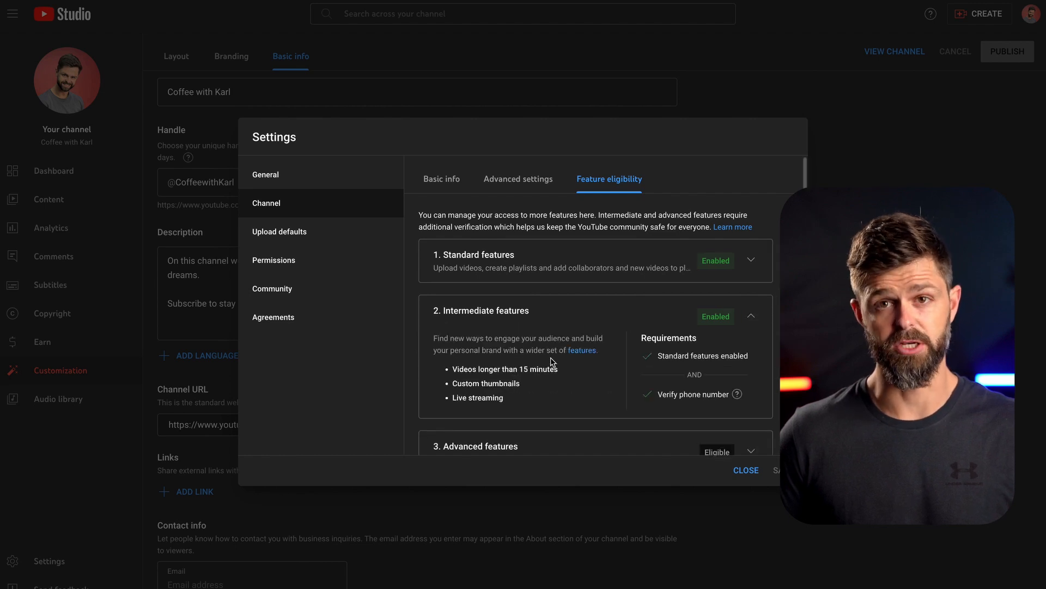
{"action": "mouse_move", "coordinate": [532, 407]}
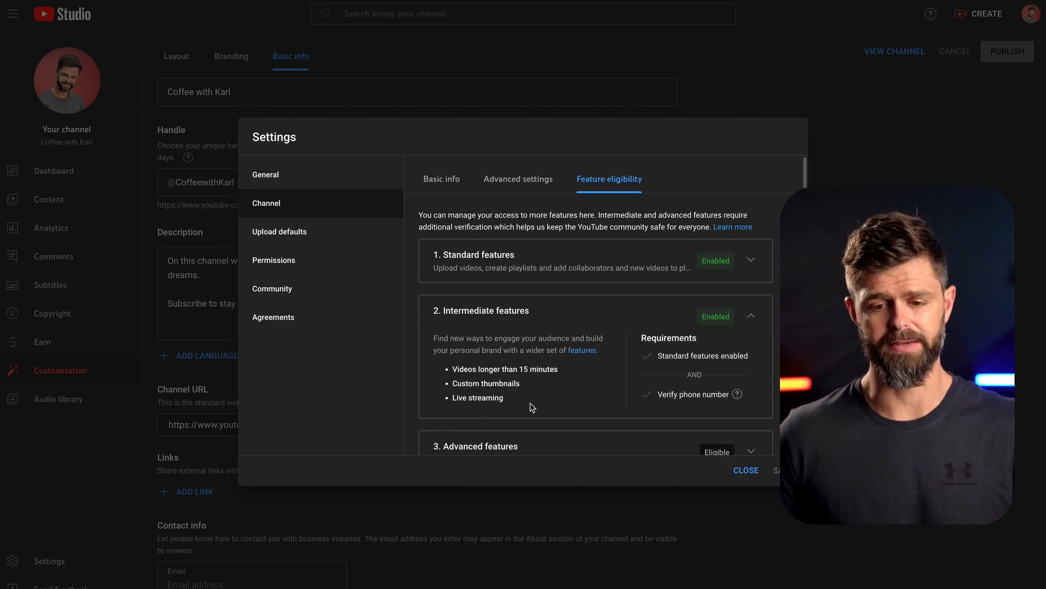
{"action": "mouse_move", "coordinate": [567, 356]}
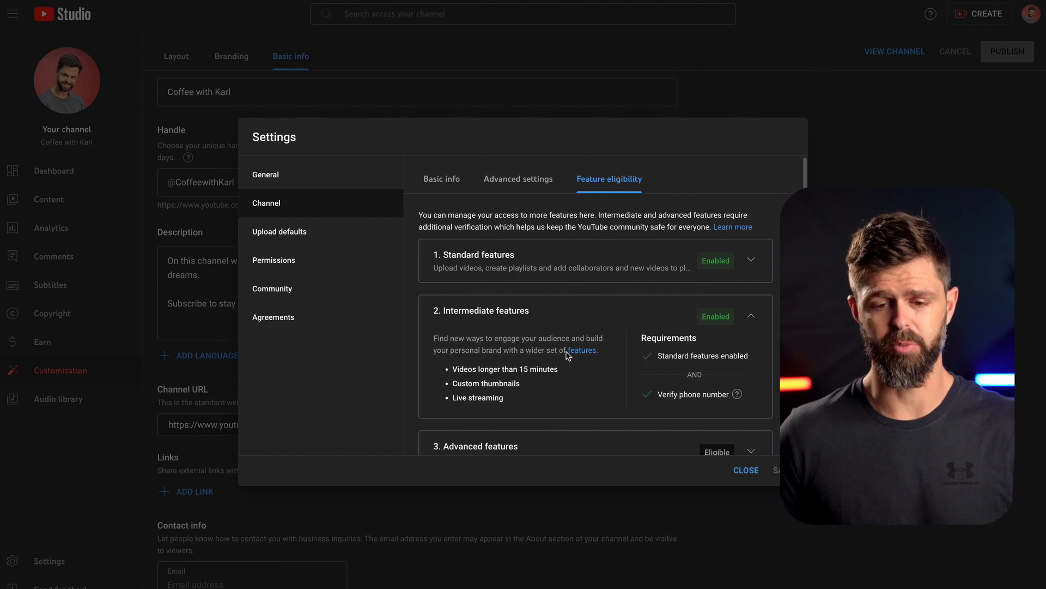
{"action": "mouse_move", "coordinate": [727, 451]}
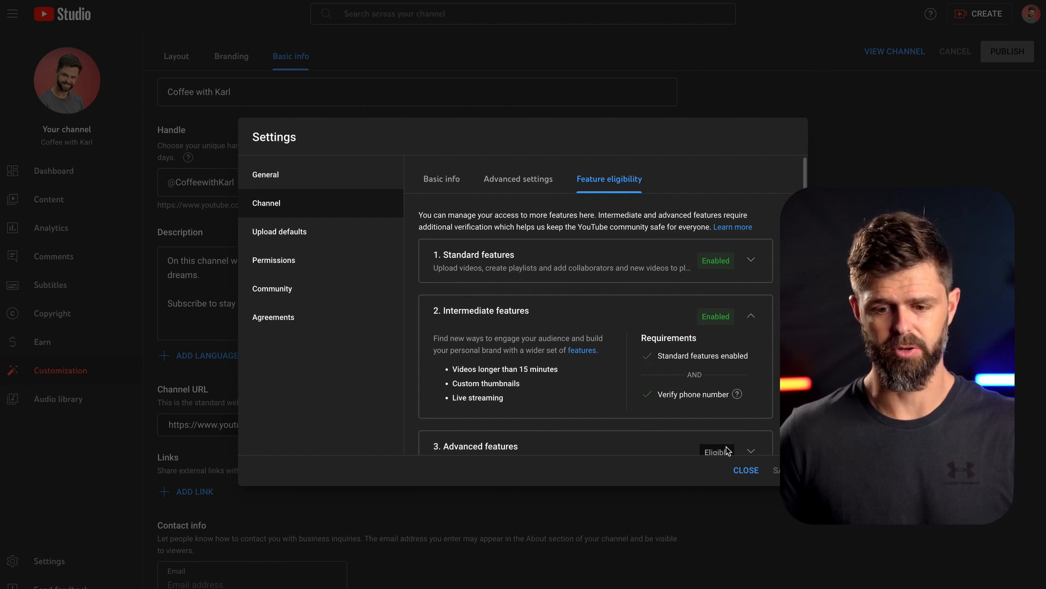
{"action": "left_click", "coordinate": [745, 471]}
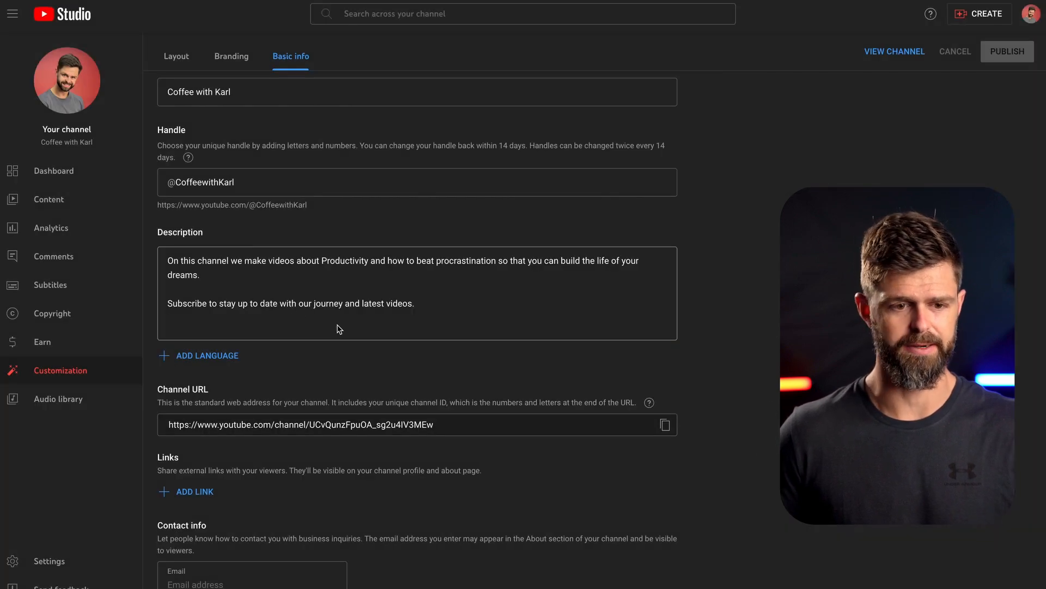
Step: View the live Coffee with Karl channel page with its banner, headshot and description
{"action": "left_click", "coordinate": [894, 51]}
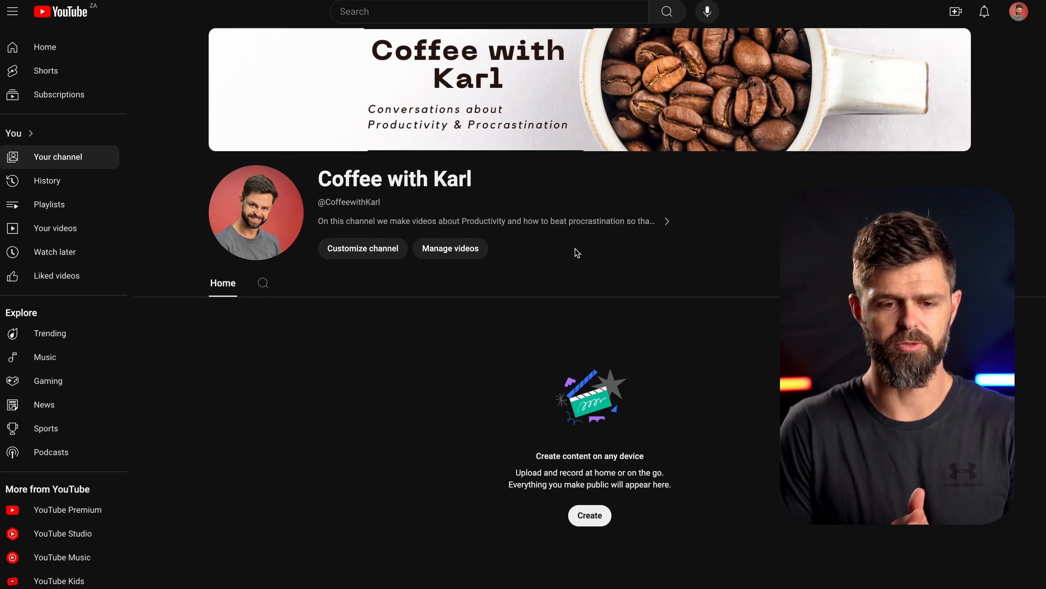
{"action": "mouse_move", "coordinate": [540, 228]}
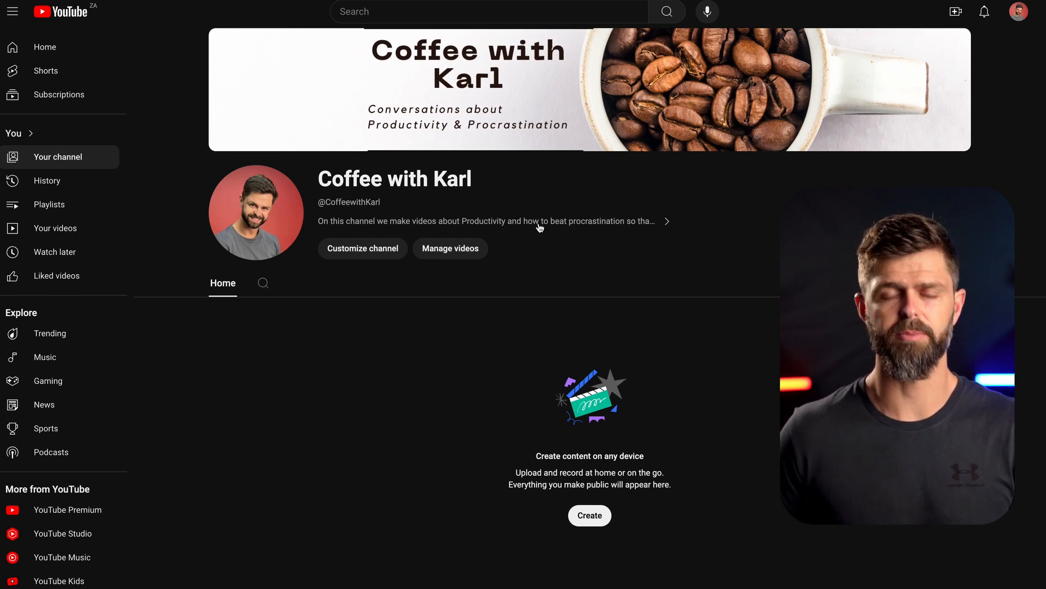
{"action": "mouse_move", "coordinate": [255, 211]}
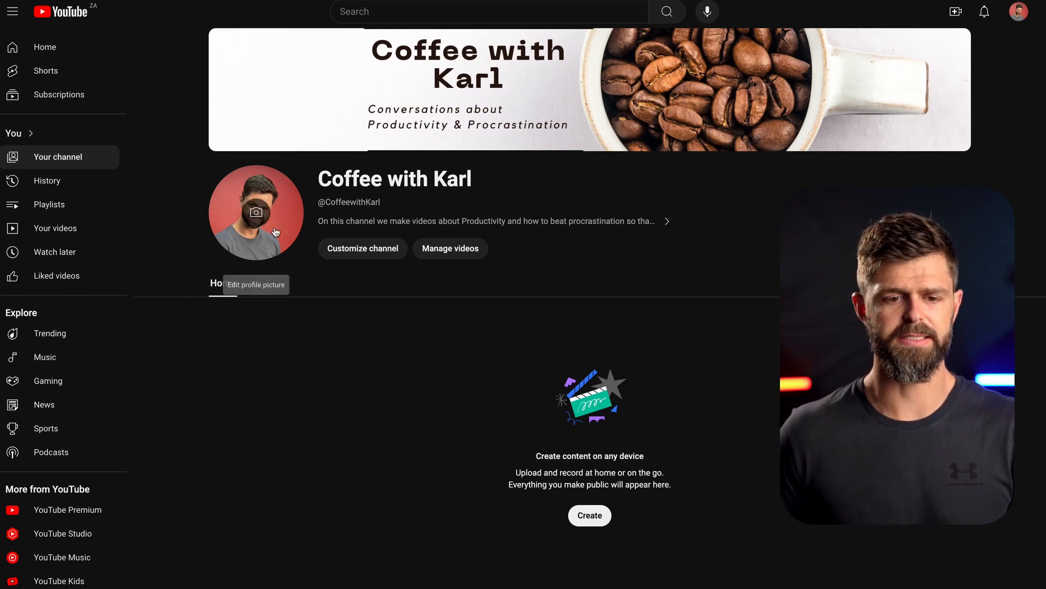
{"action": "mouse_move", "coordinate": [605, 276]}
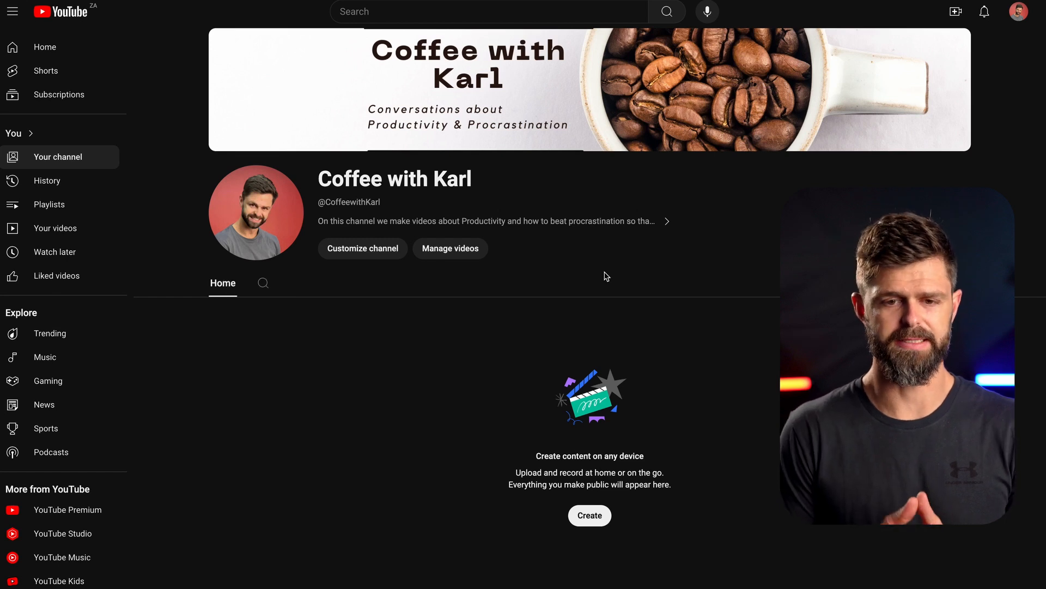